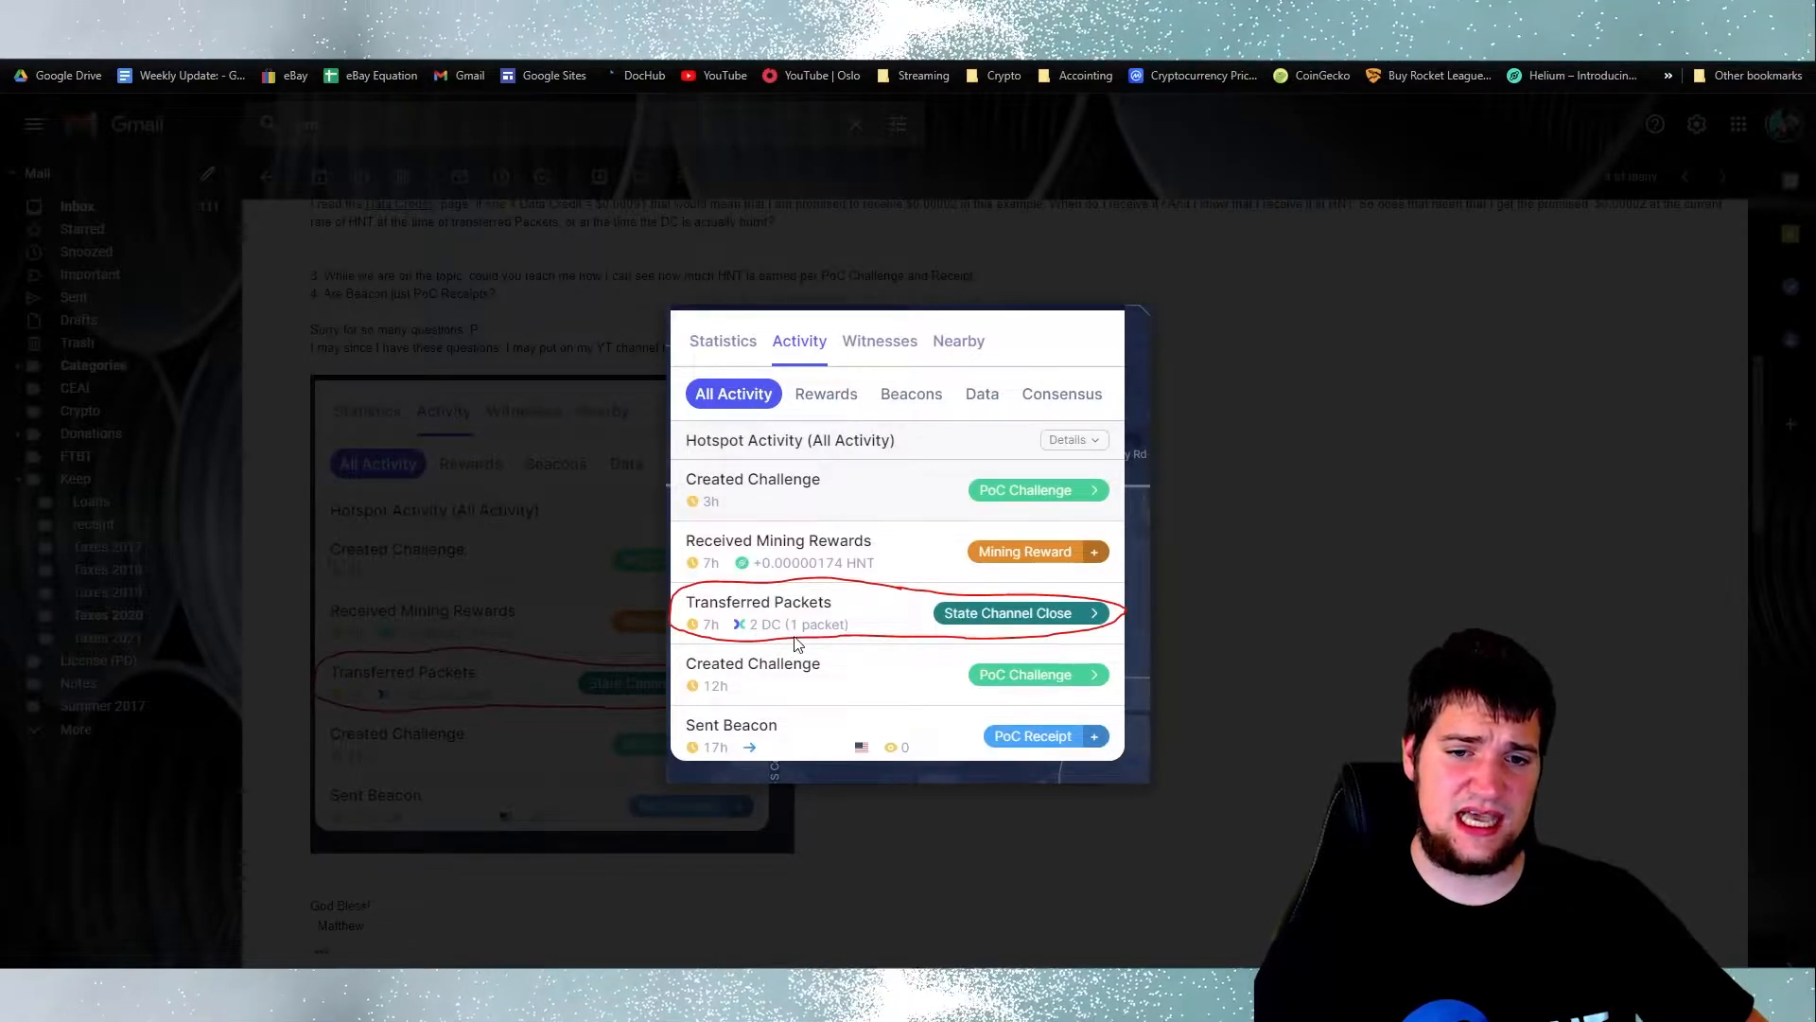
pyautogui.moveTo(891, 642)
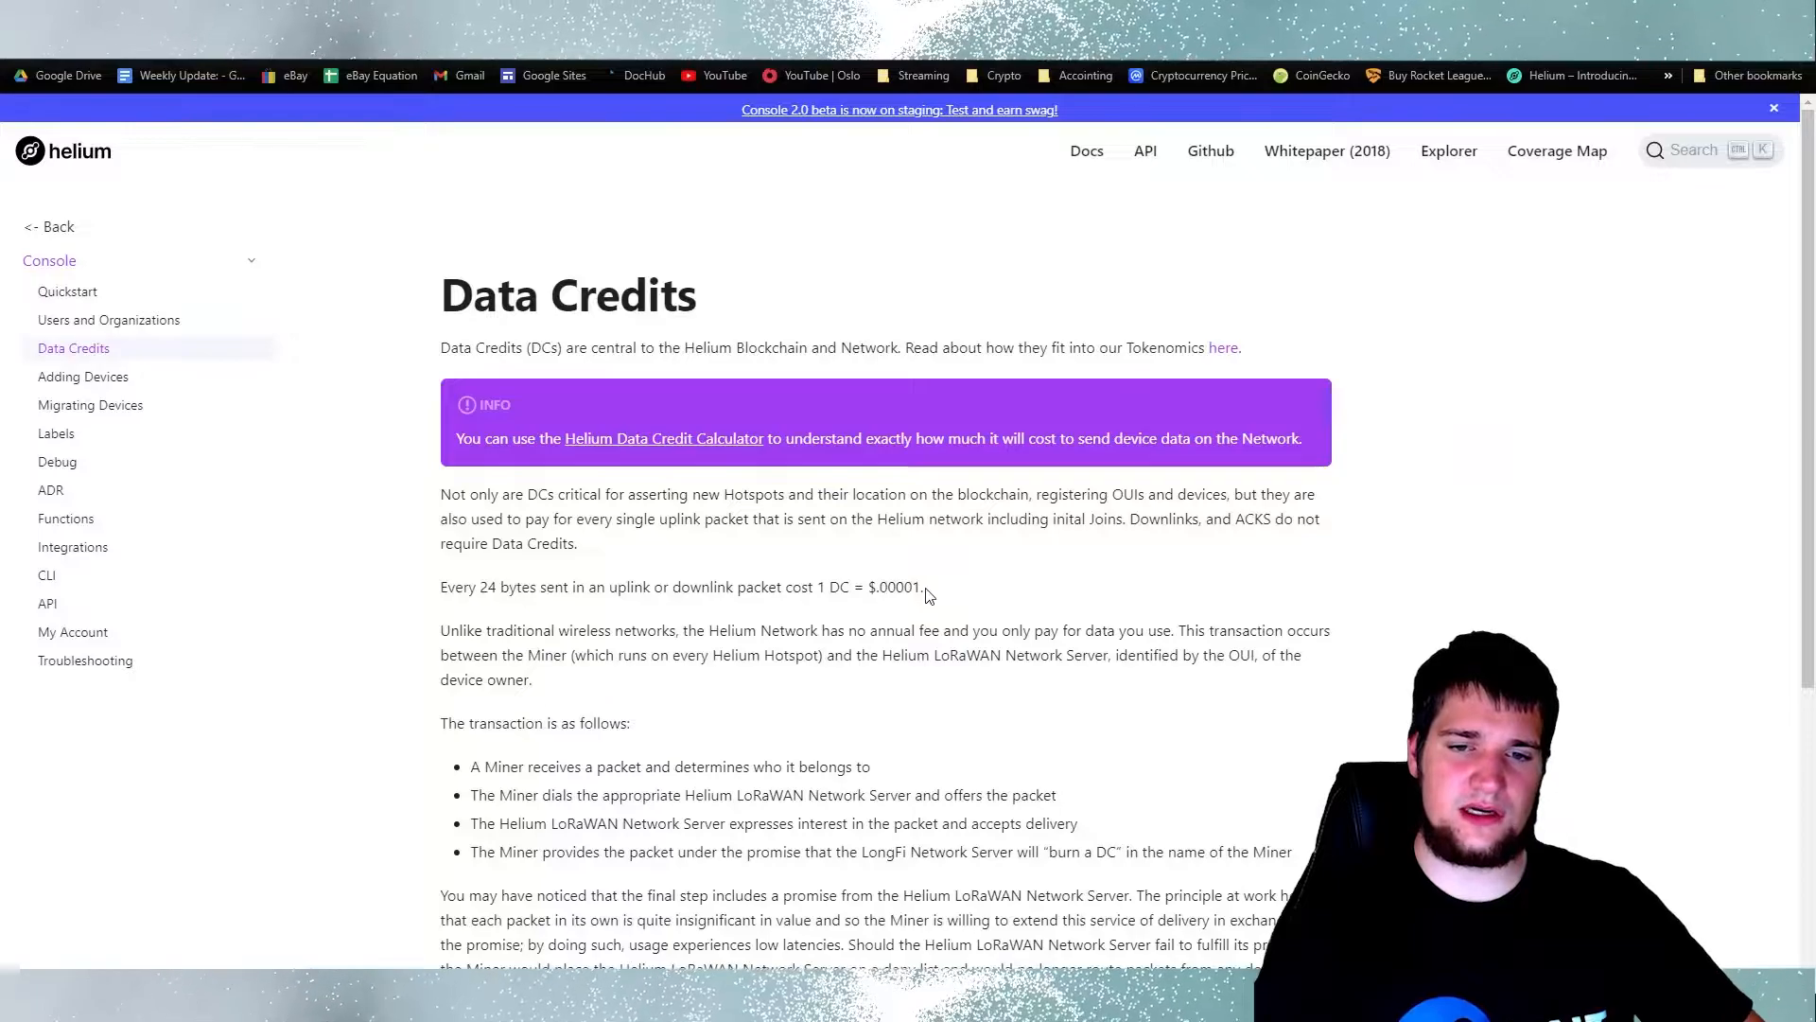
# Highlight and clear the 1 DC = $0.00001 Data Credit price while reading.
pyautogui.moveTo(819, 587); pyautogui.dragTo(918, 587)
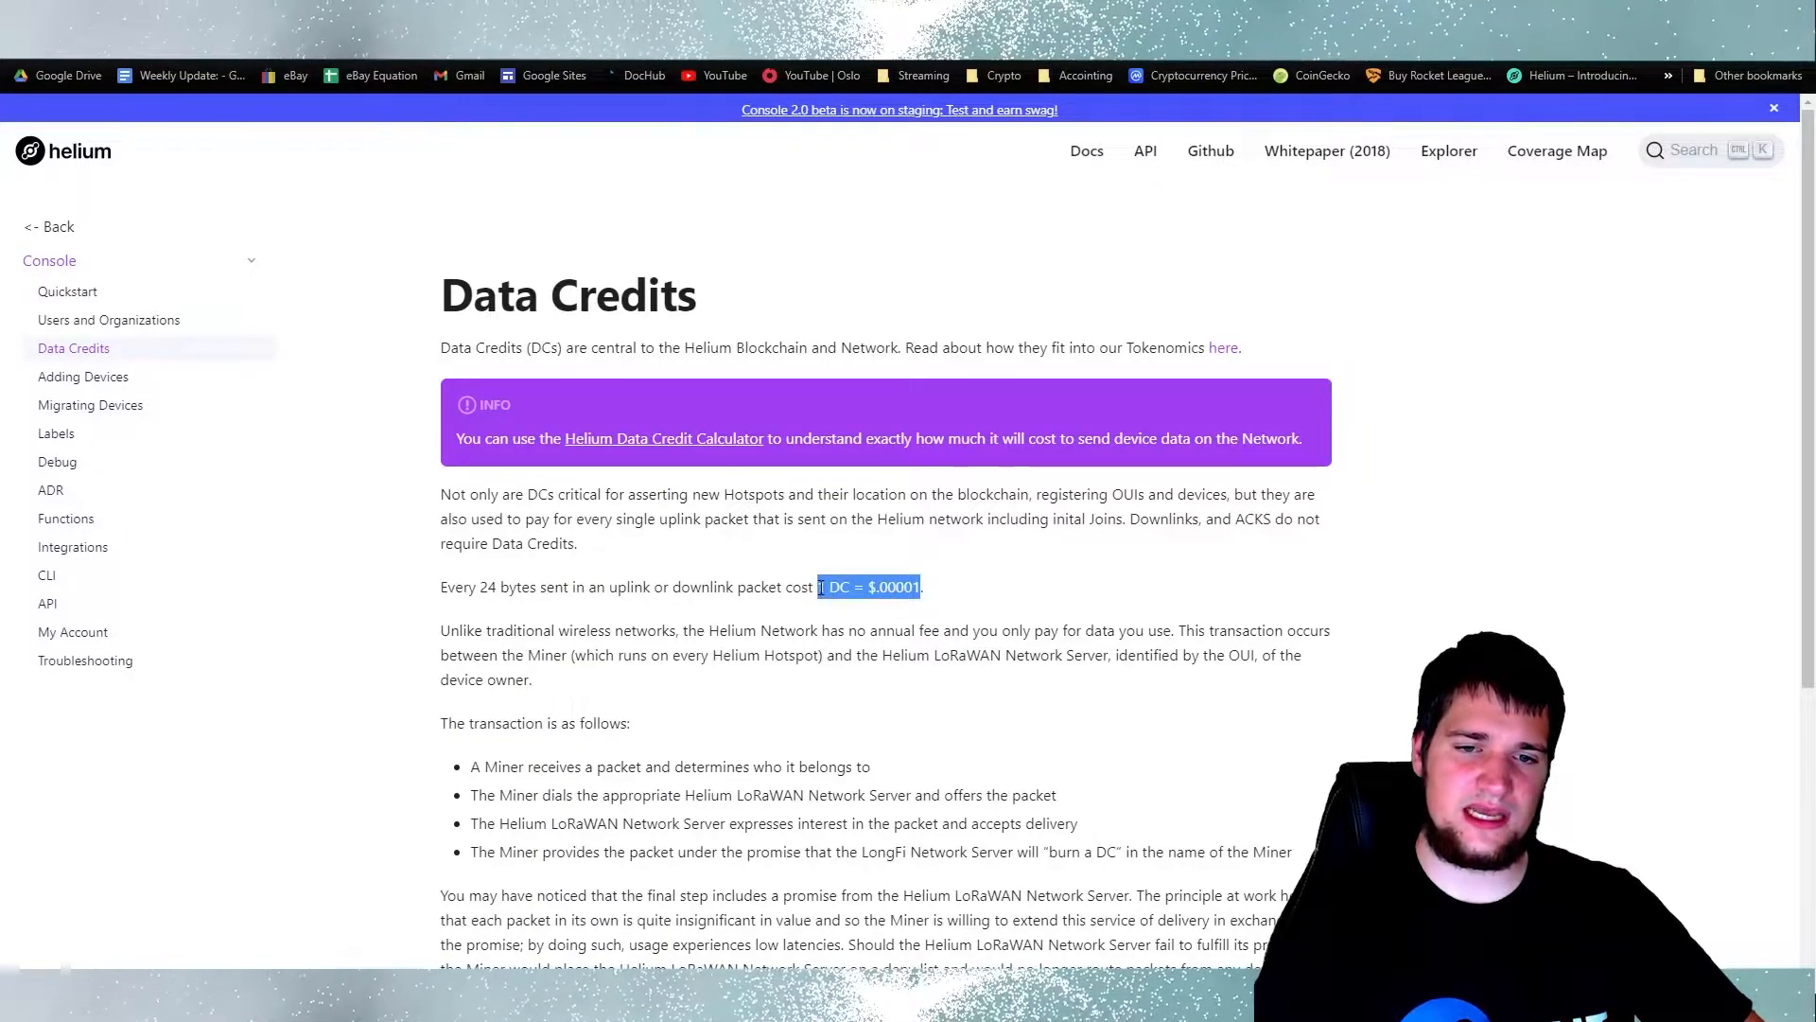
pyautogui.click(909, 607)
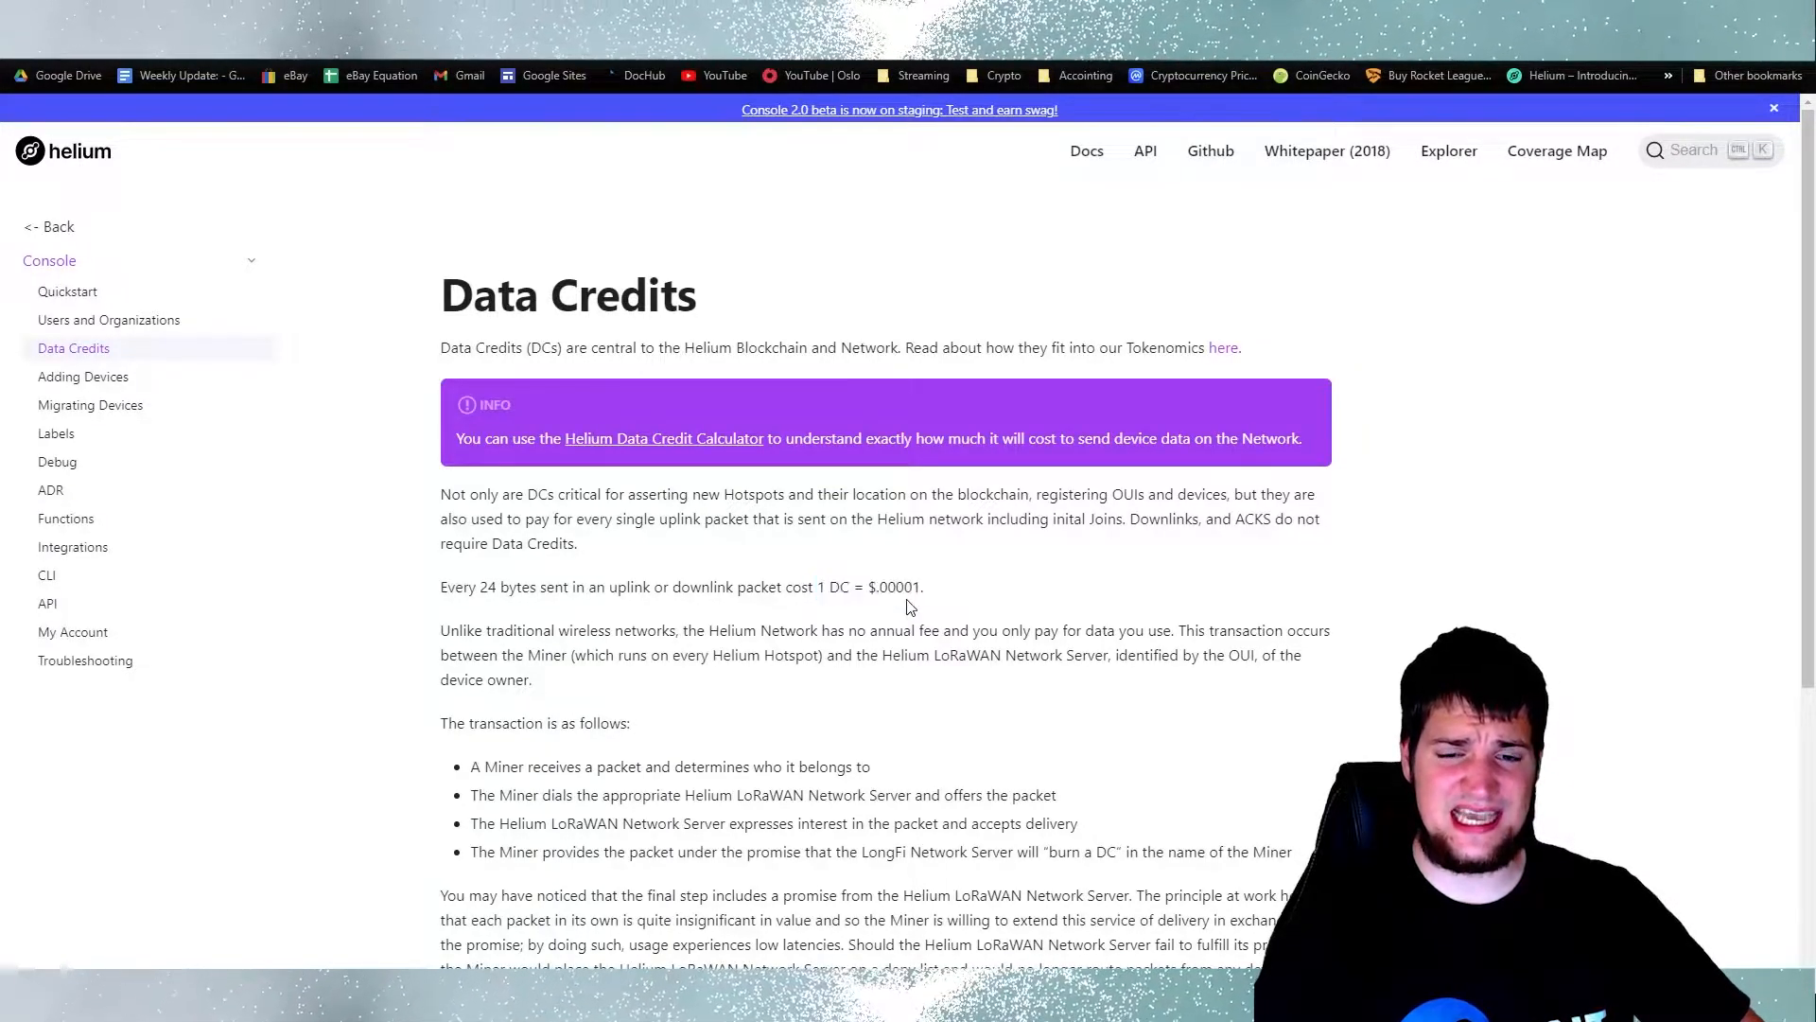
pyautogui.doubleClick(900, 587)
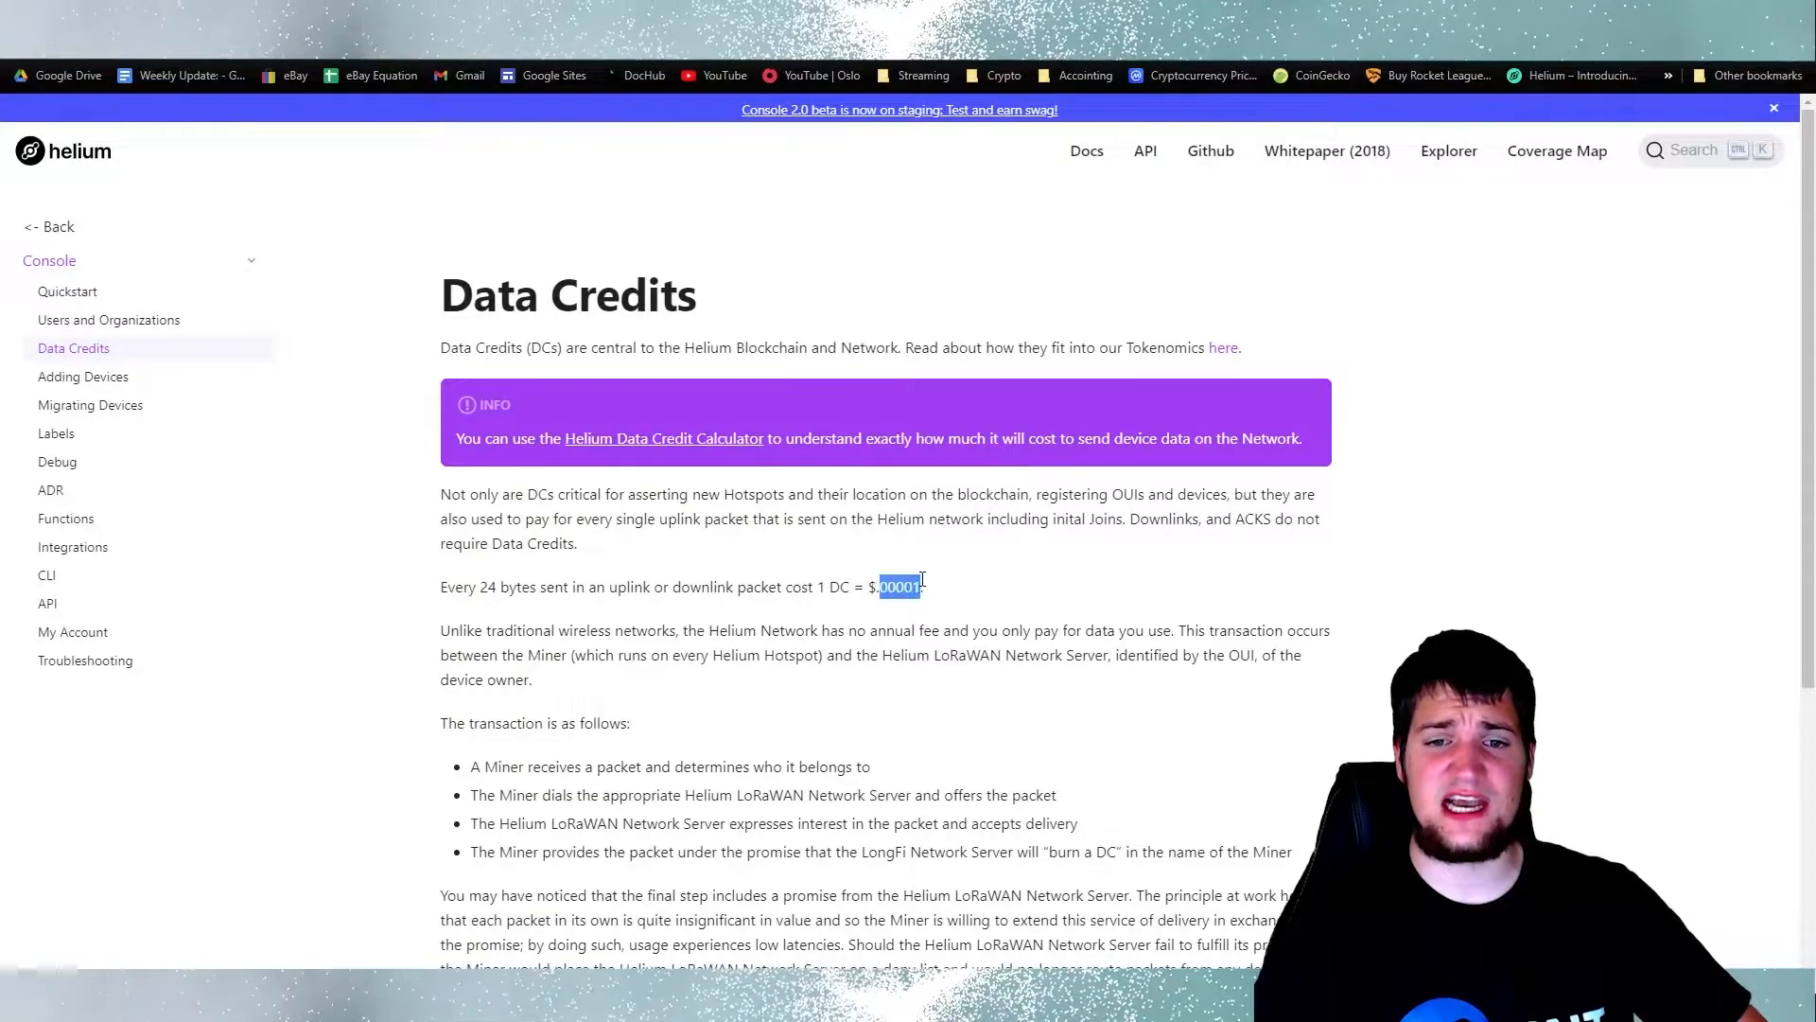
pyautogui.click(908, 615)
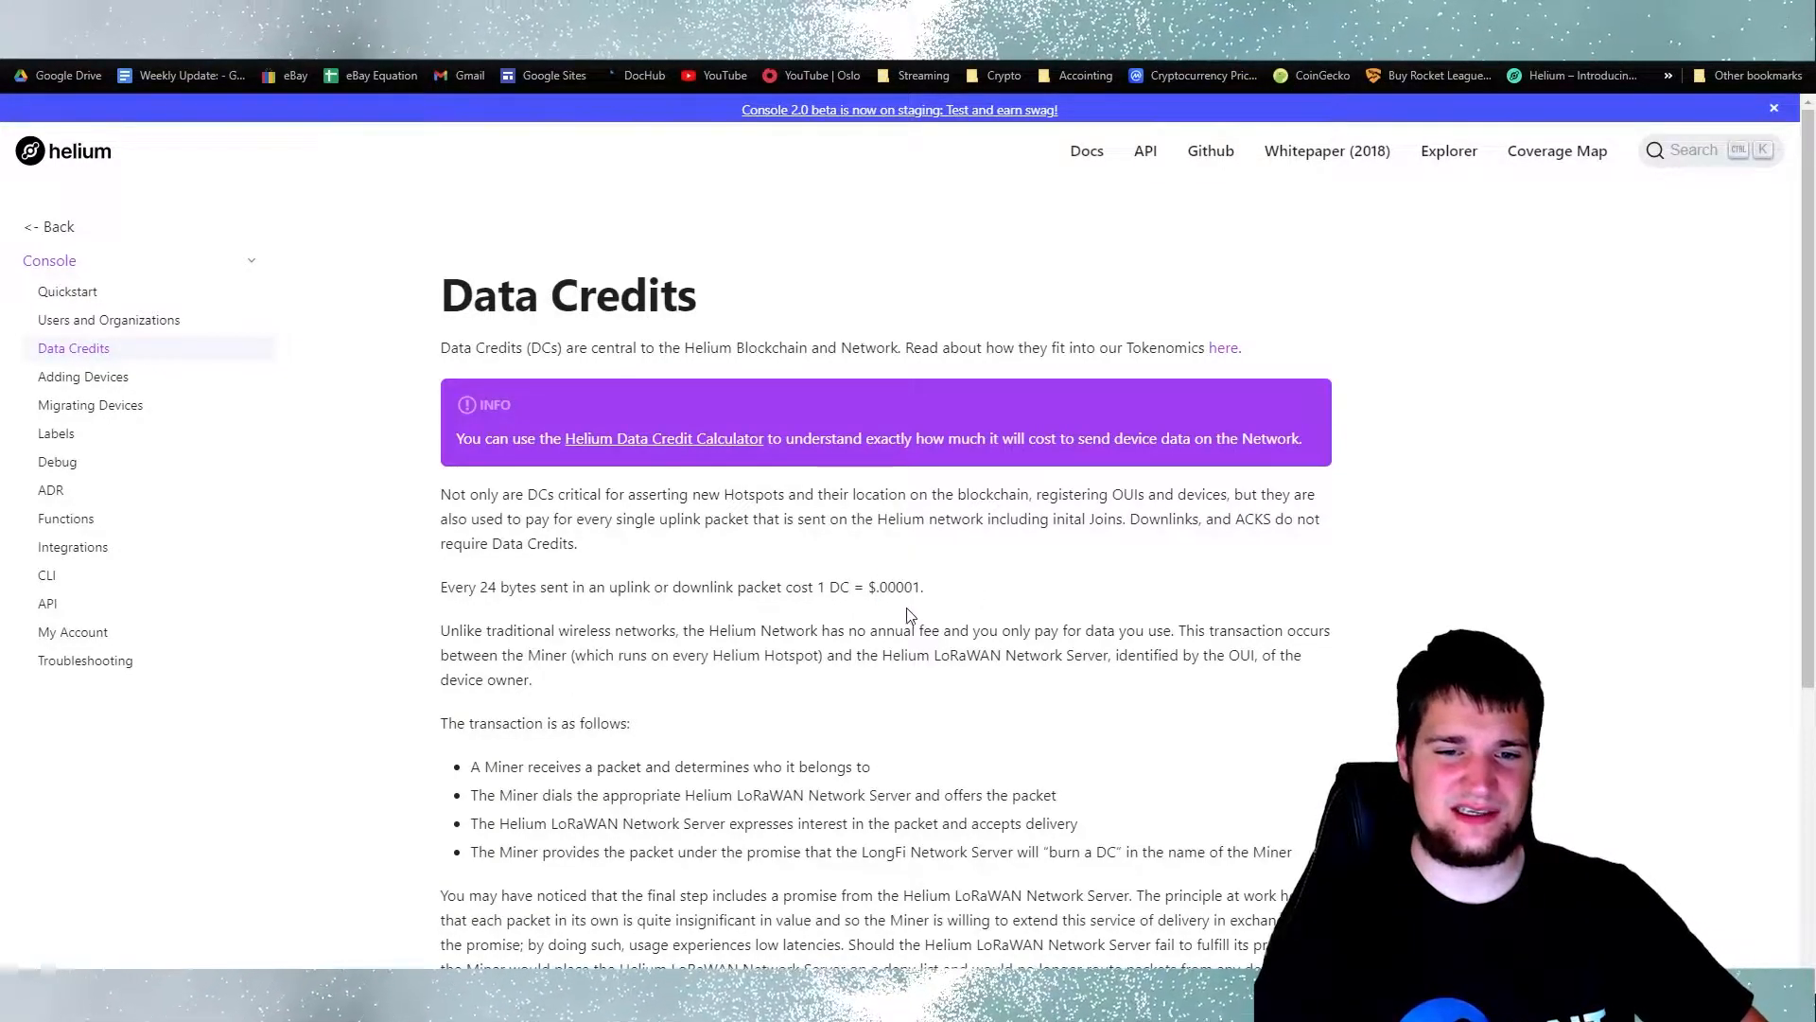
pyautogui.moveTo(966, 597)
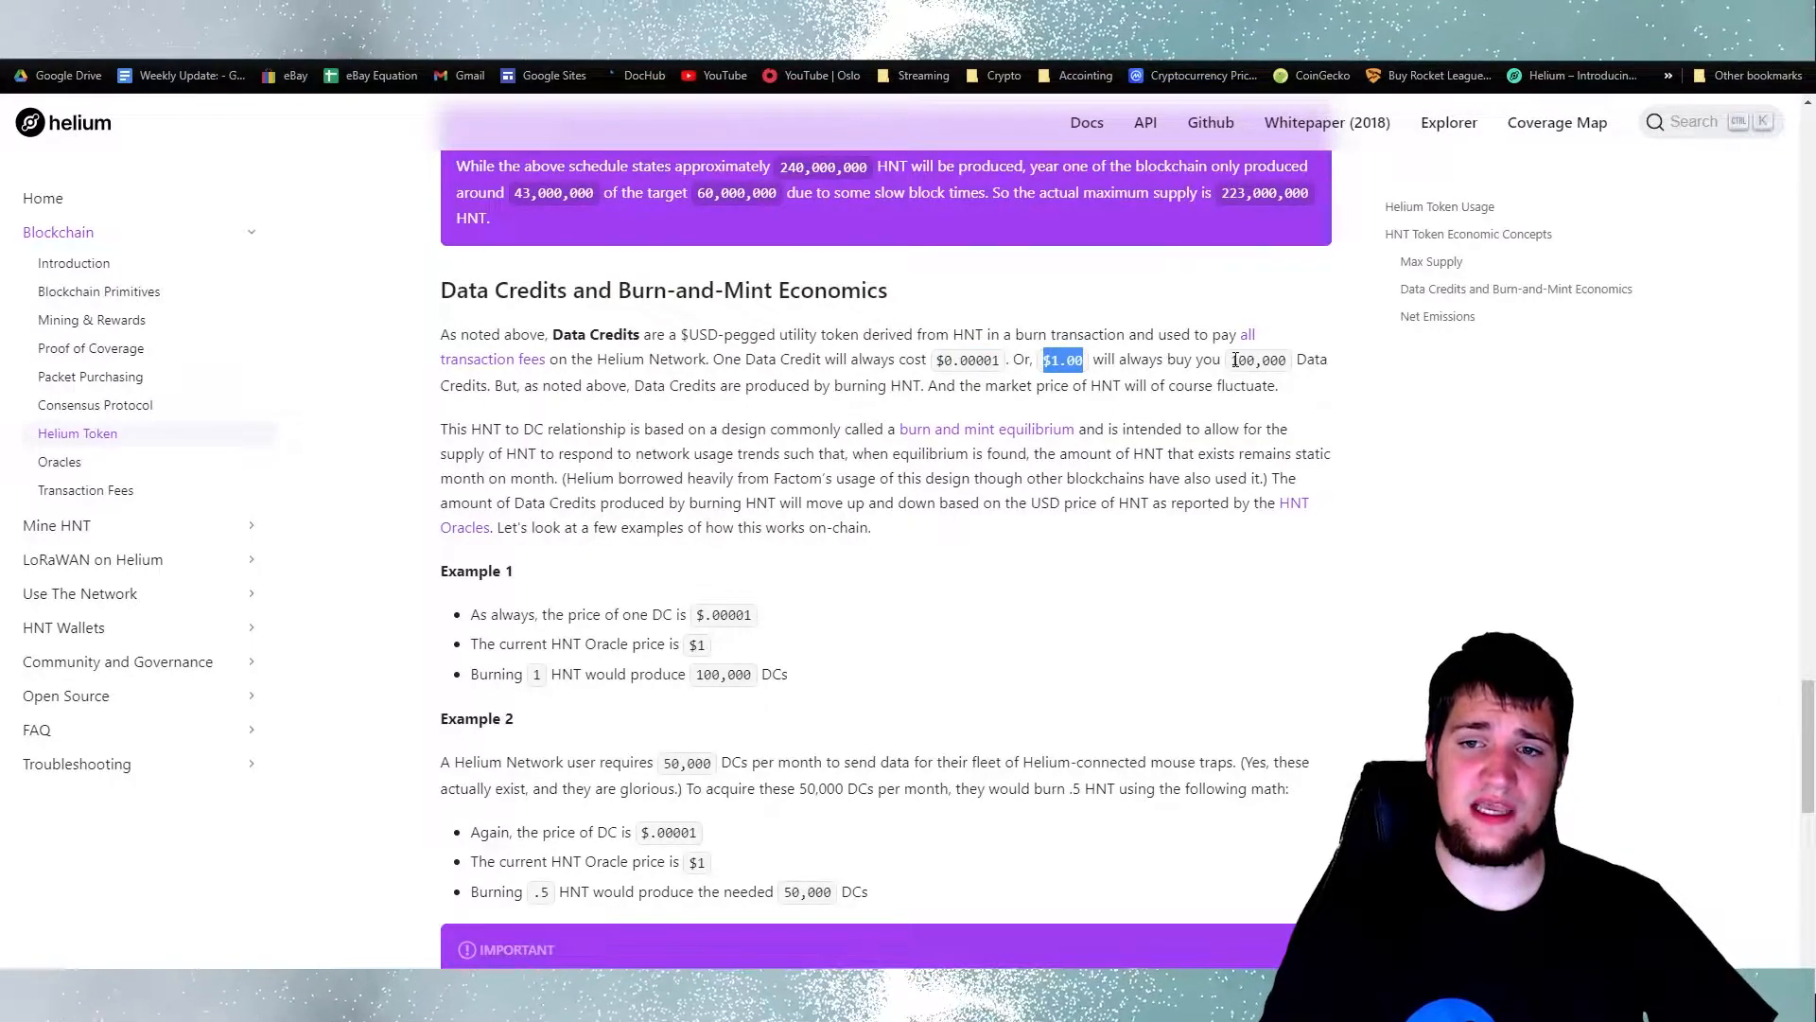
# Read the burn-and-mint section, highlighting words like HNT in the burning sentence.
pyautogui.click(613, 385)
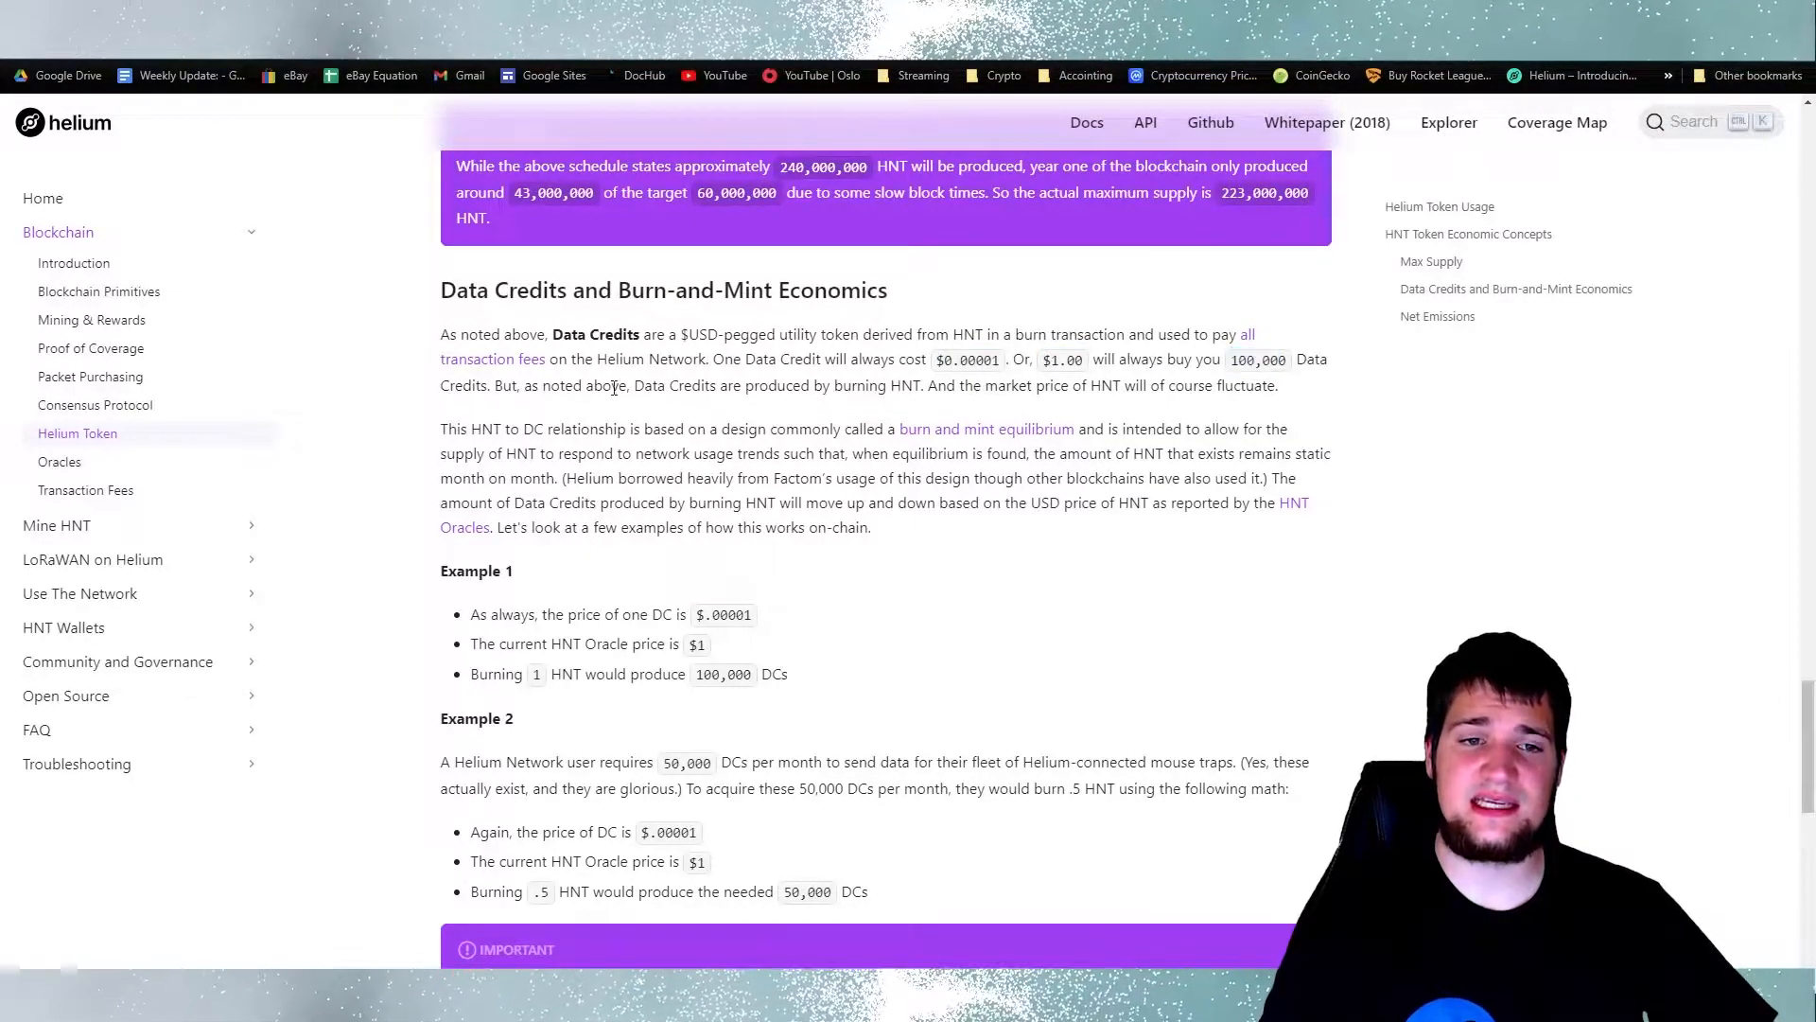
pyautogui.moveTo(656, 409)
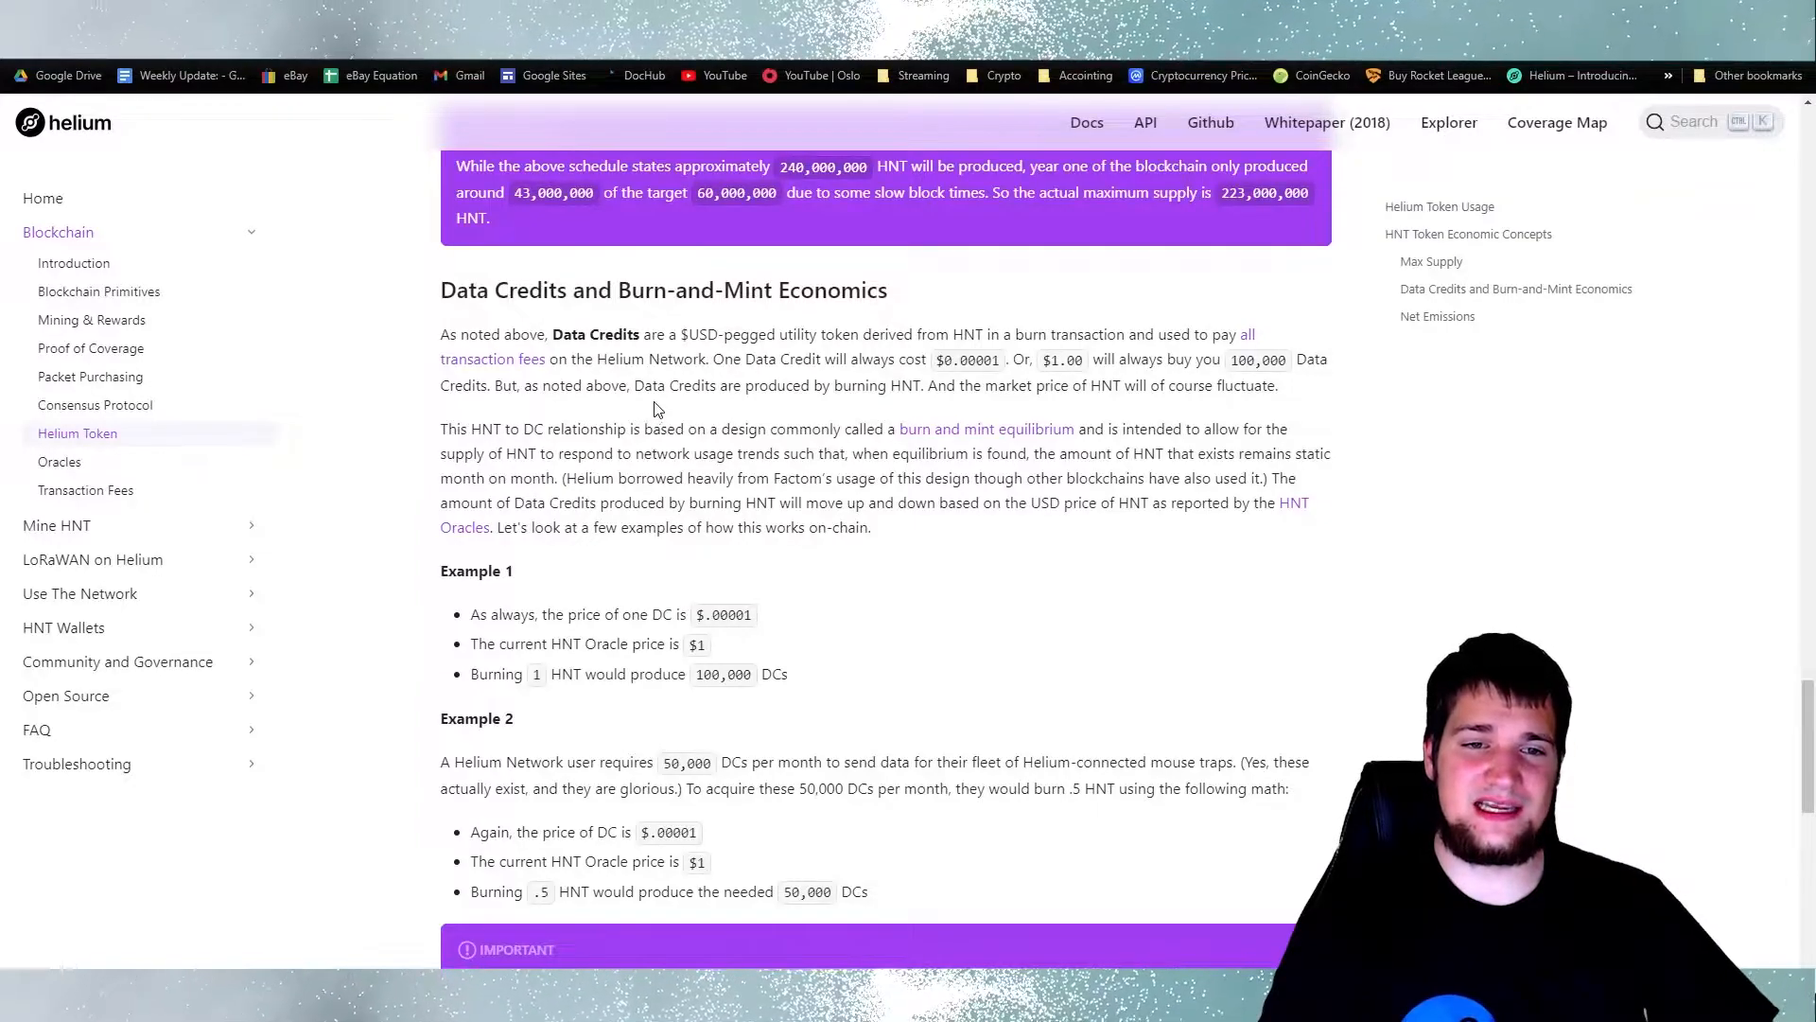
pyautogui.moveTo(759, 392)
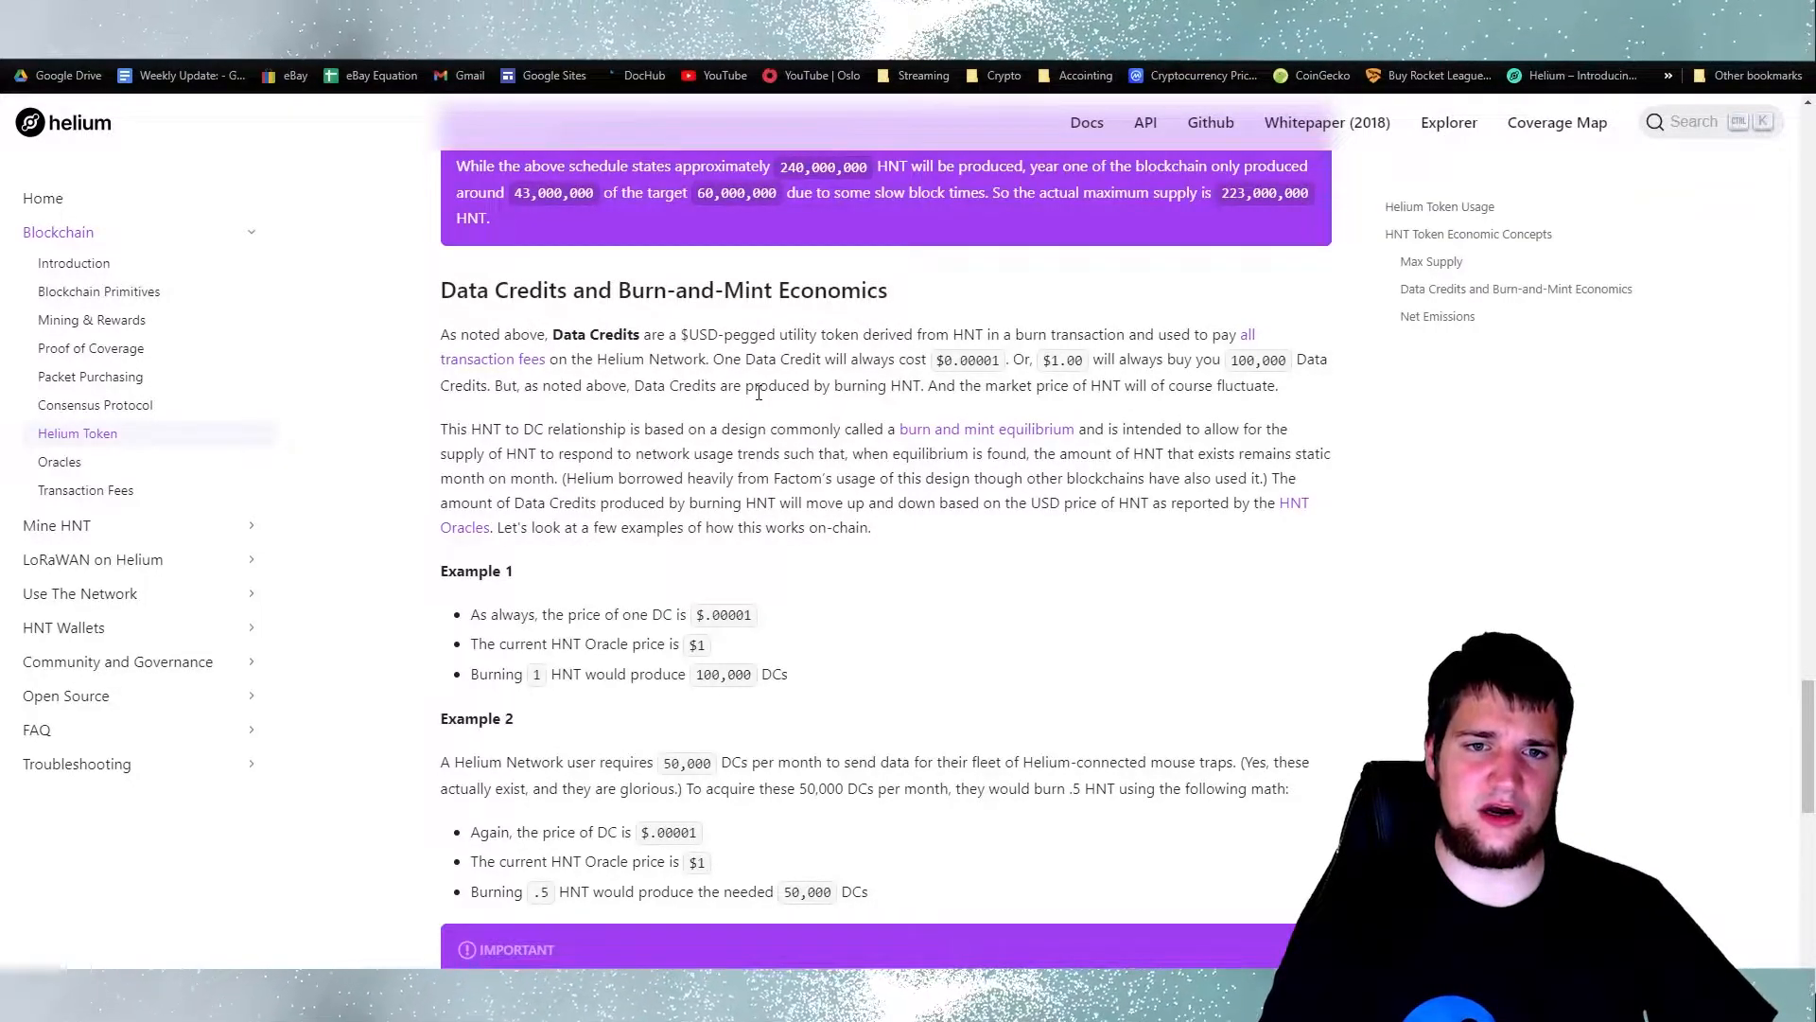
pyautogui.doubleClick(904, 385)
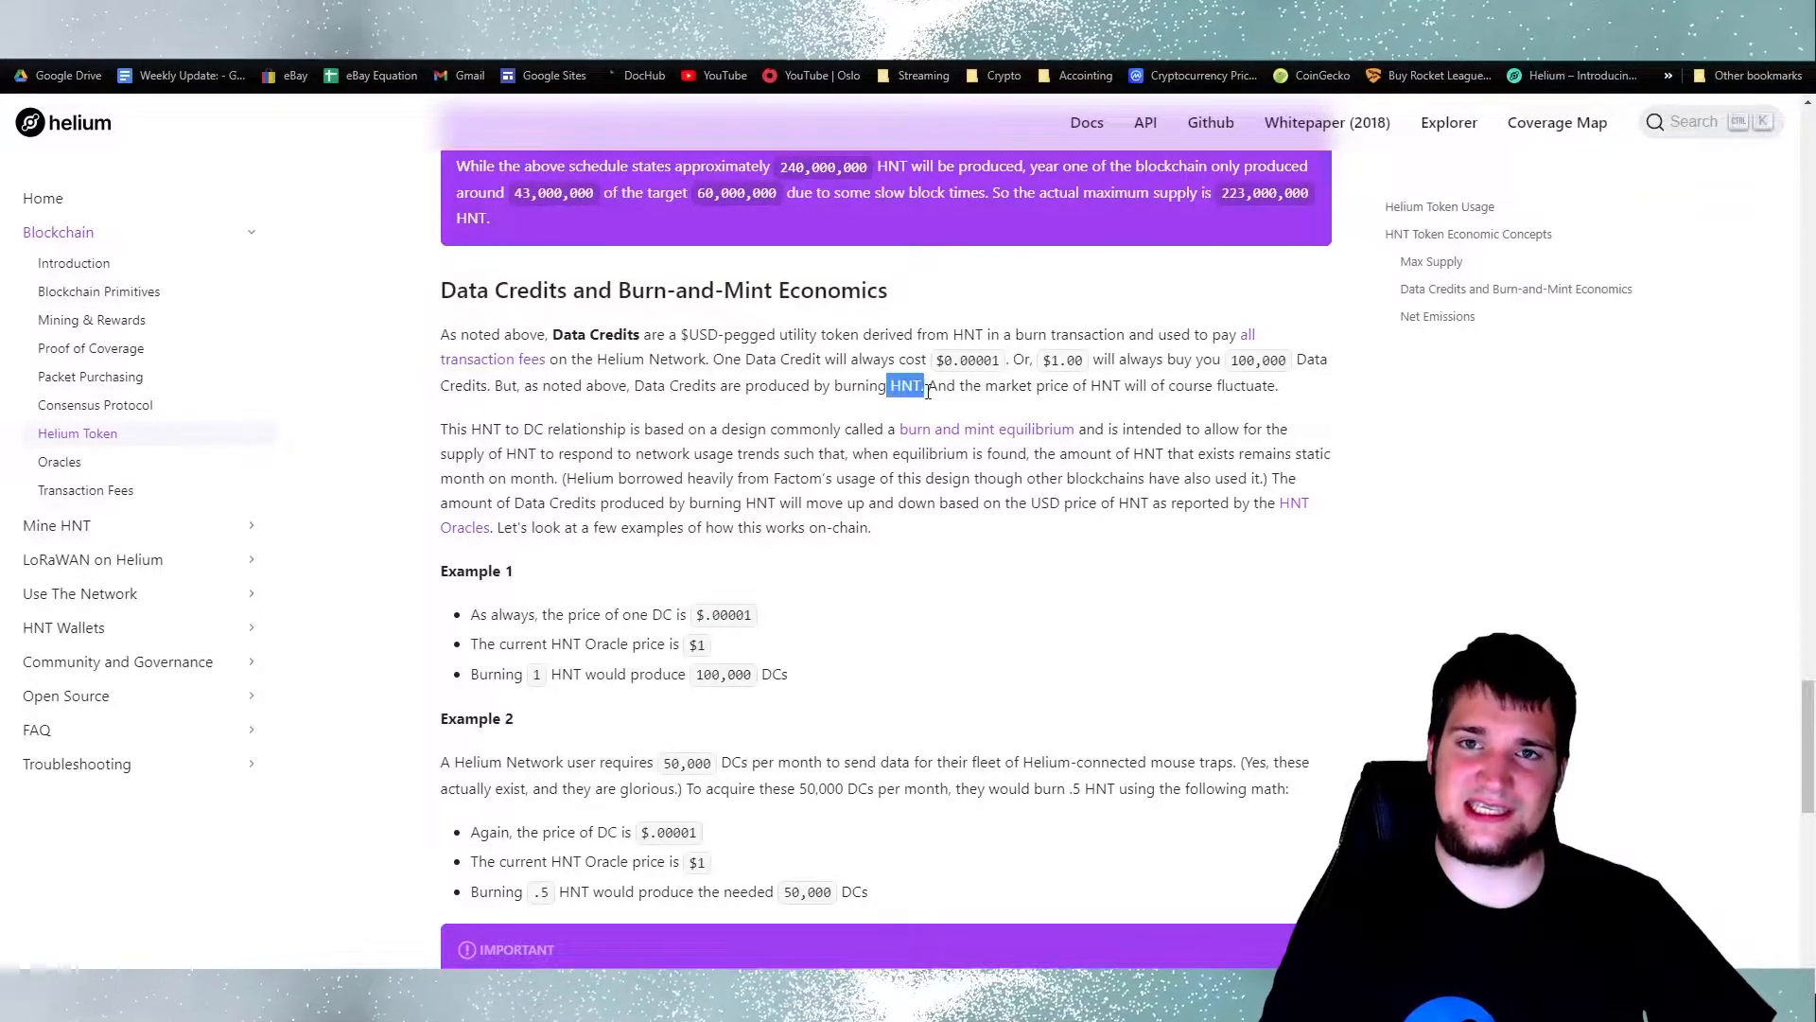
pyautogui.click(1108, 401)
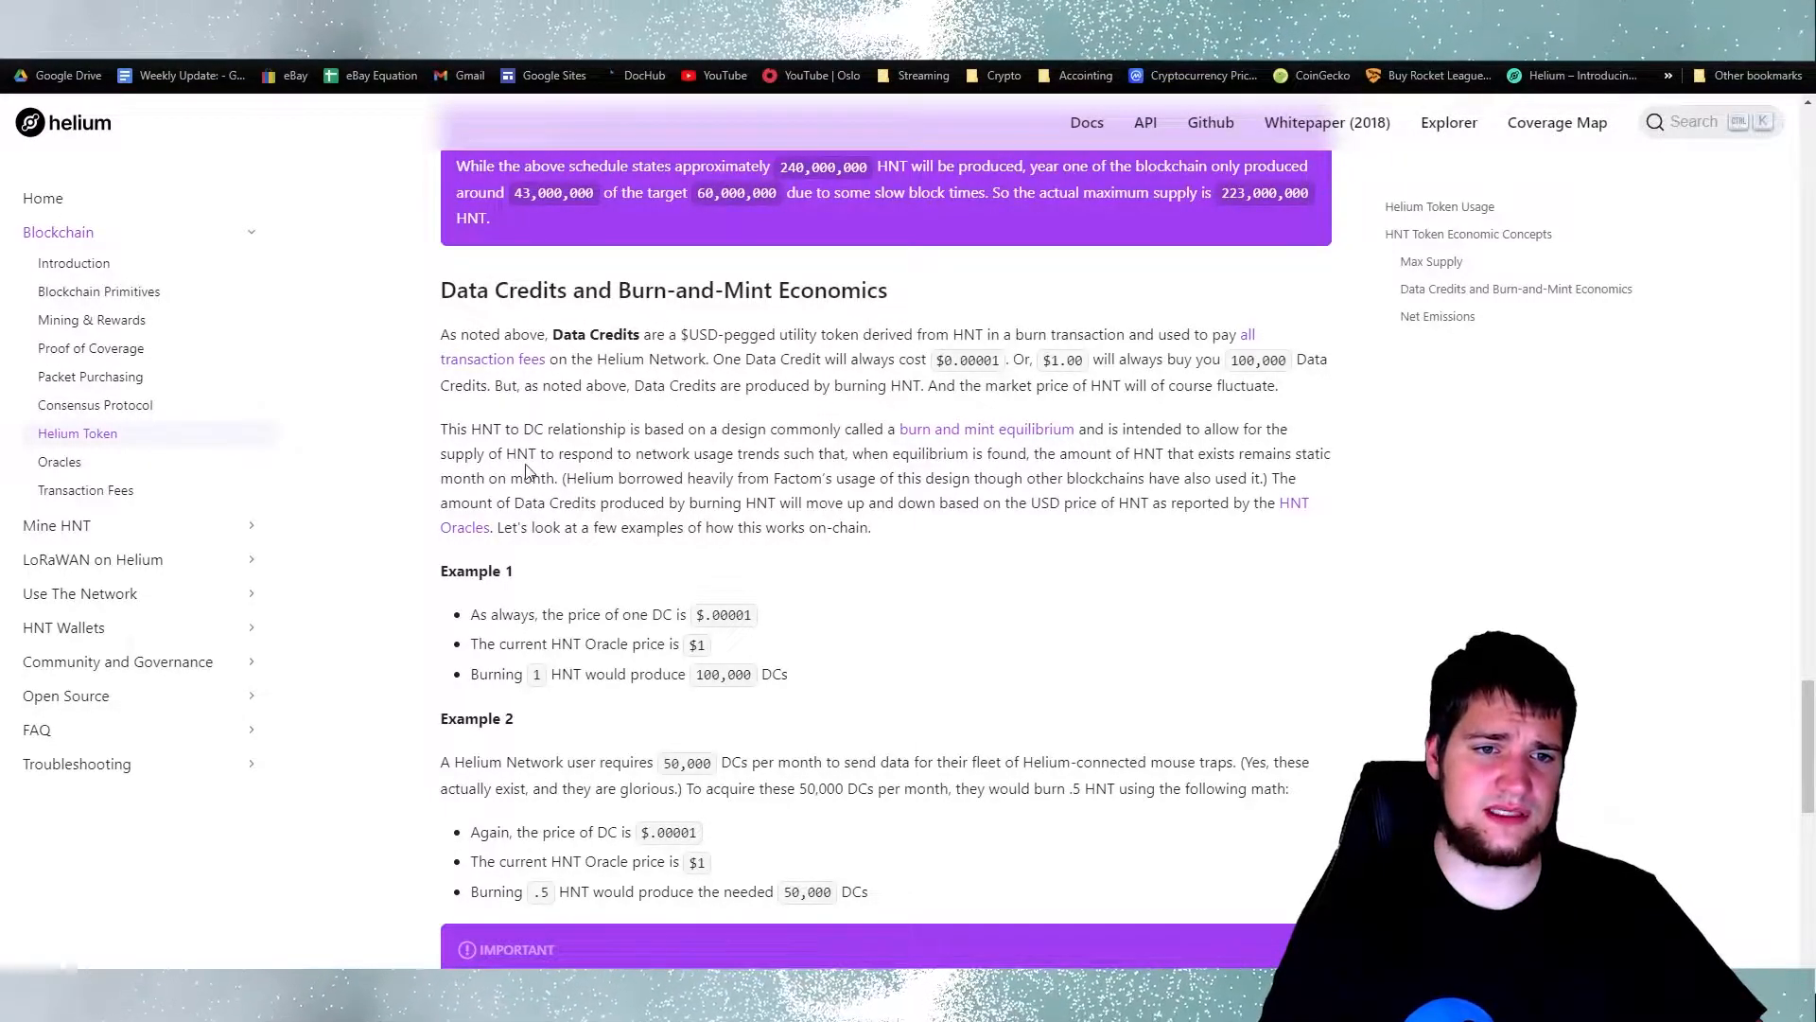
pyautogui.moveTo(679, 473)
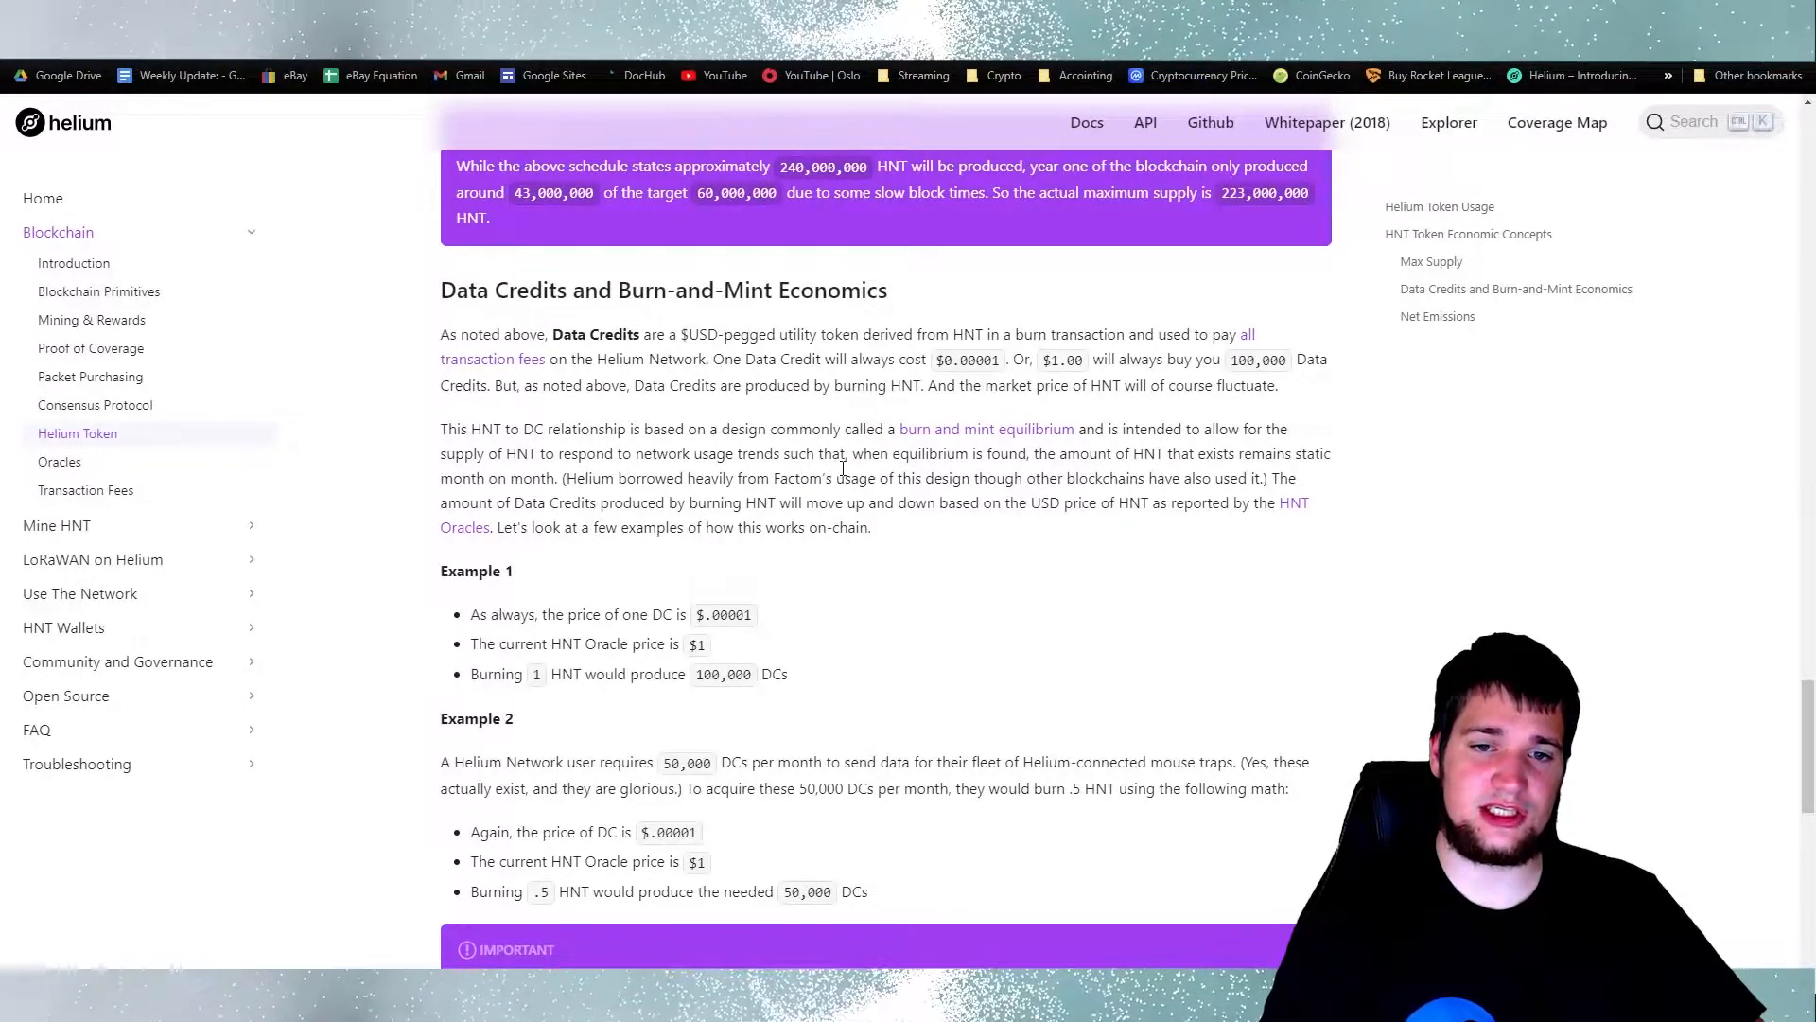
pyautogui.moveTo(1036, 471)
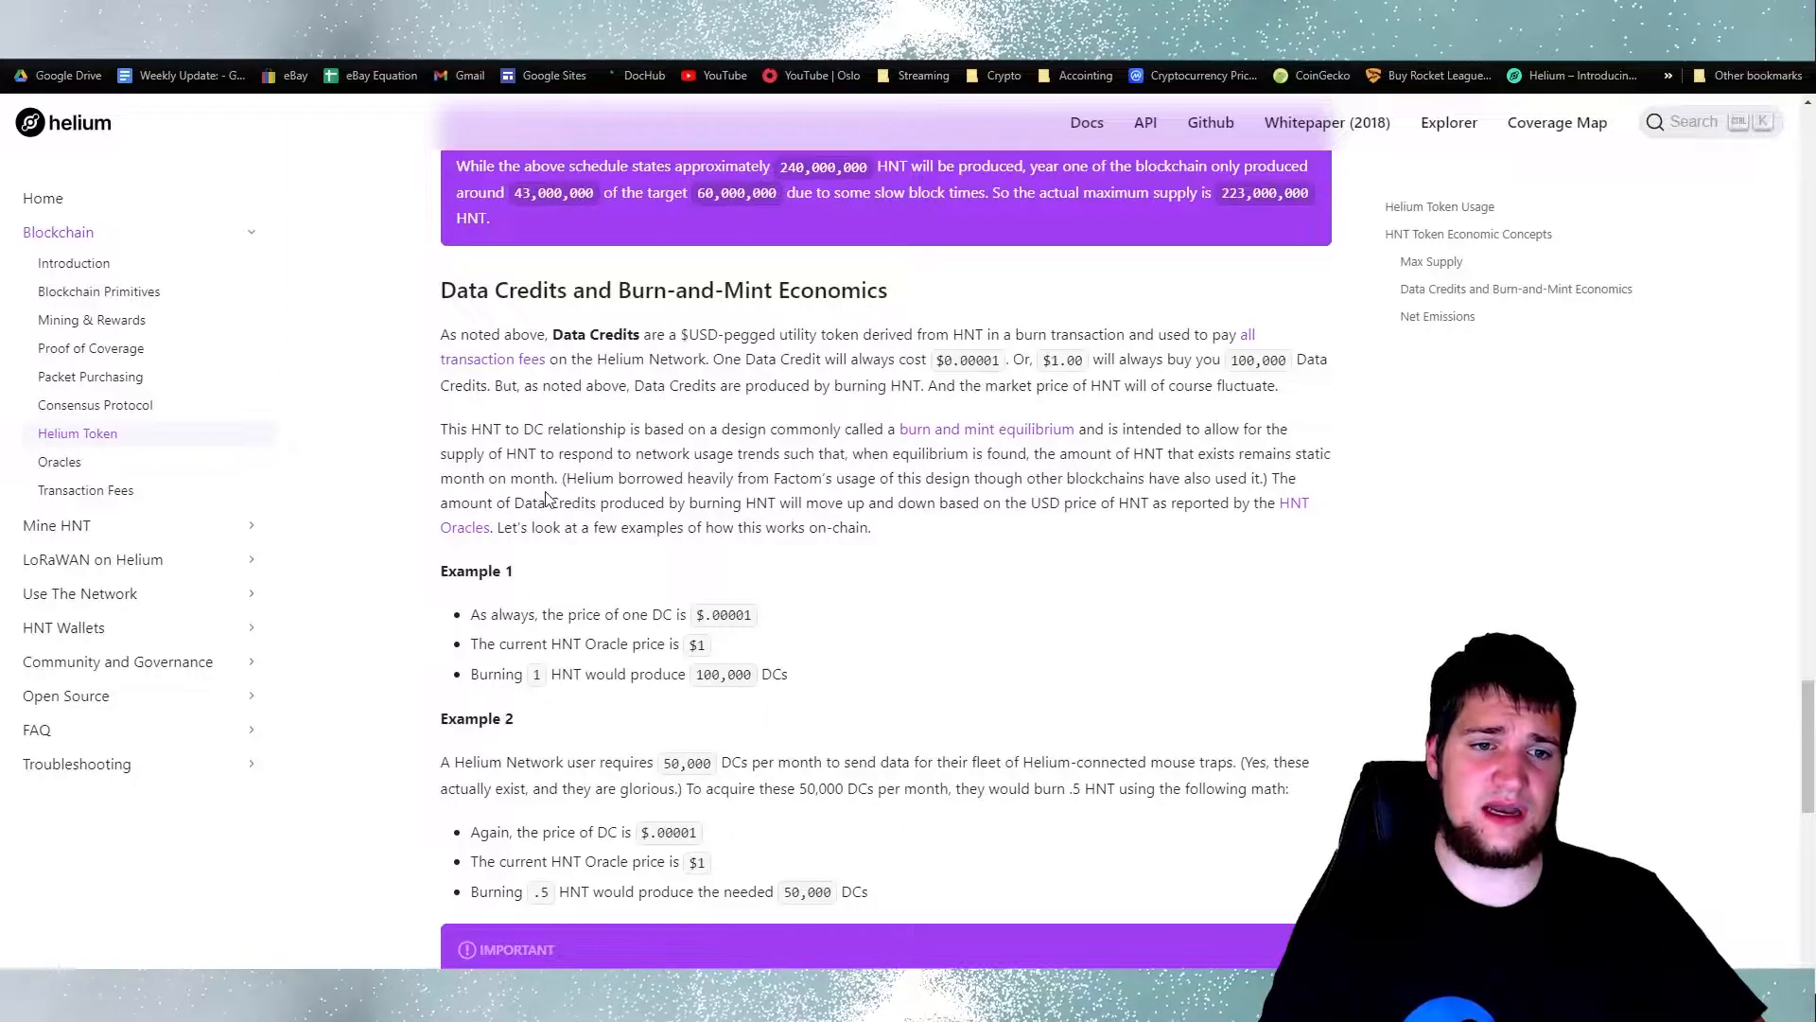
pyautogui.doubleClick(1283, 478)
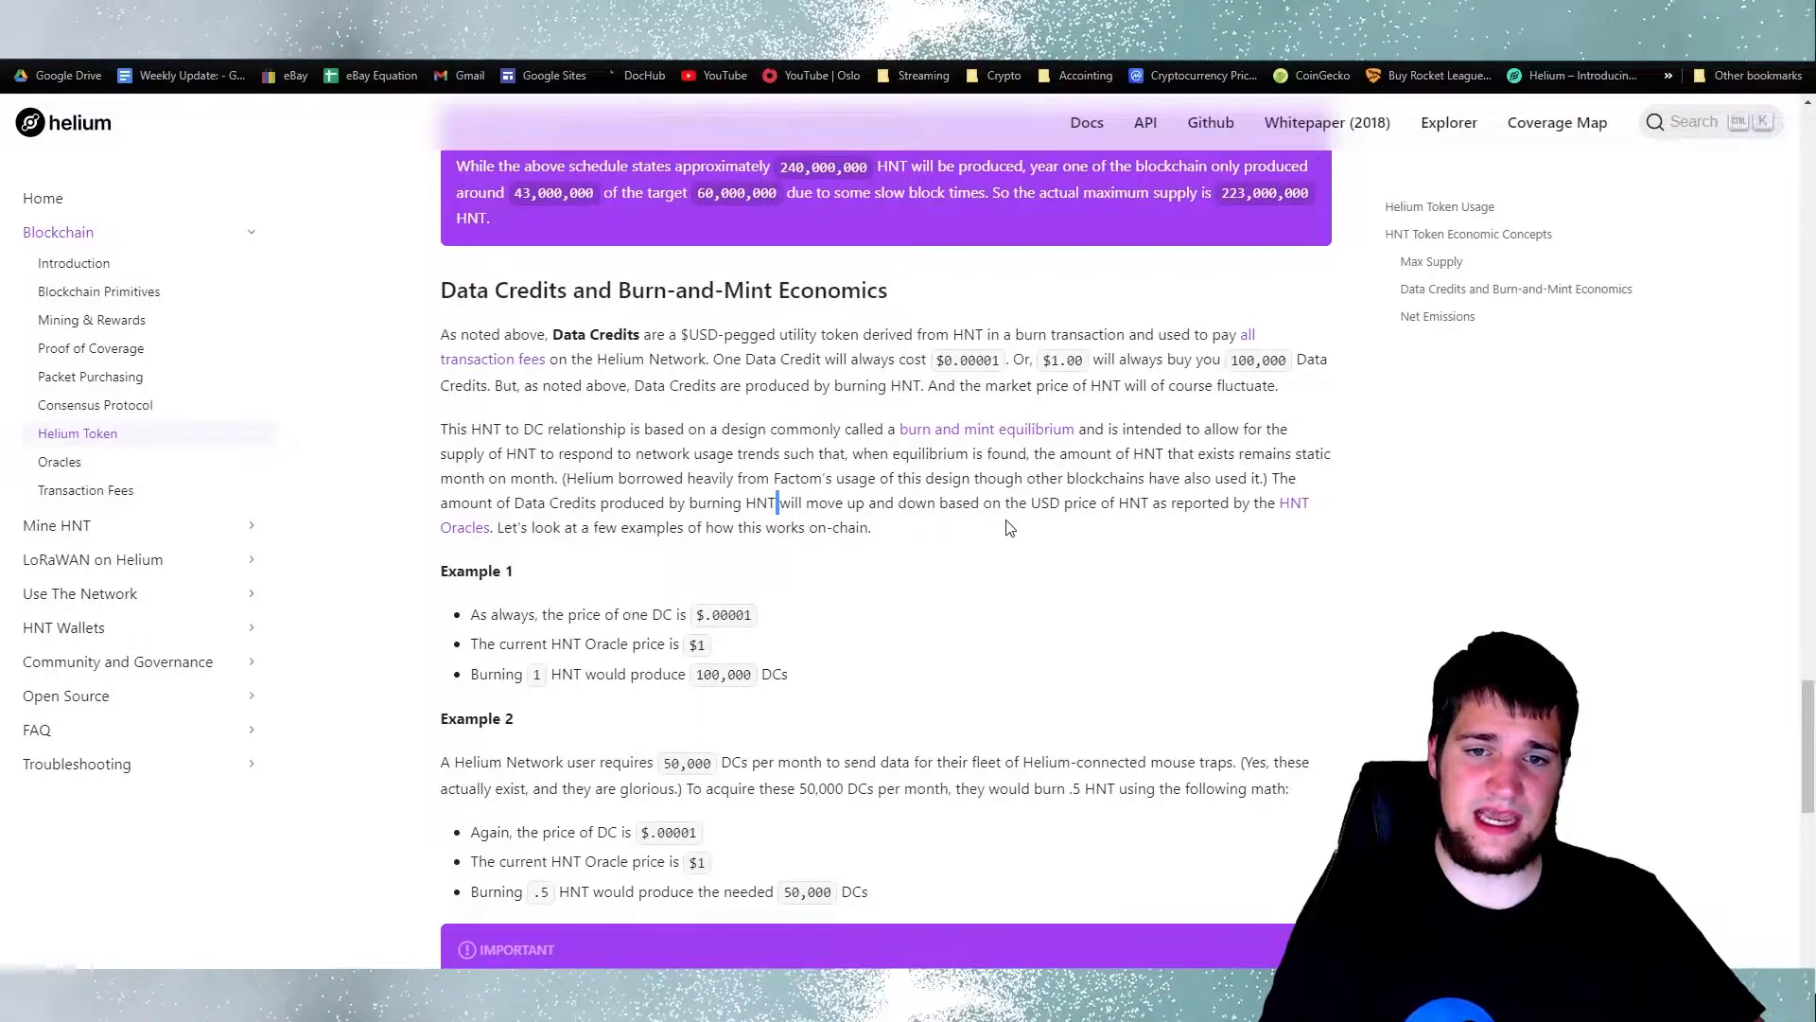
pyautogui.moveTo(1166, 509)
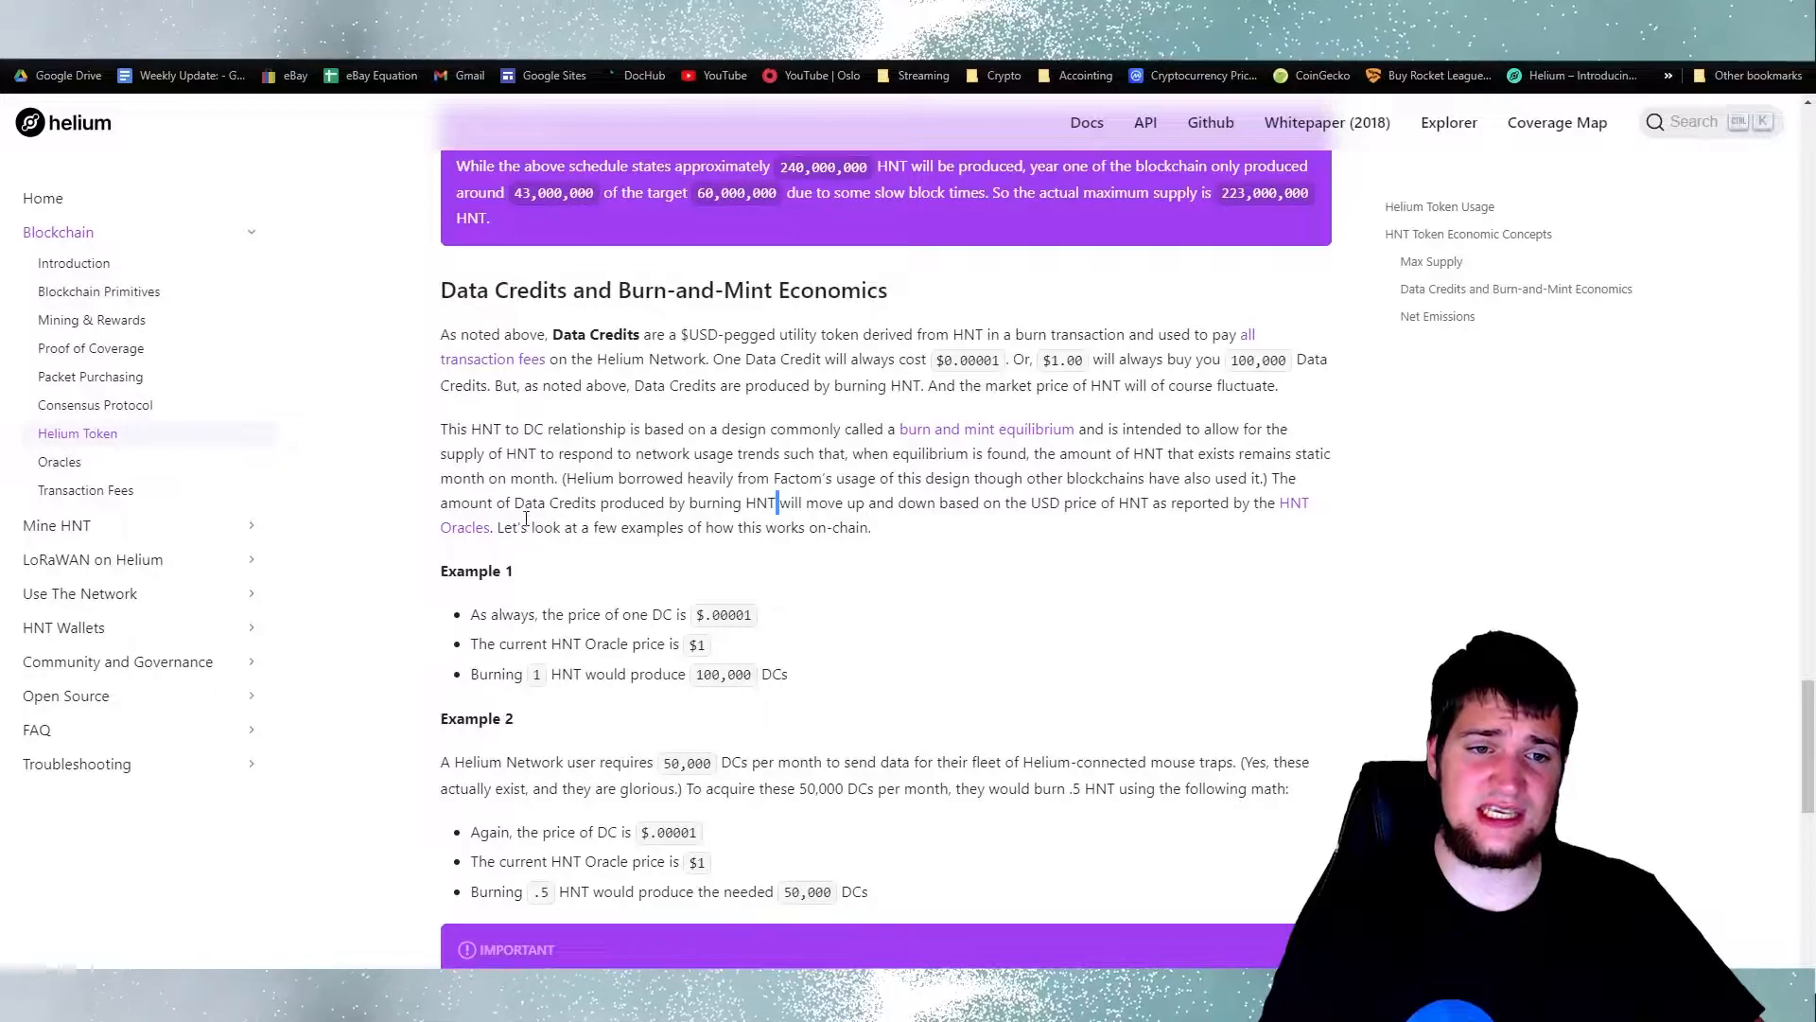
pyautogui.moveTo(527, 546)
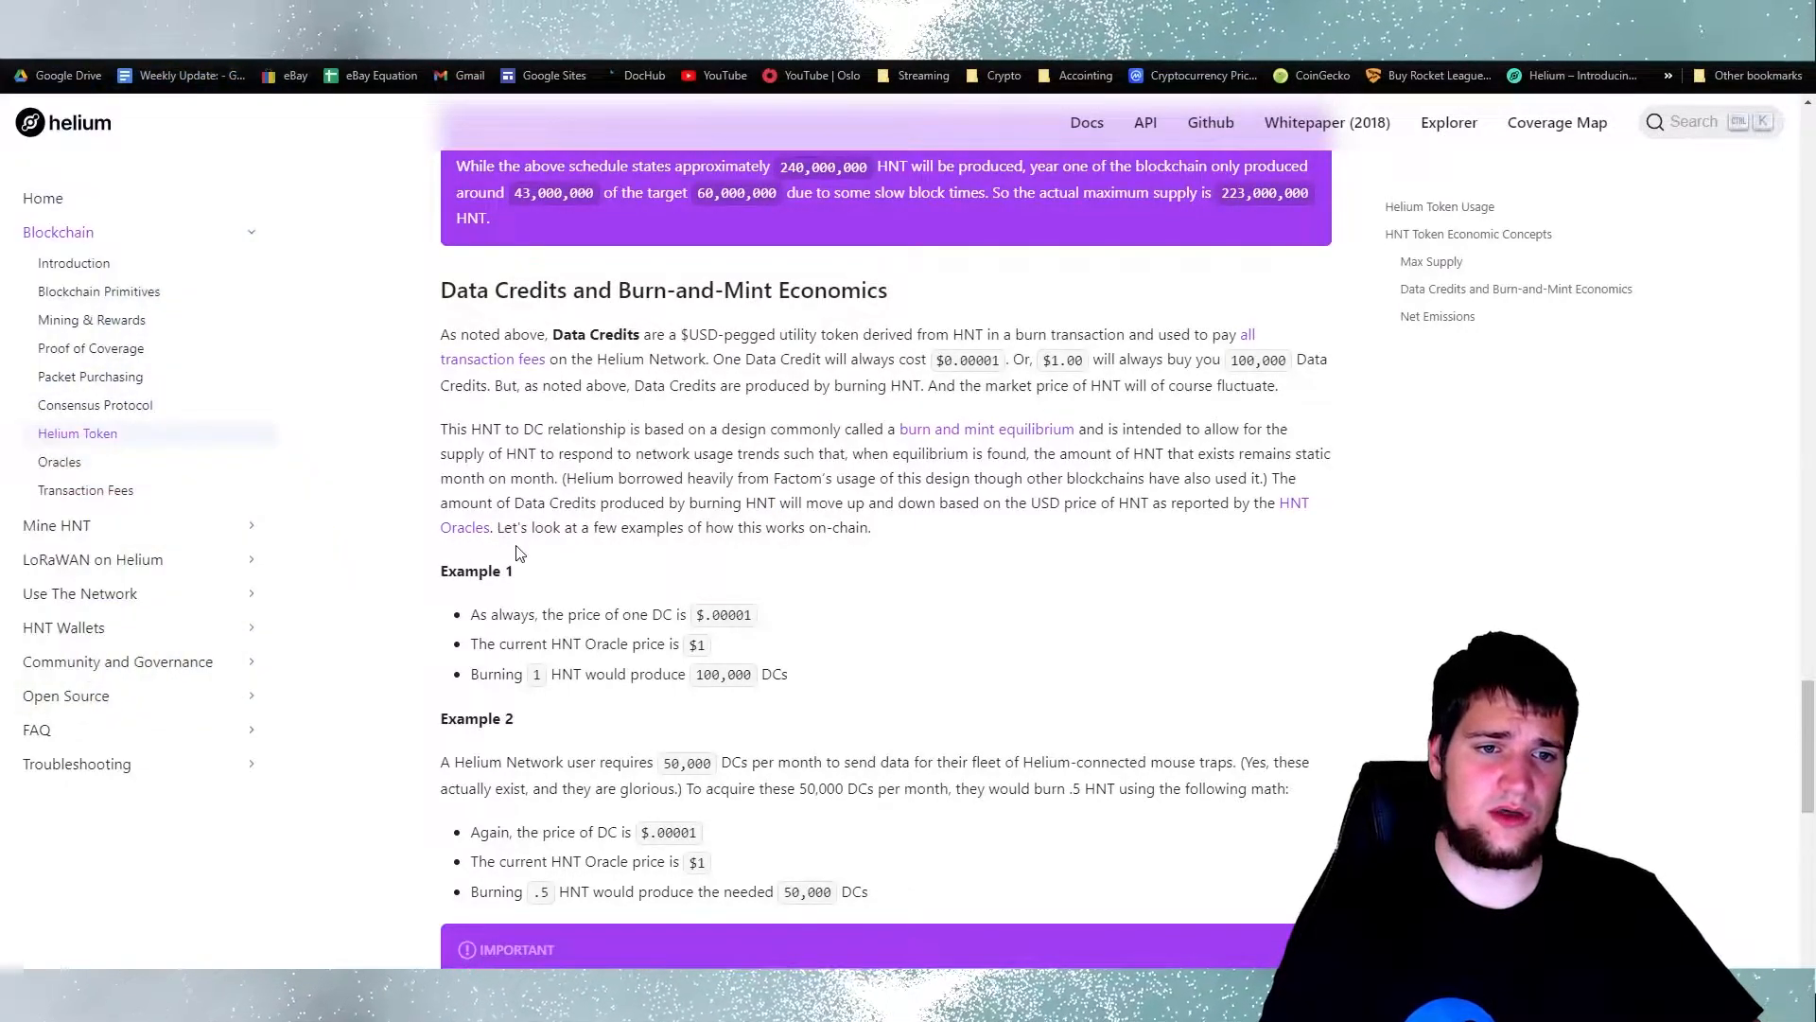
pyautogui.moveTo(822, 558)
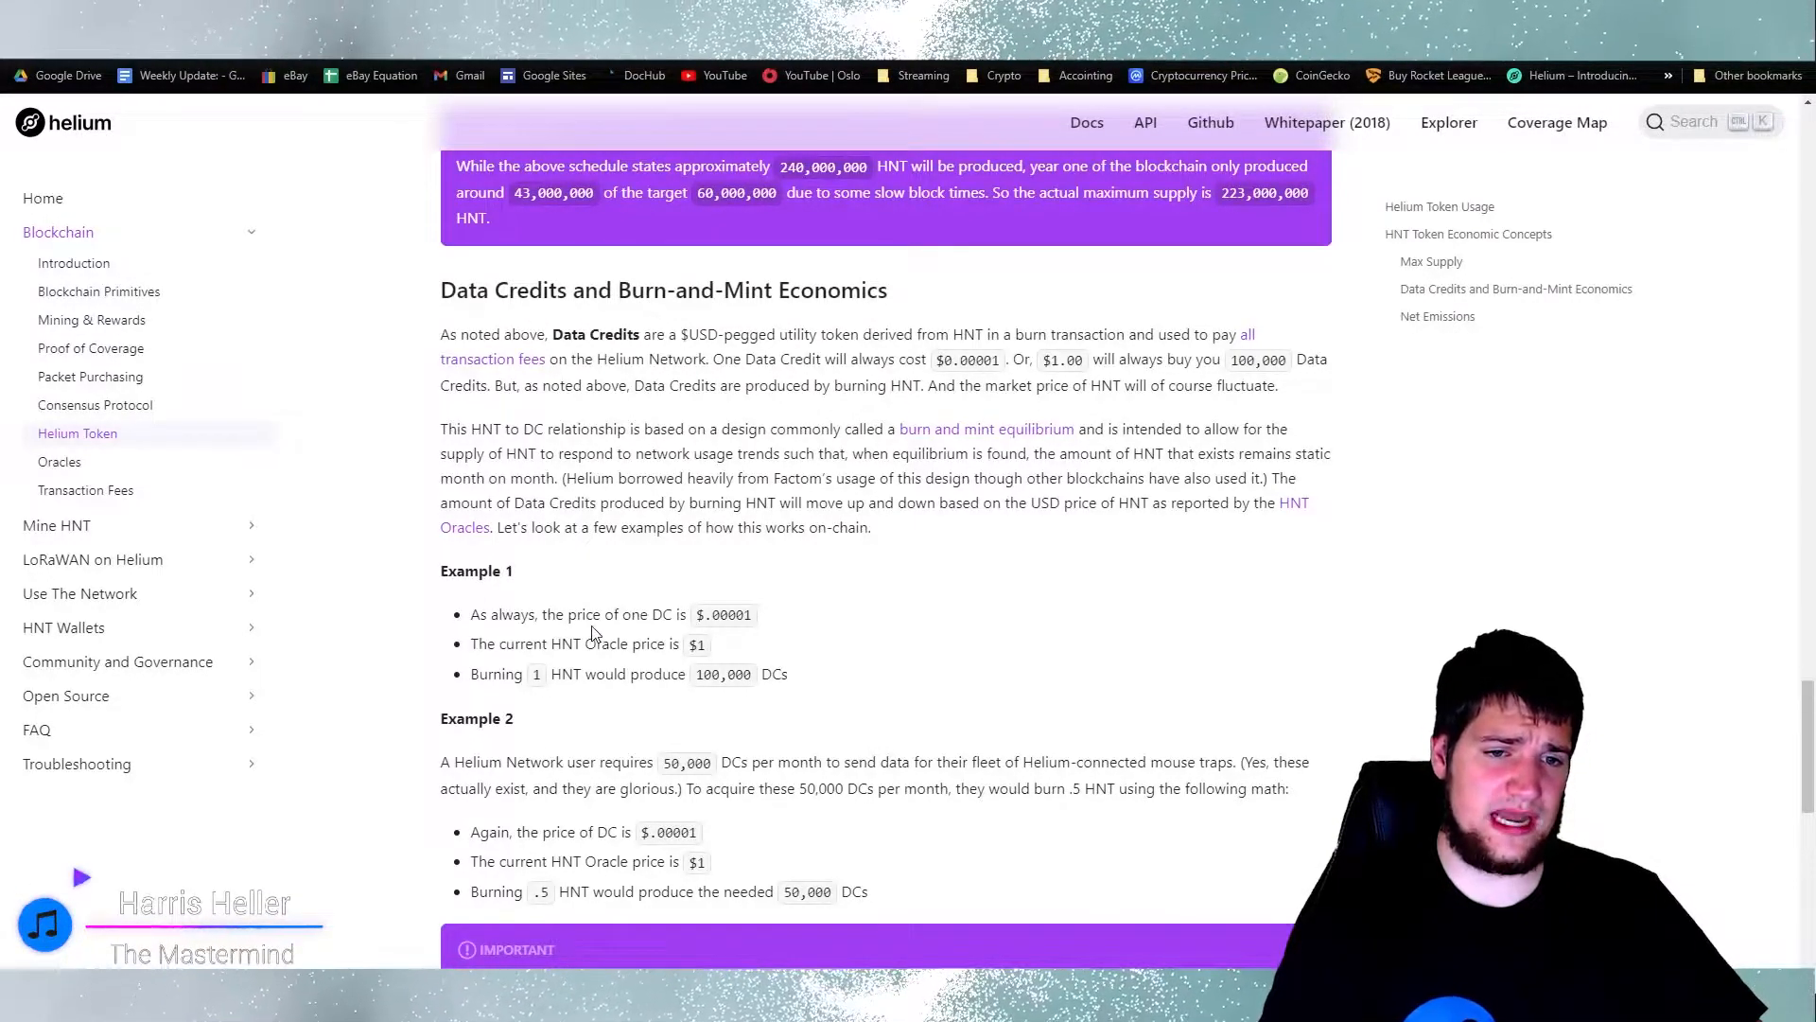
pyautogui.moveTo(701, 644)
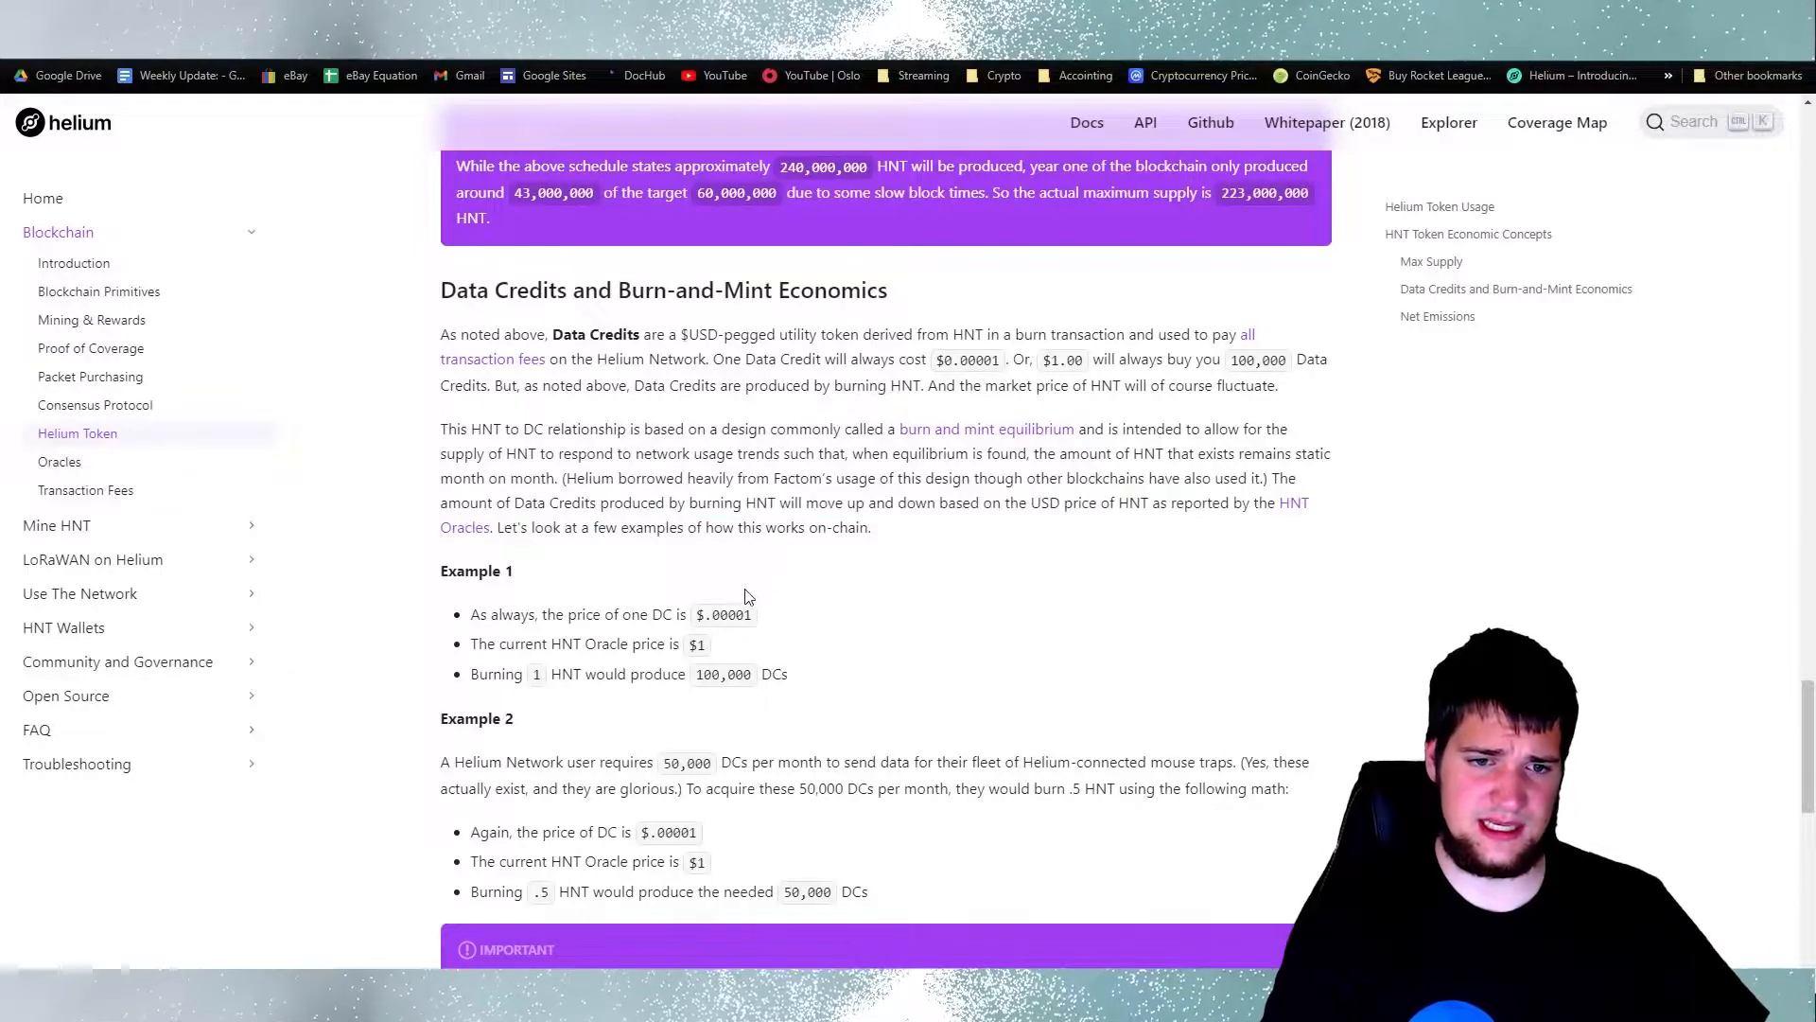
pyautogui.moveTo(615, 703)
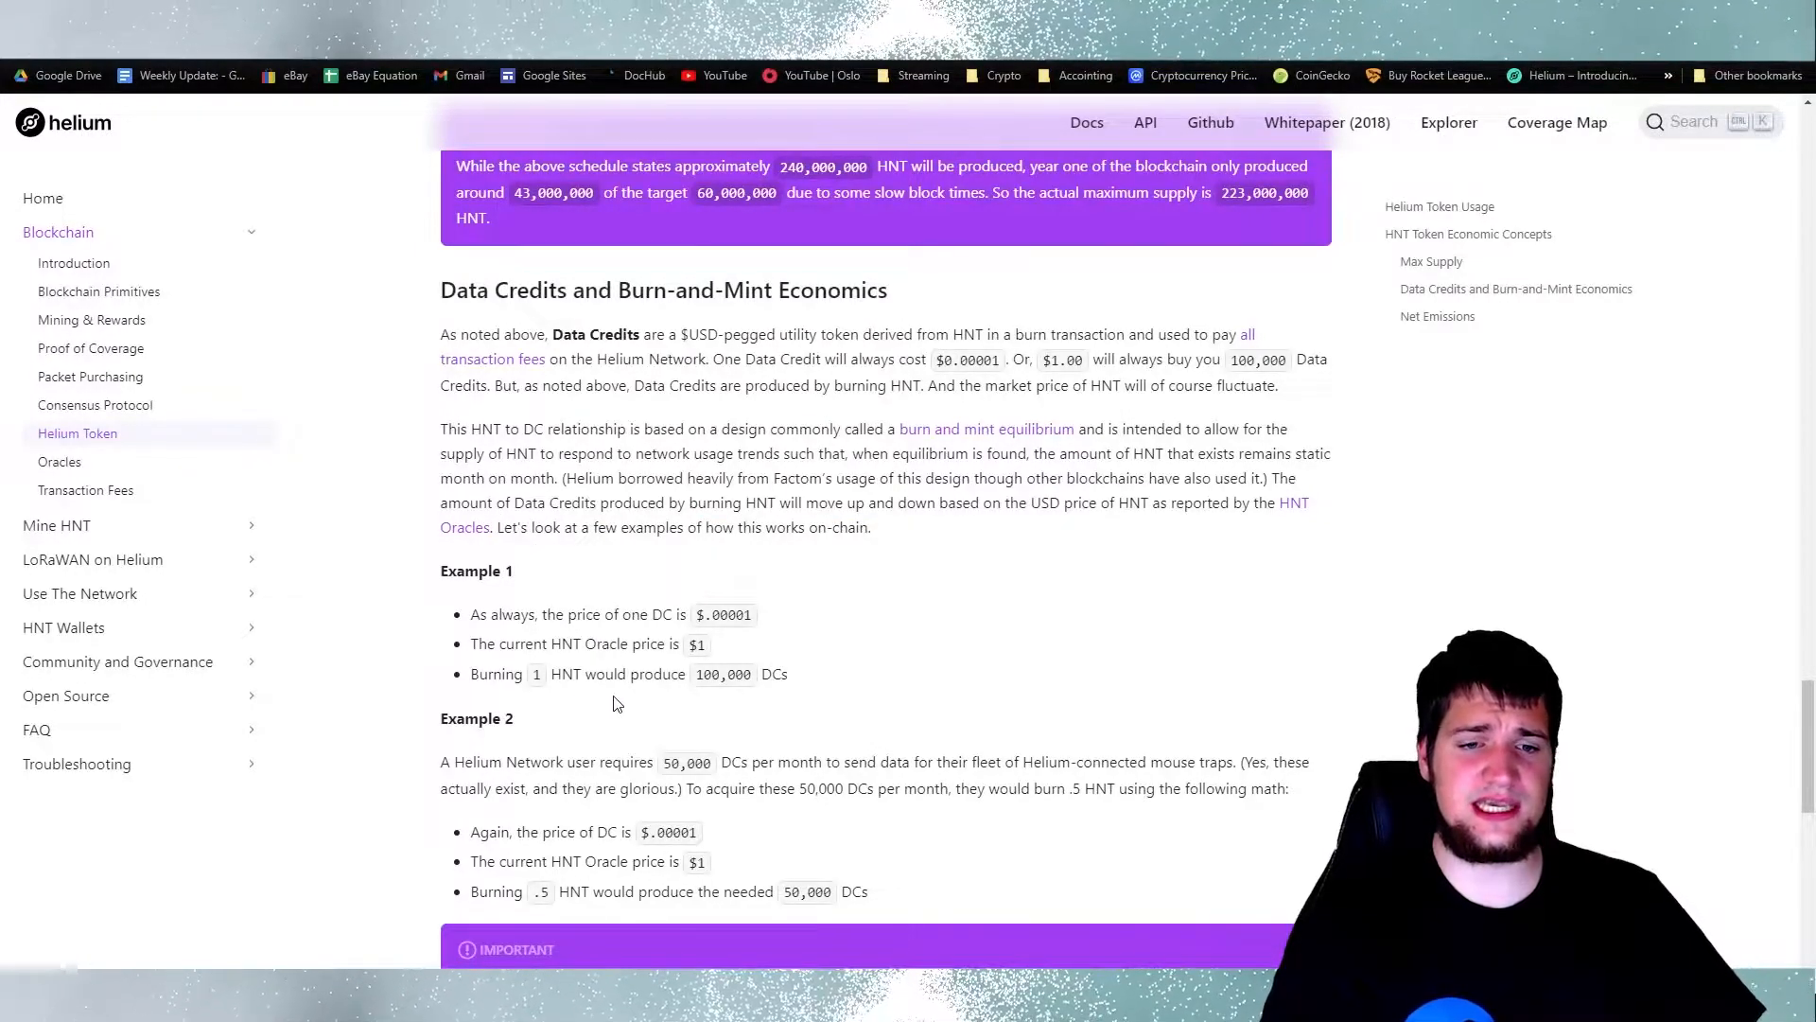
pyautogui.moveTo(734, 702)
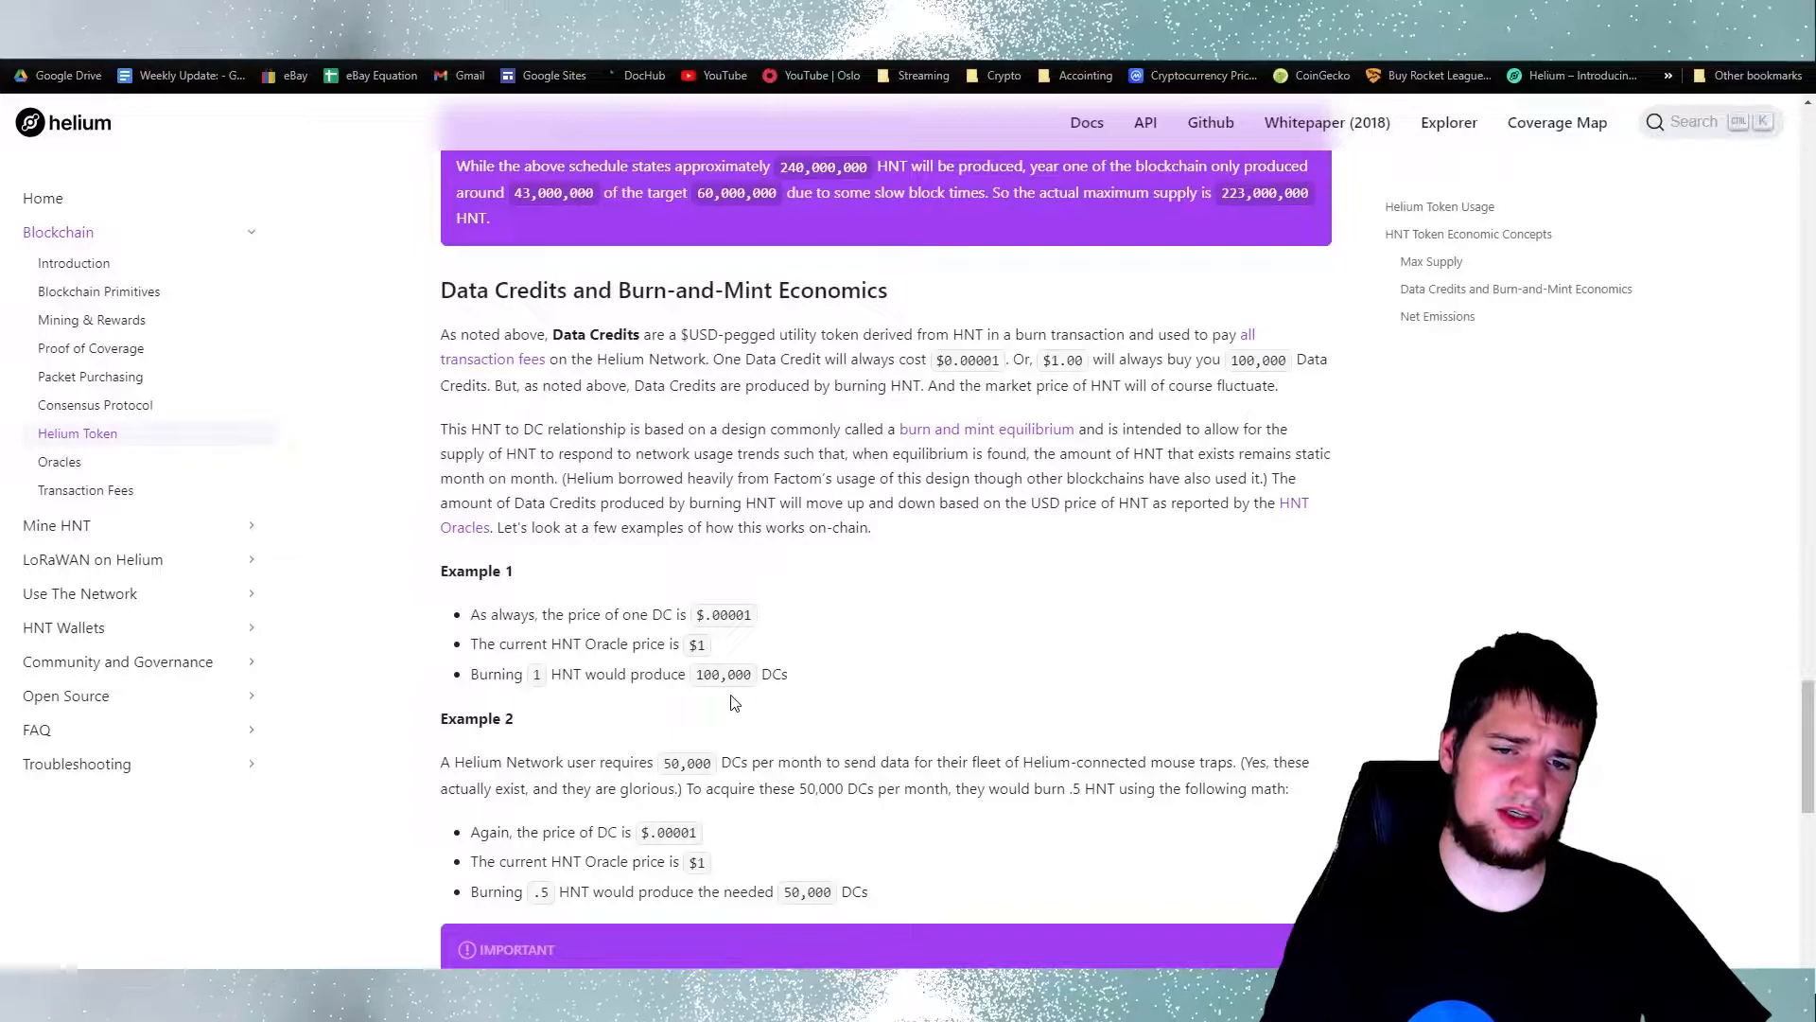
pyautogui.moveTo(779, 704)
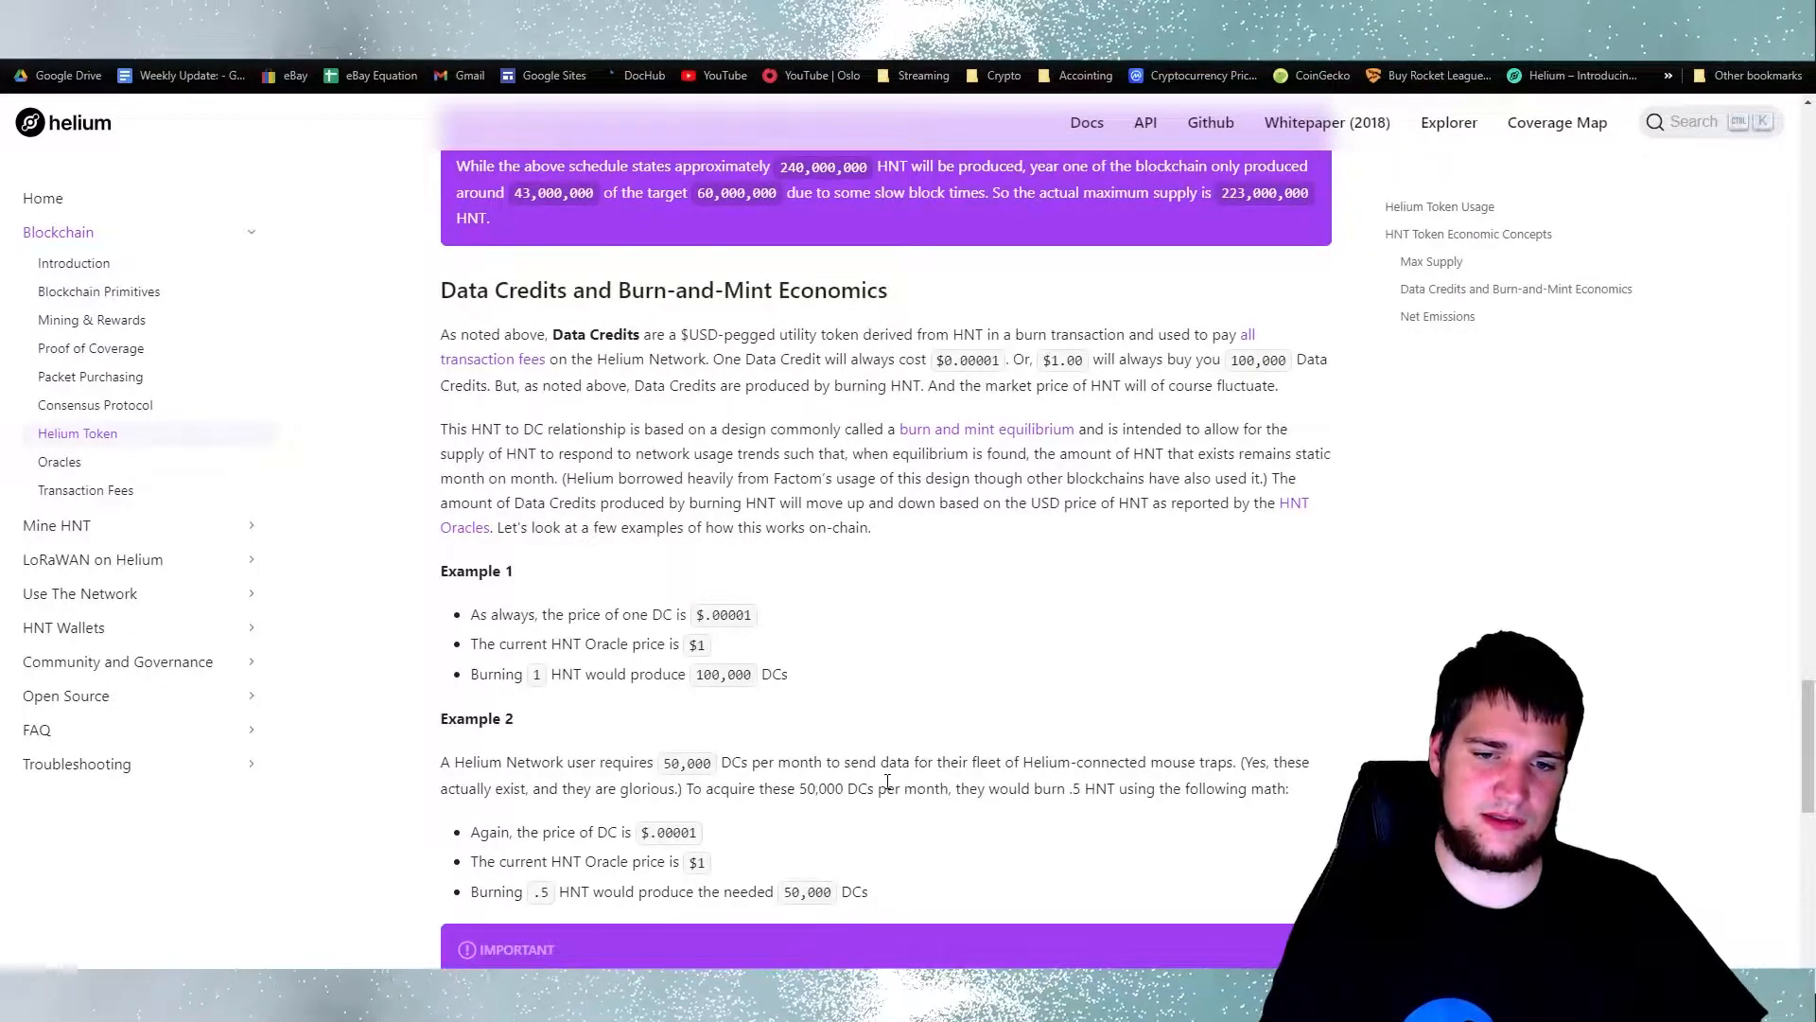
pyautogui.moveTo(1020, 782)
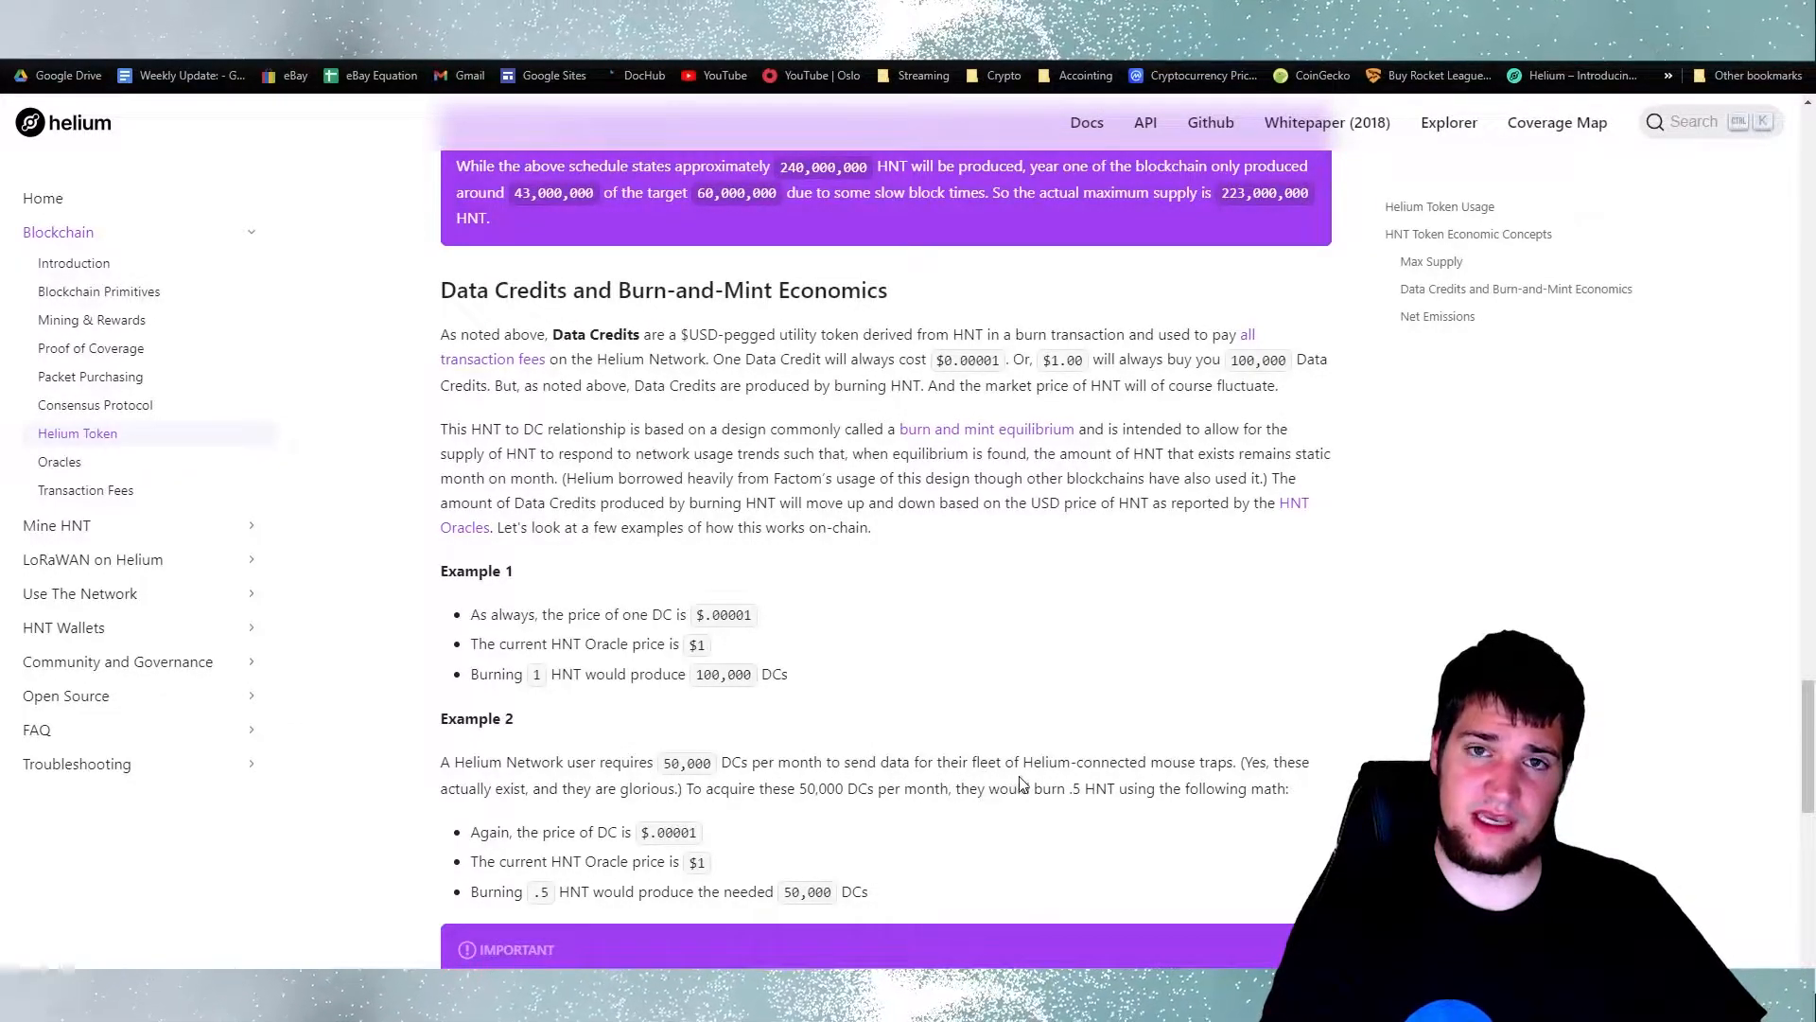
pyautogui.moveTo(1221, 769)
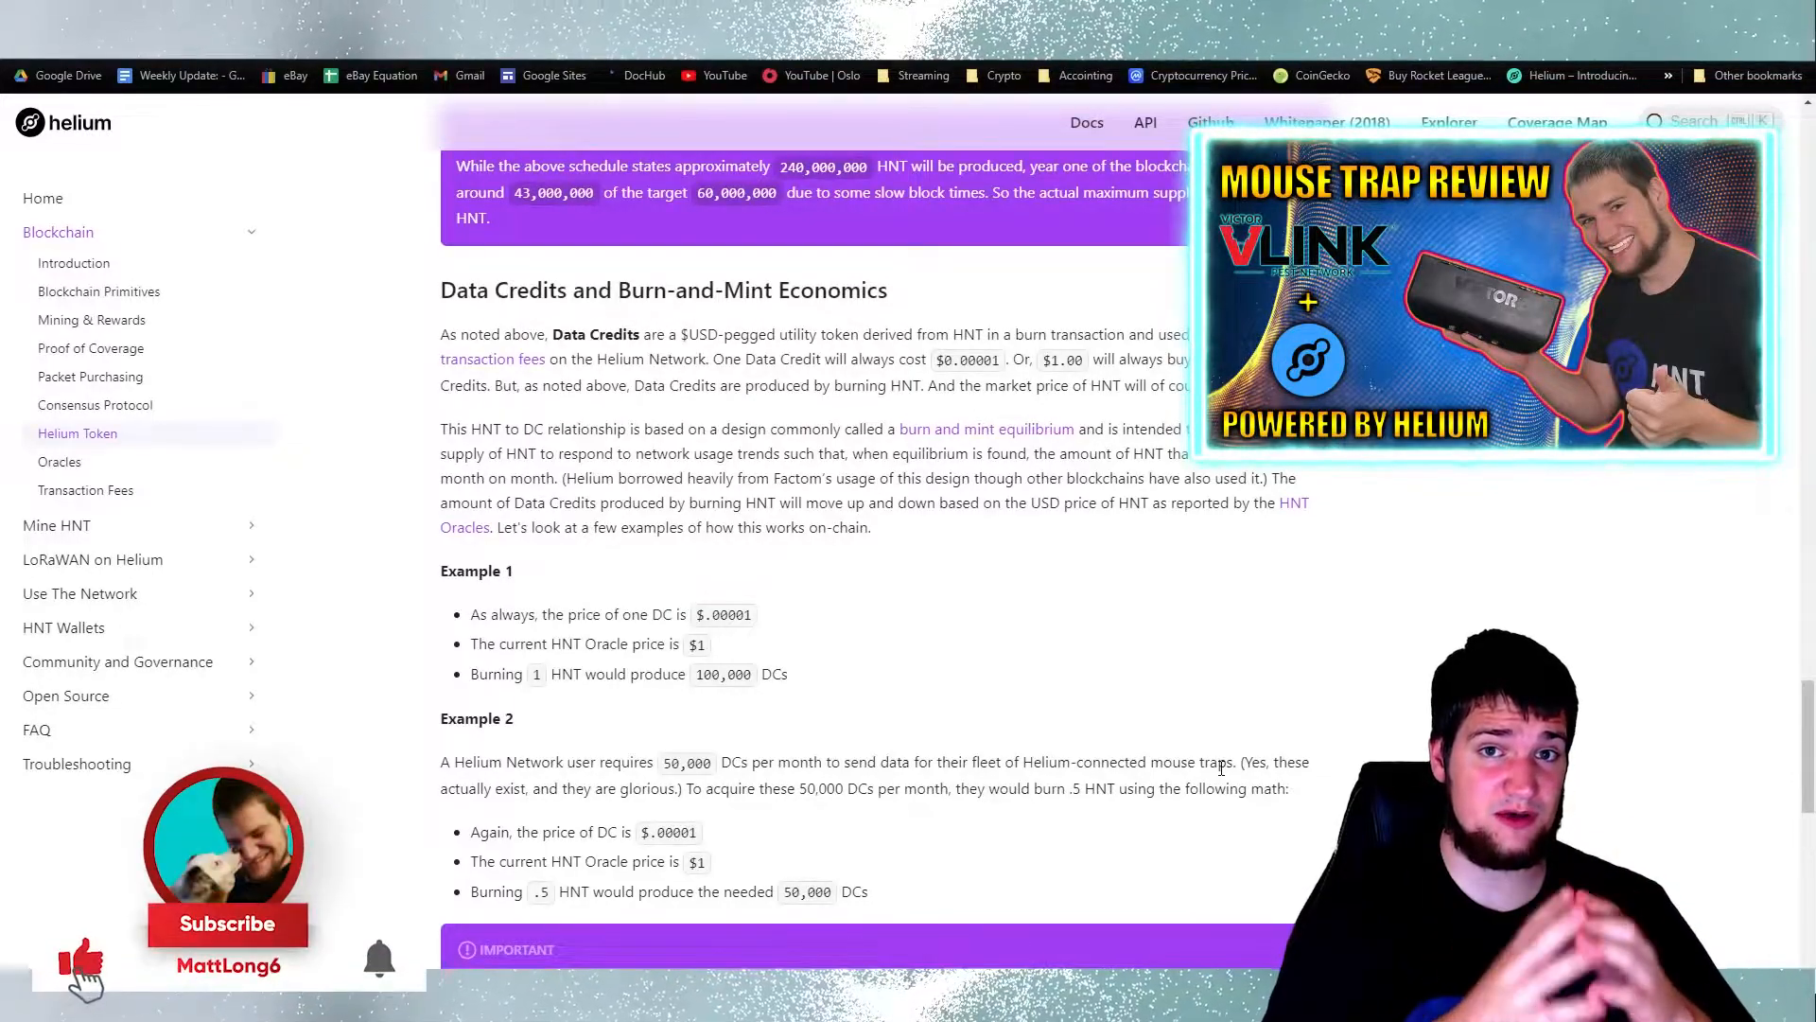
# Switch to Console > Data Credits and scroll to the packet transaction steps.
pyautogui.click(224, 924)
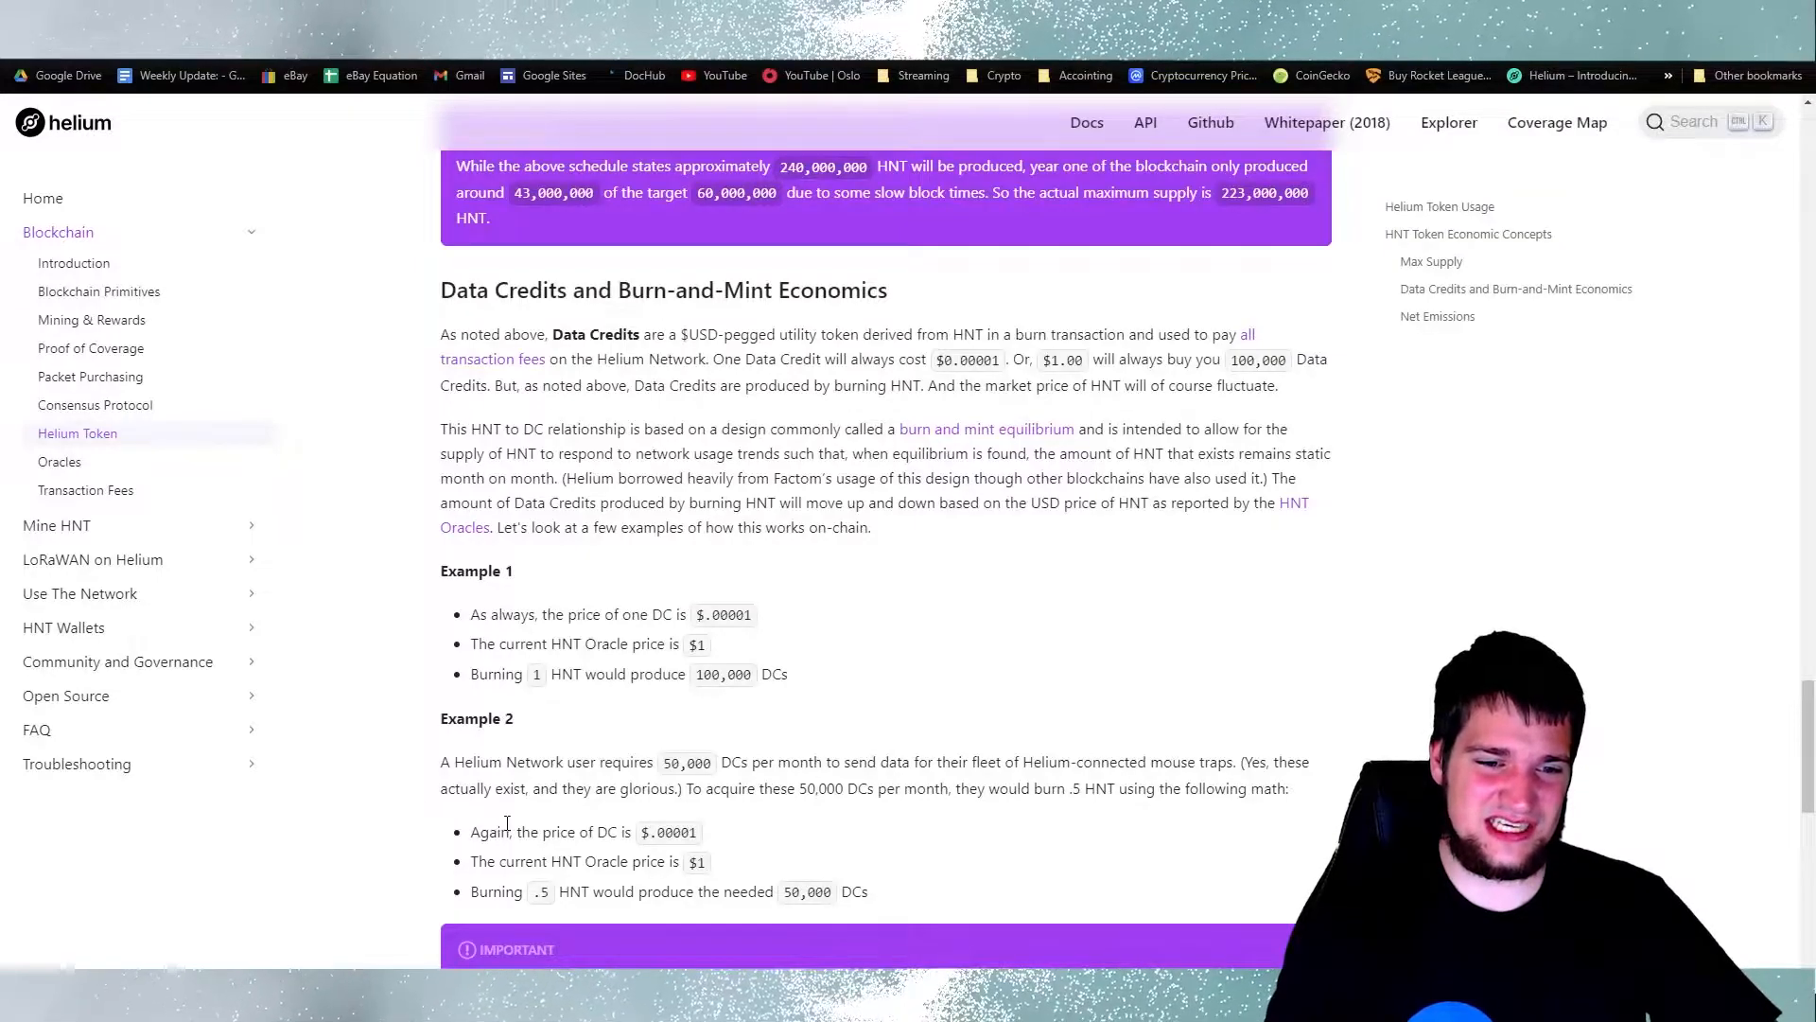
pyautogui.moveTo(756, 851)
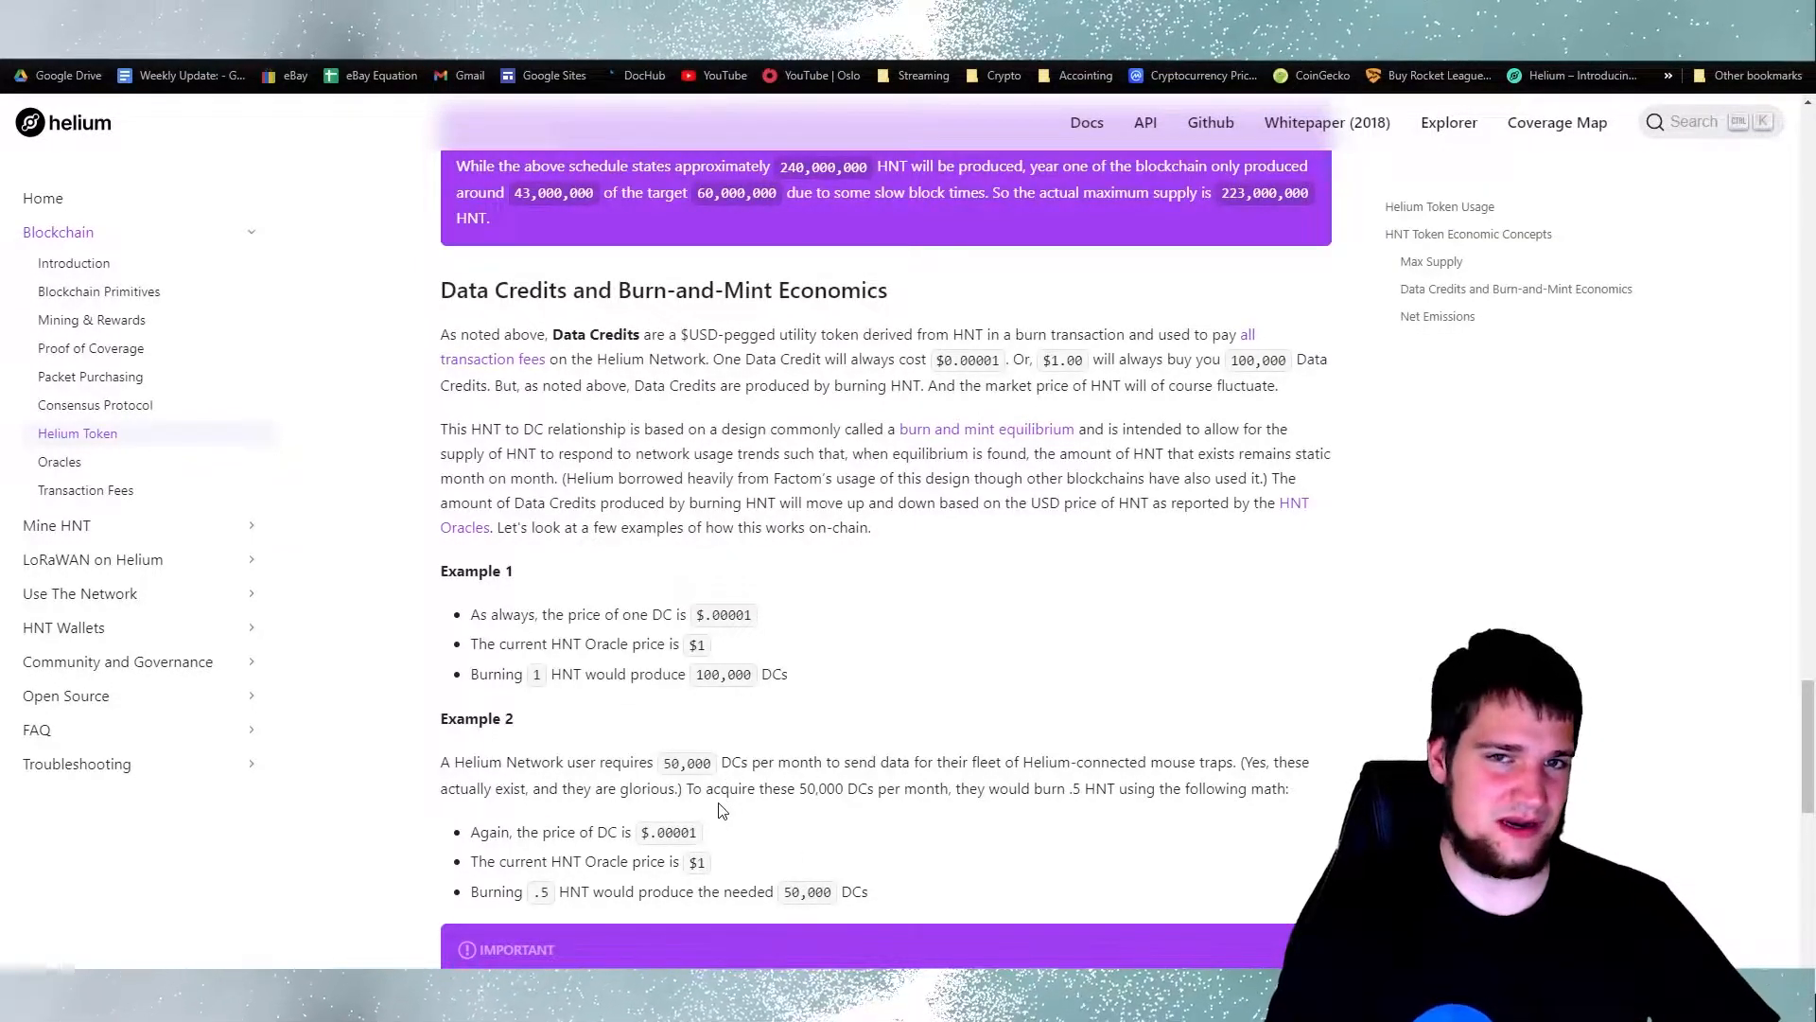
pyautogui.moveTo(820, 820)
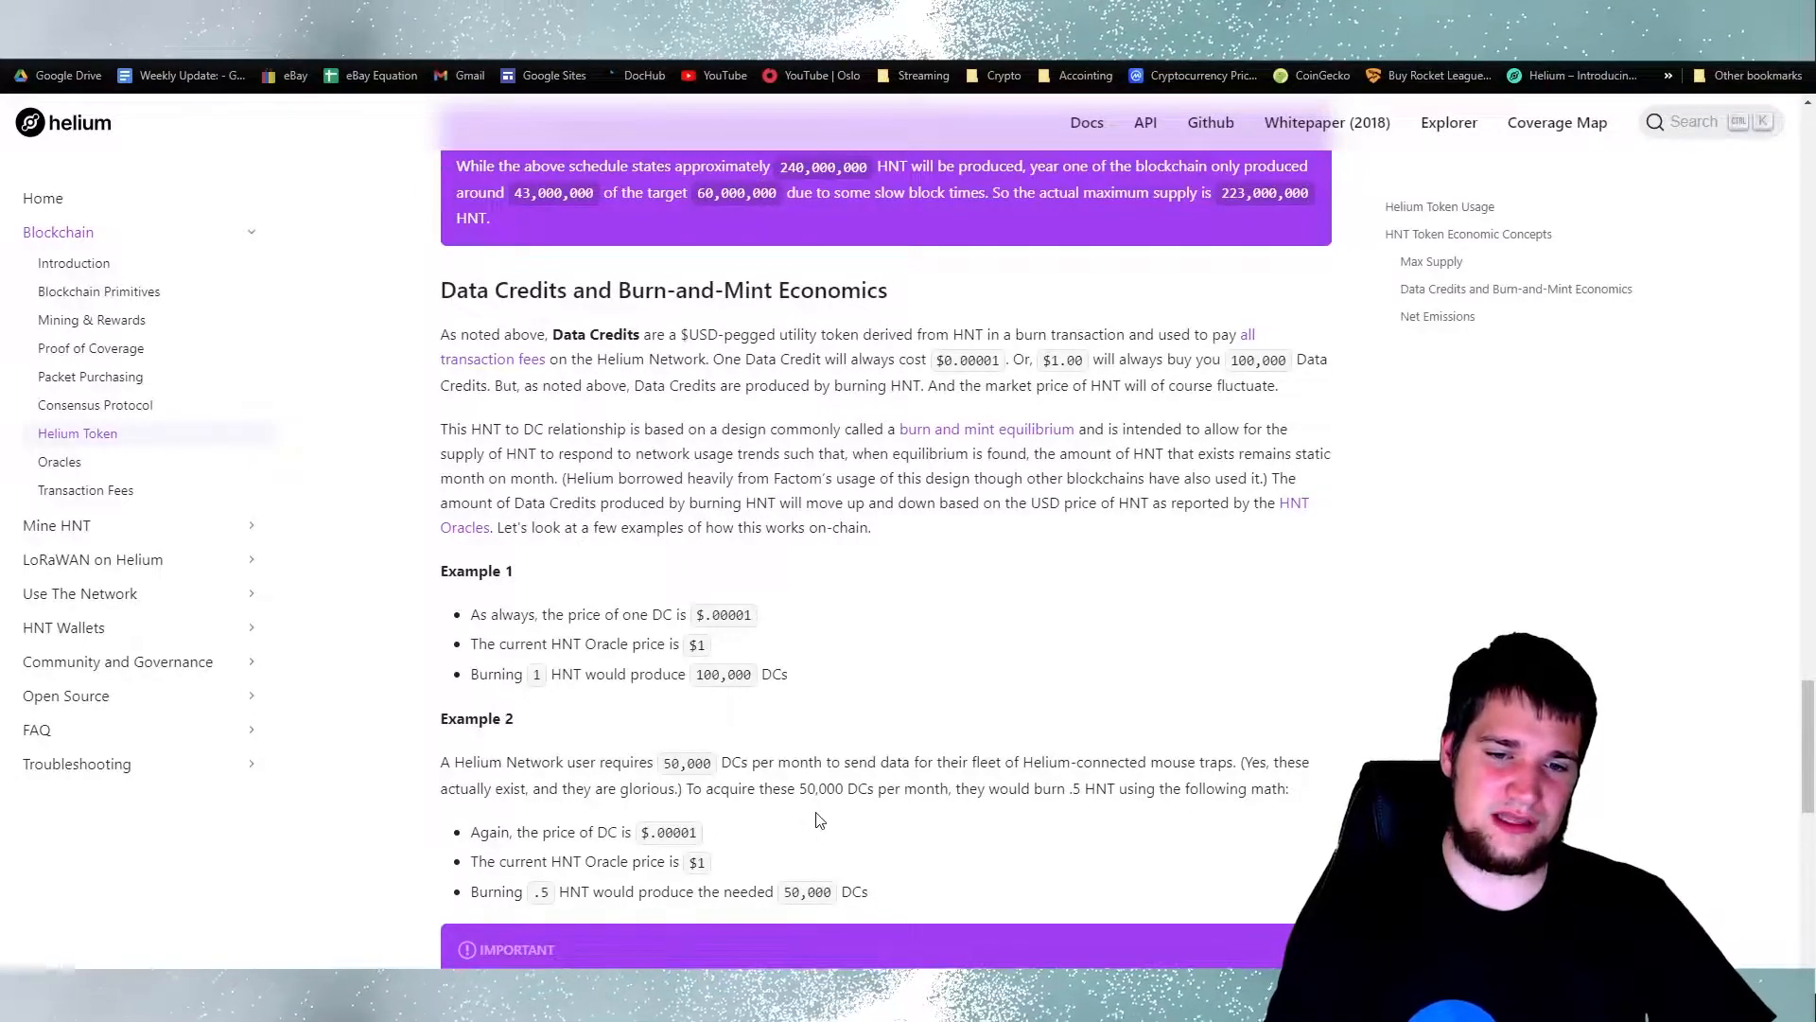
pyautogui.moveTo(971, 817)
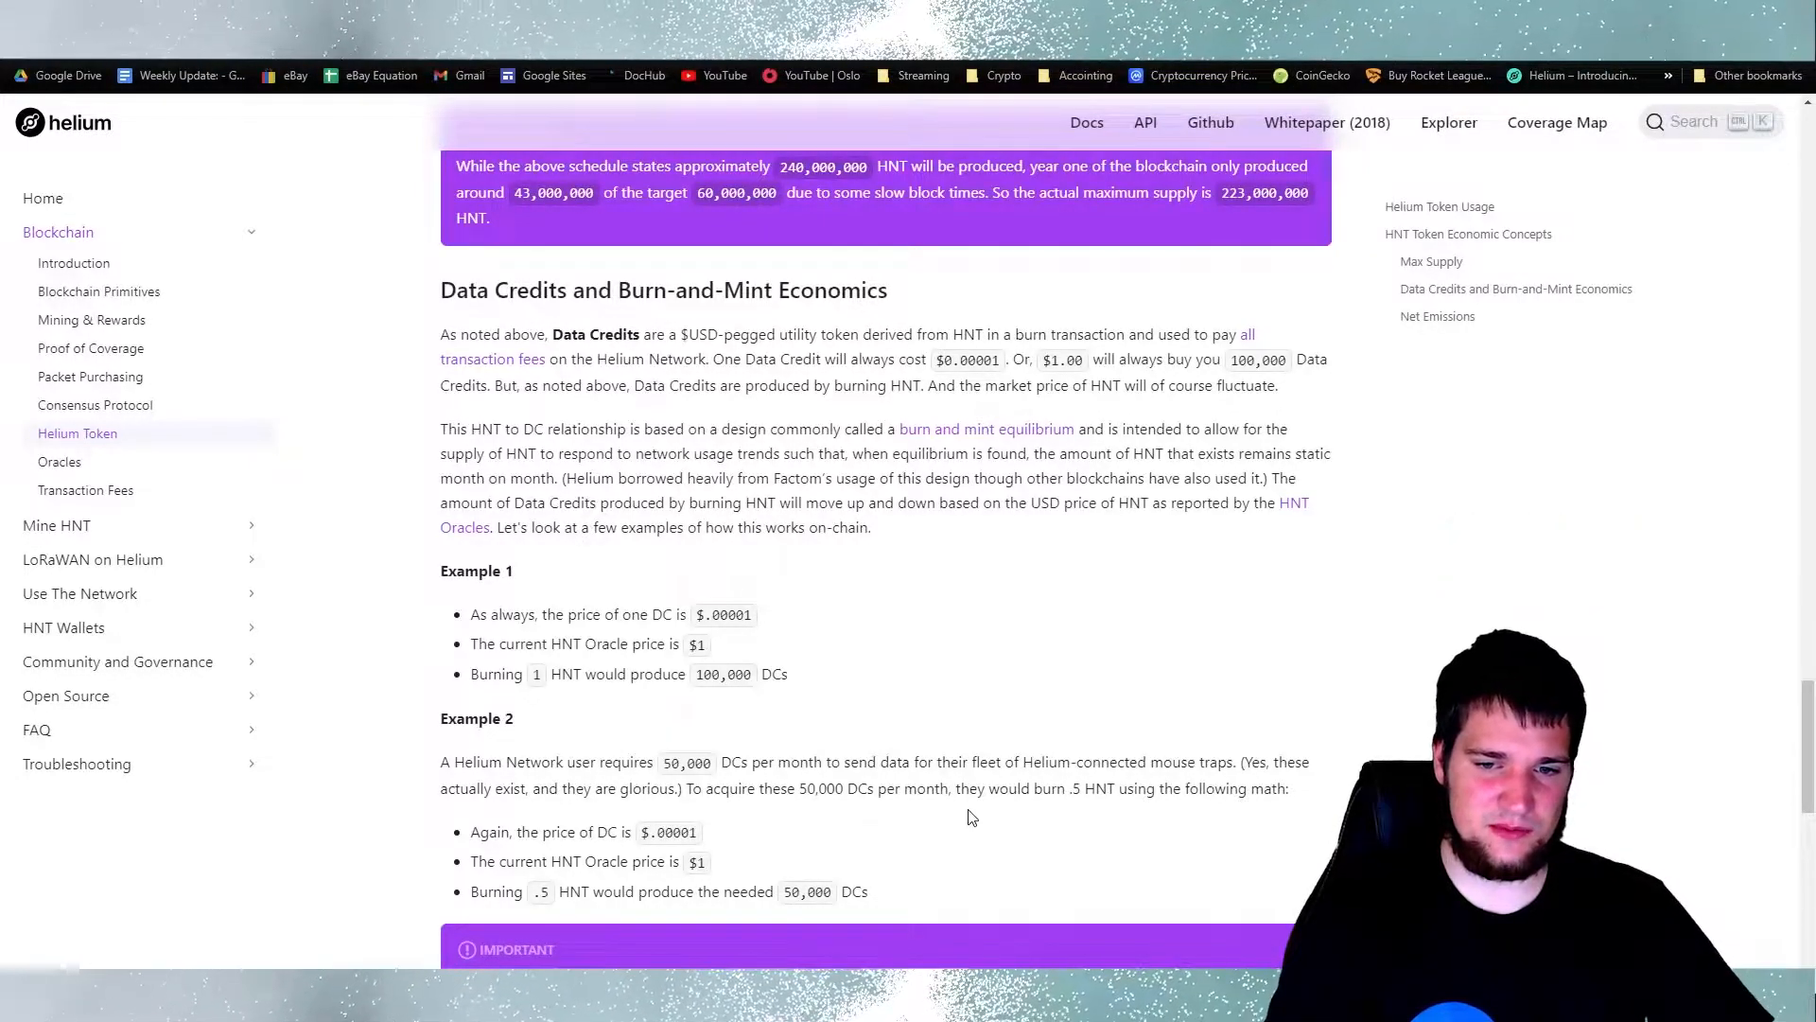
pyautogui.moveTo(1082, 819)
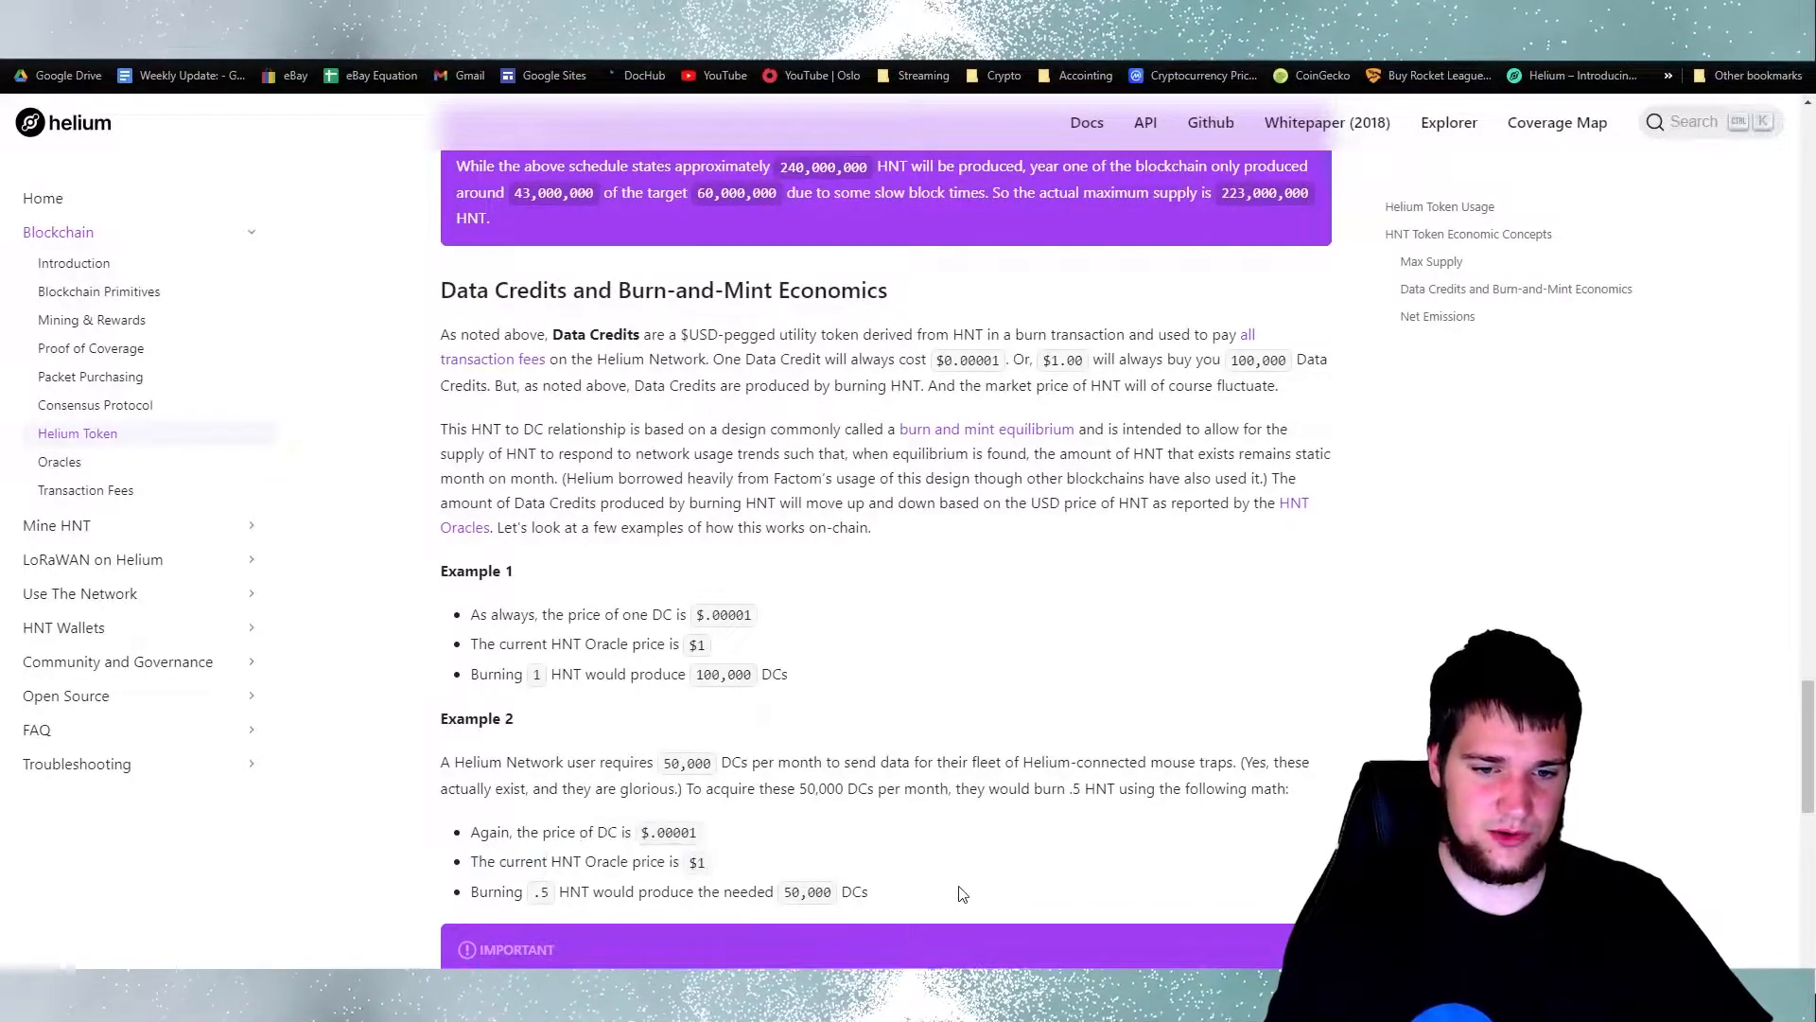
pyautogui.scroll(-3)
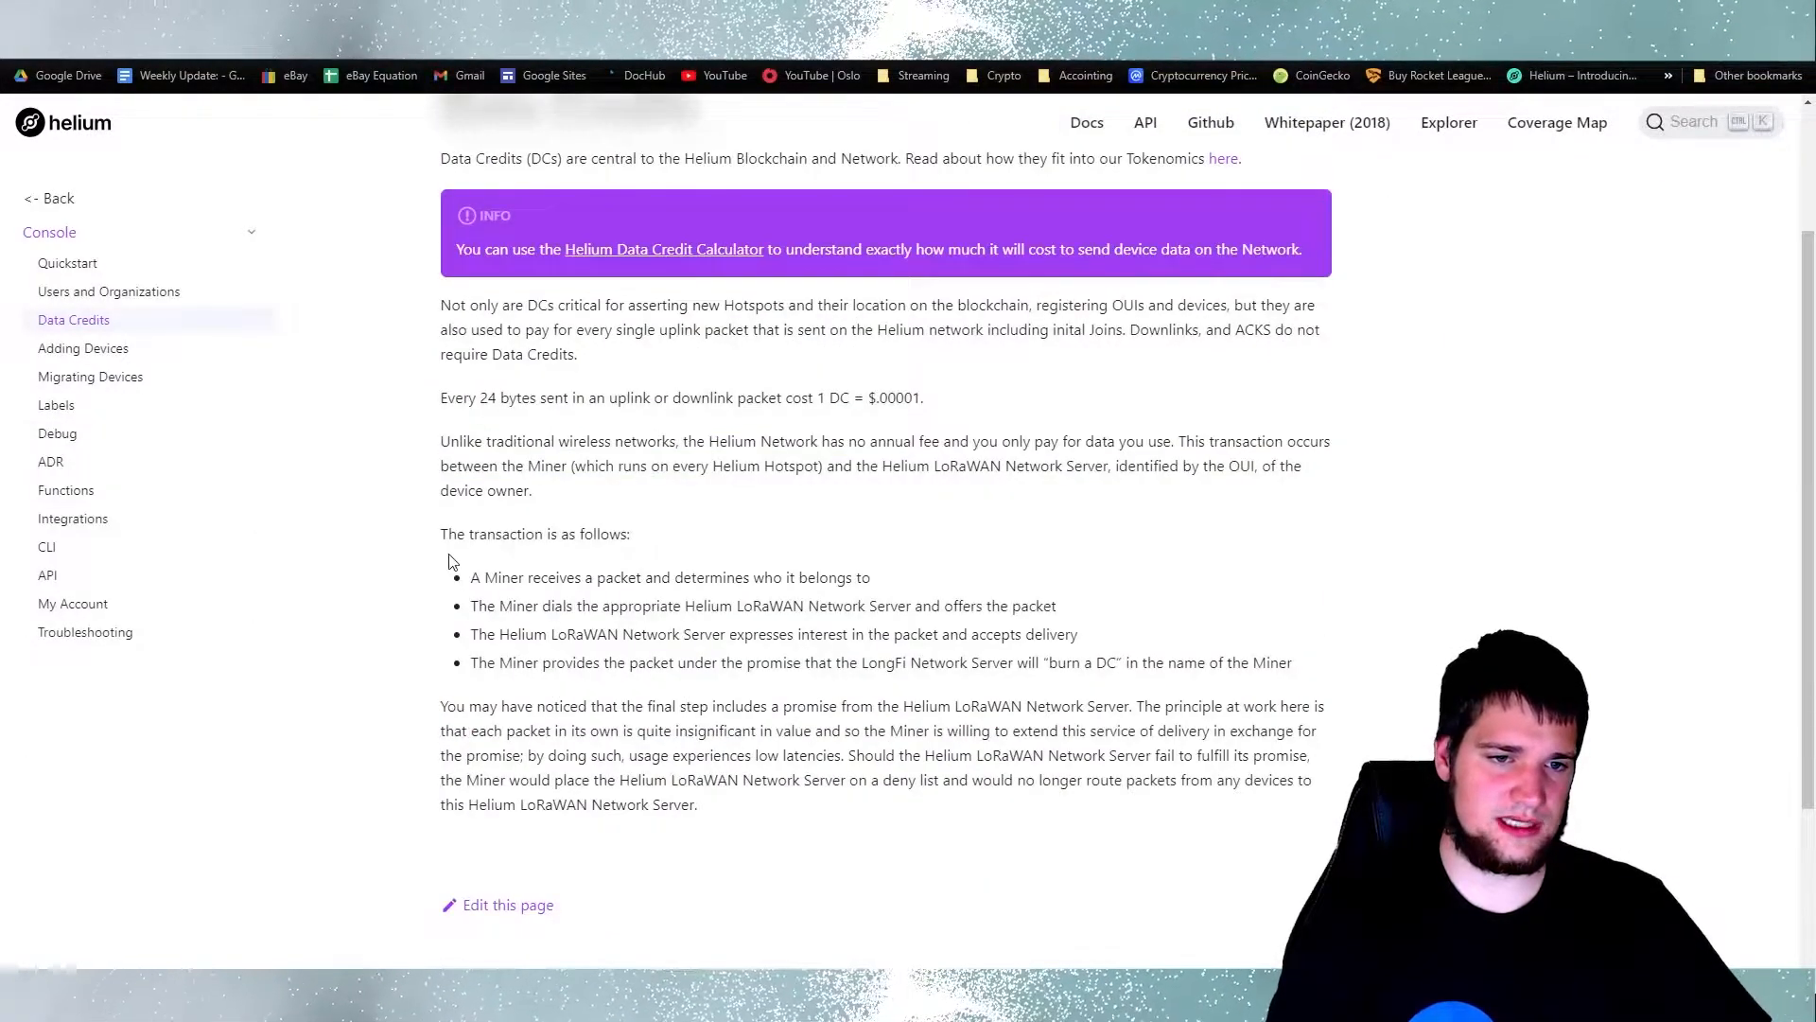
pyautogui.moveTo(784, 546)
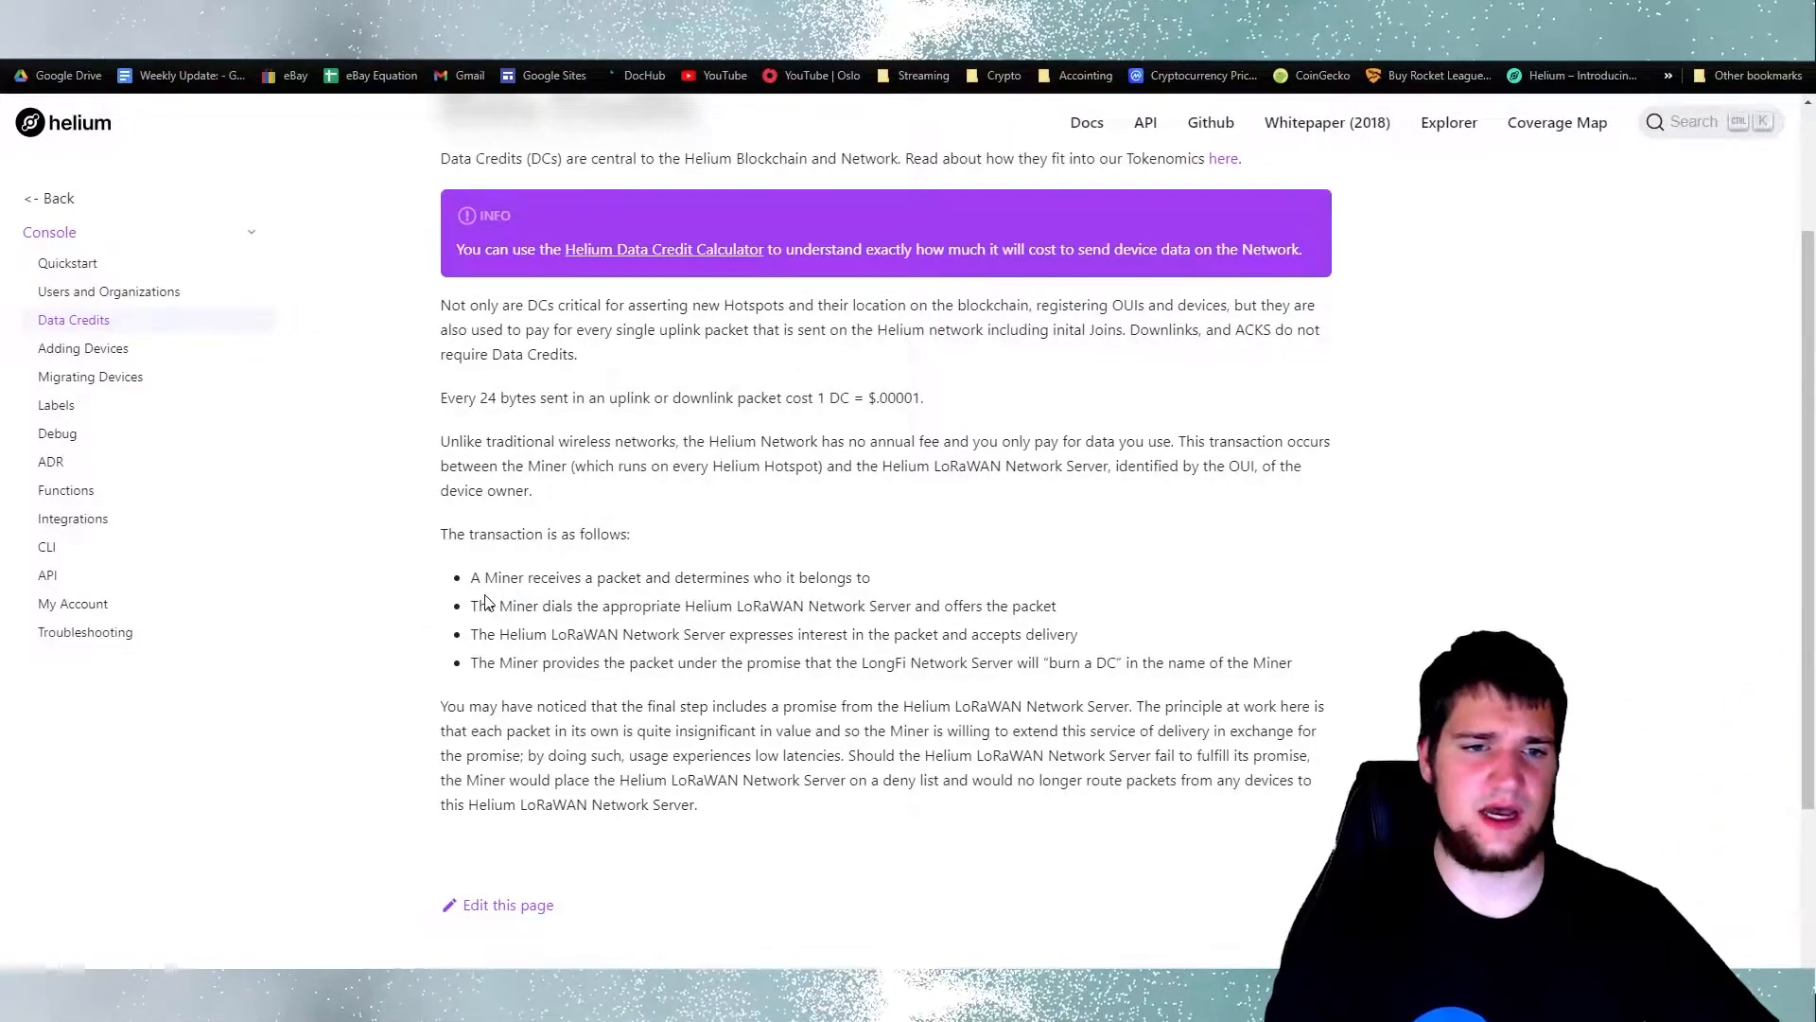
pyautogui.moveTo(679, 595)
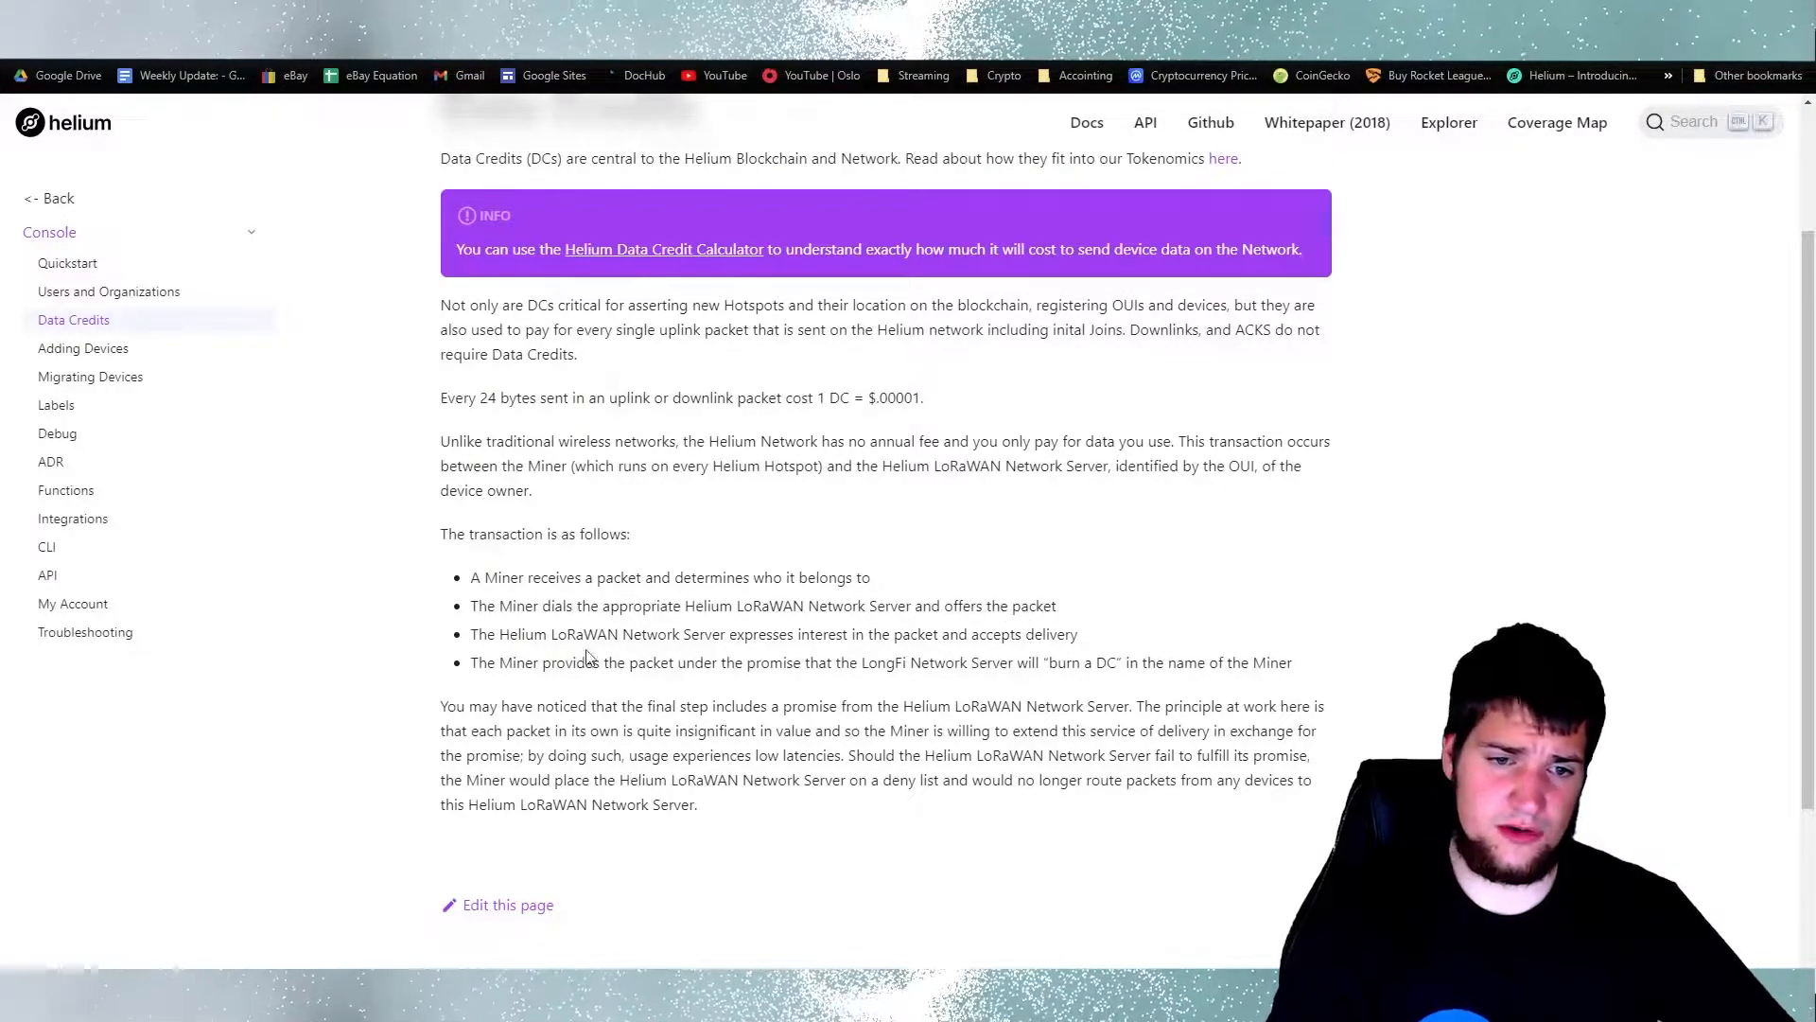
pyautogui.moveTo(770, 654)
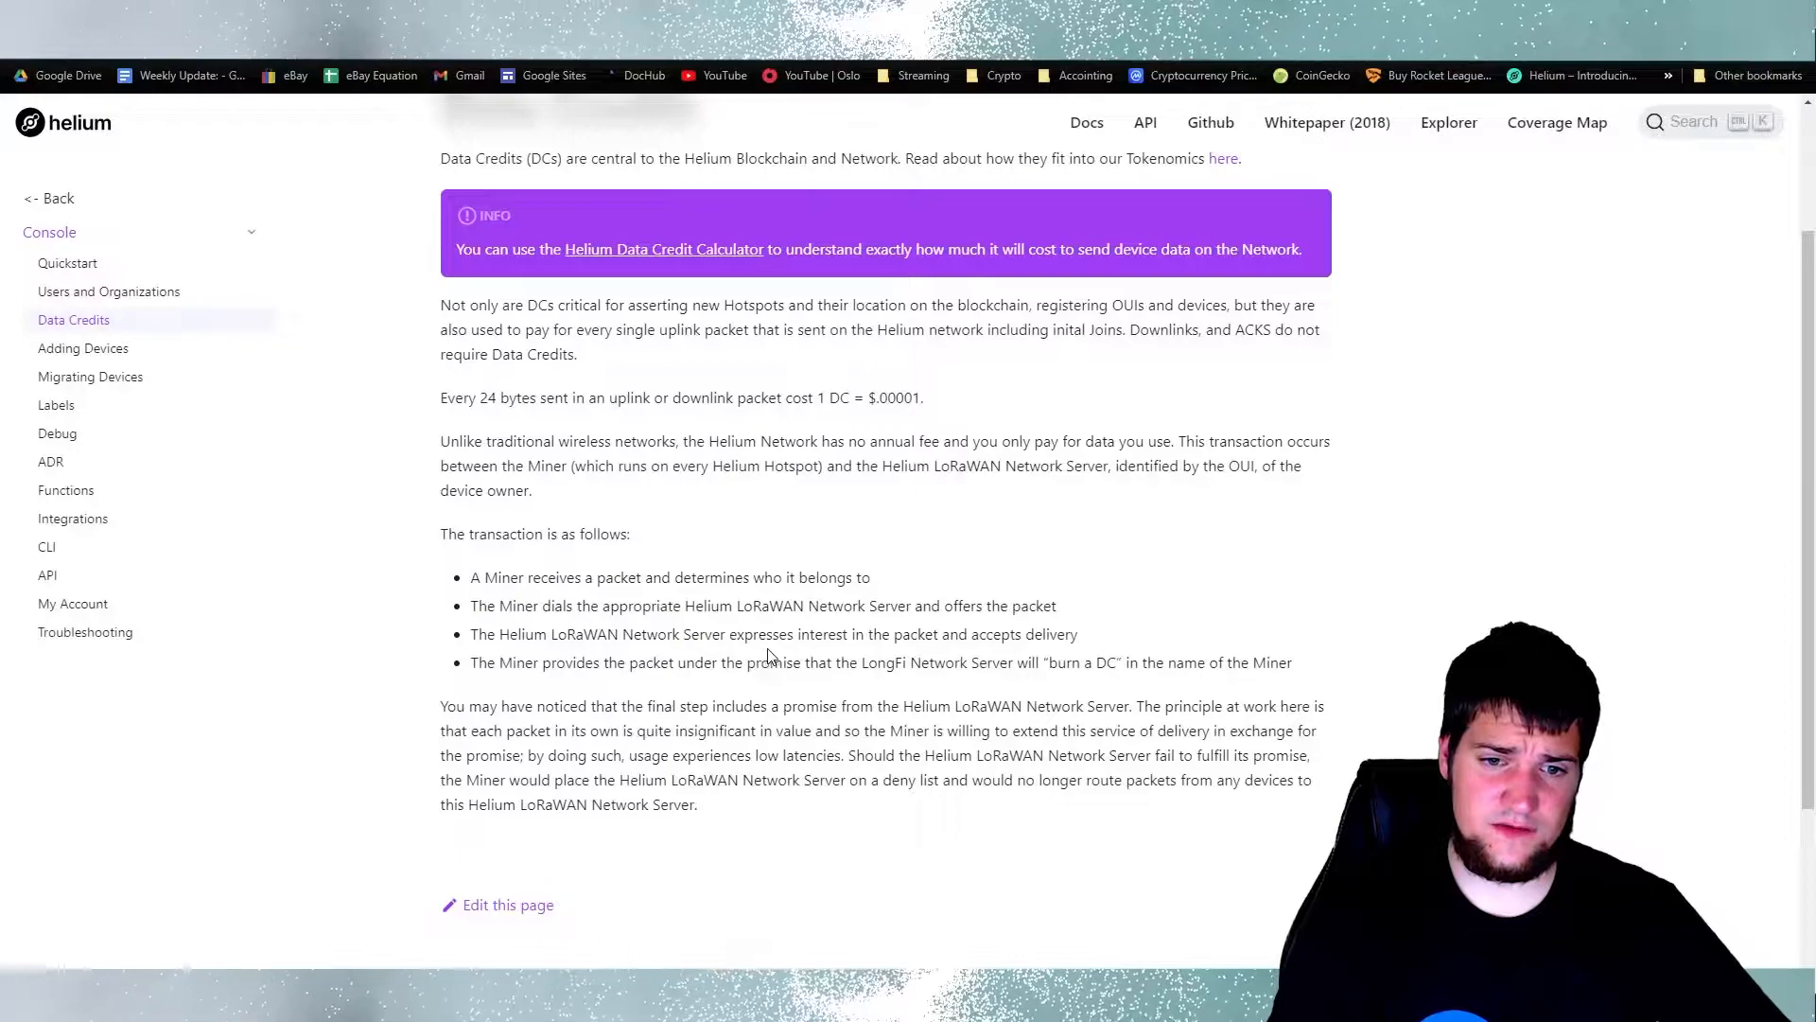
pyautogui.moveTo(1037, 657)
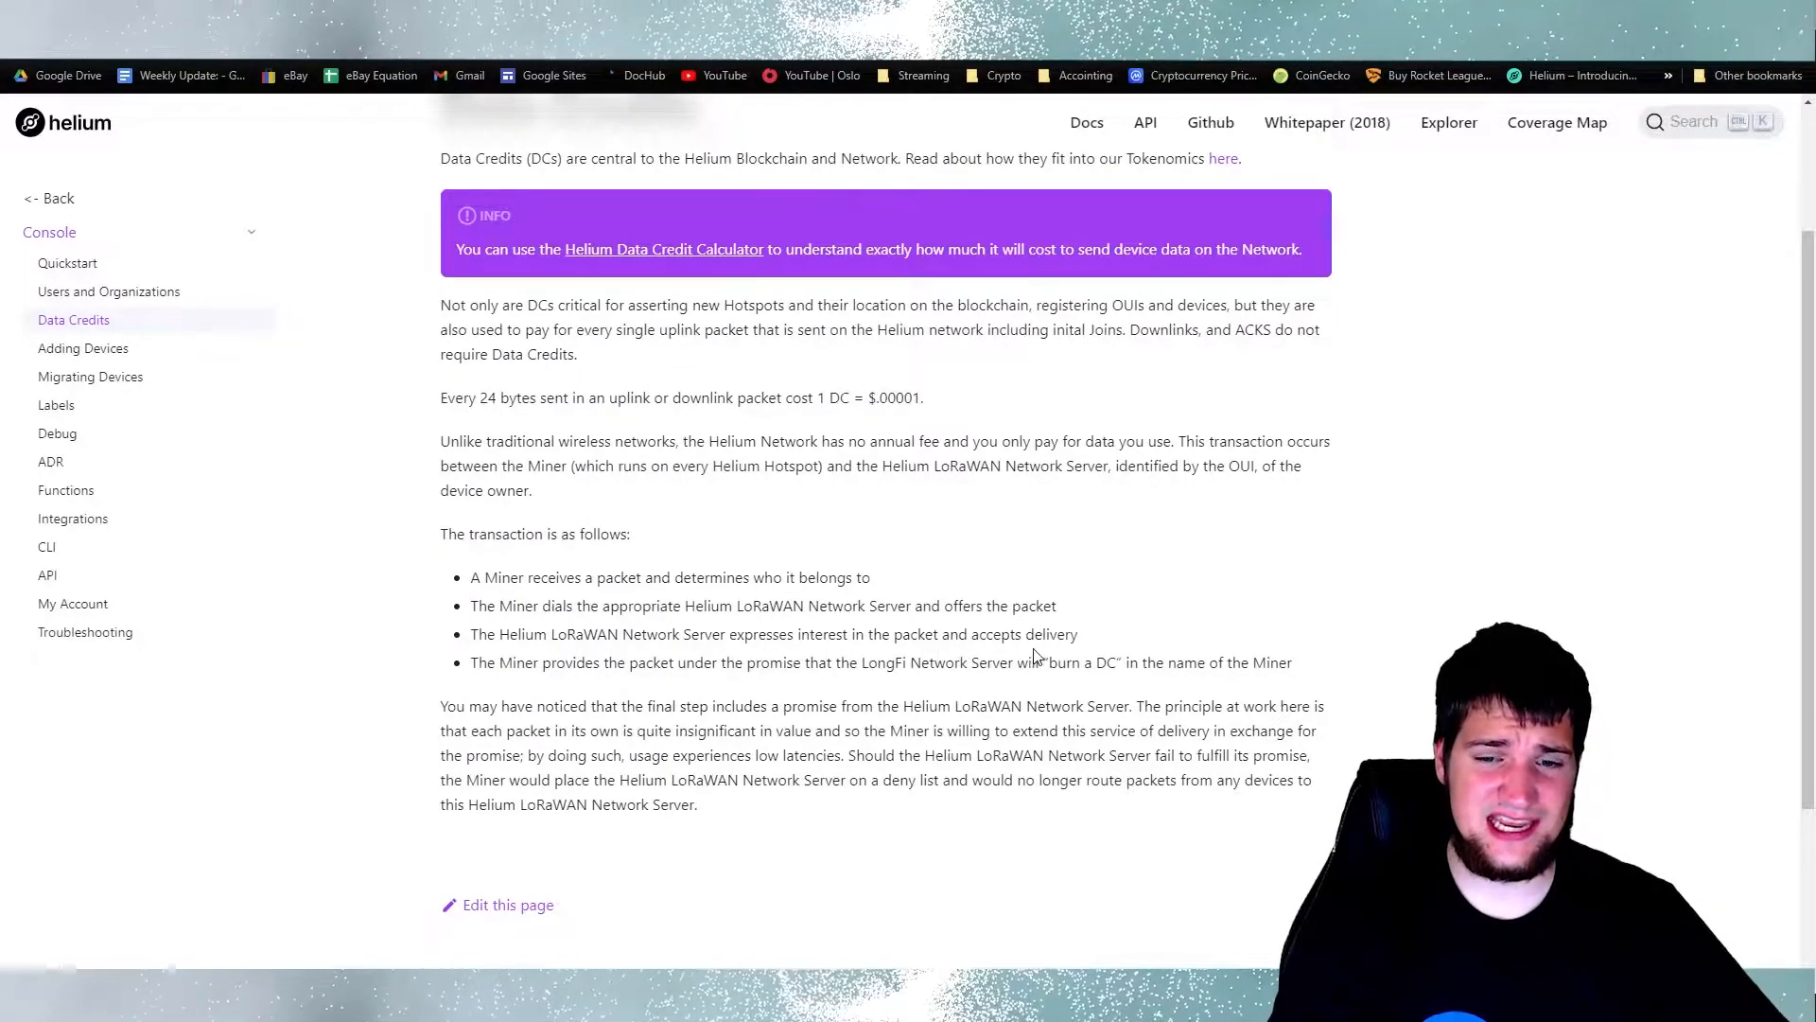
pyautogui.moveTo(587, 681)
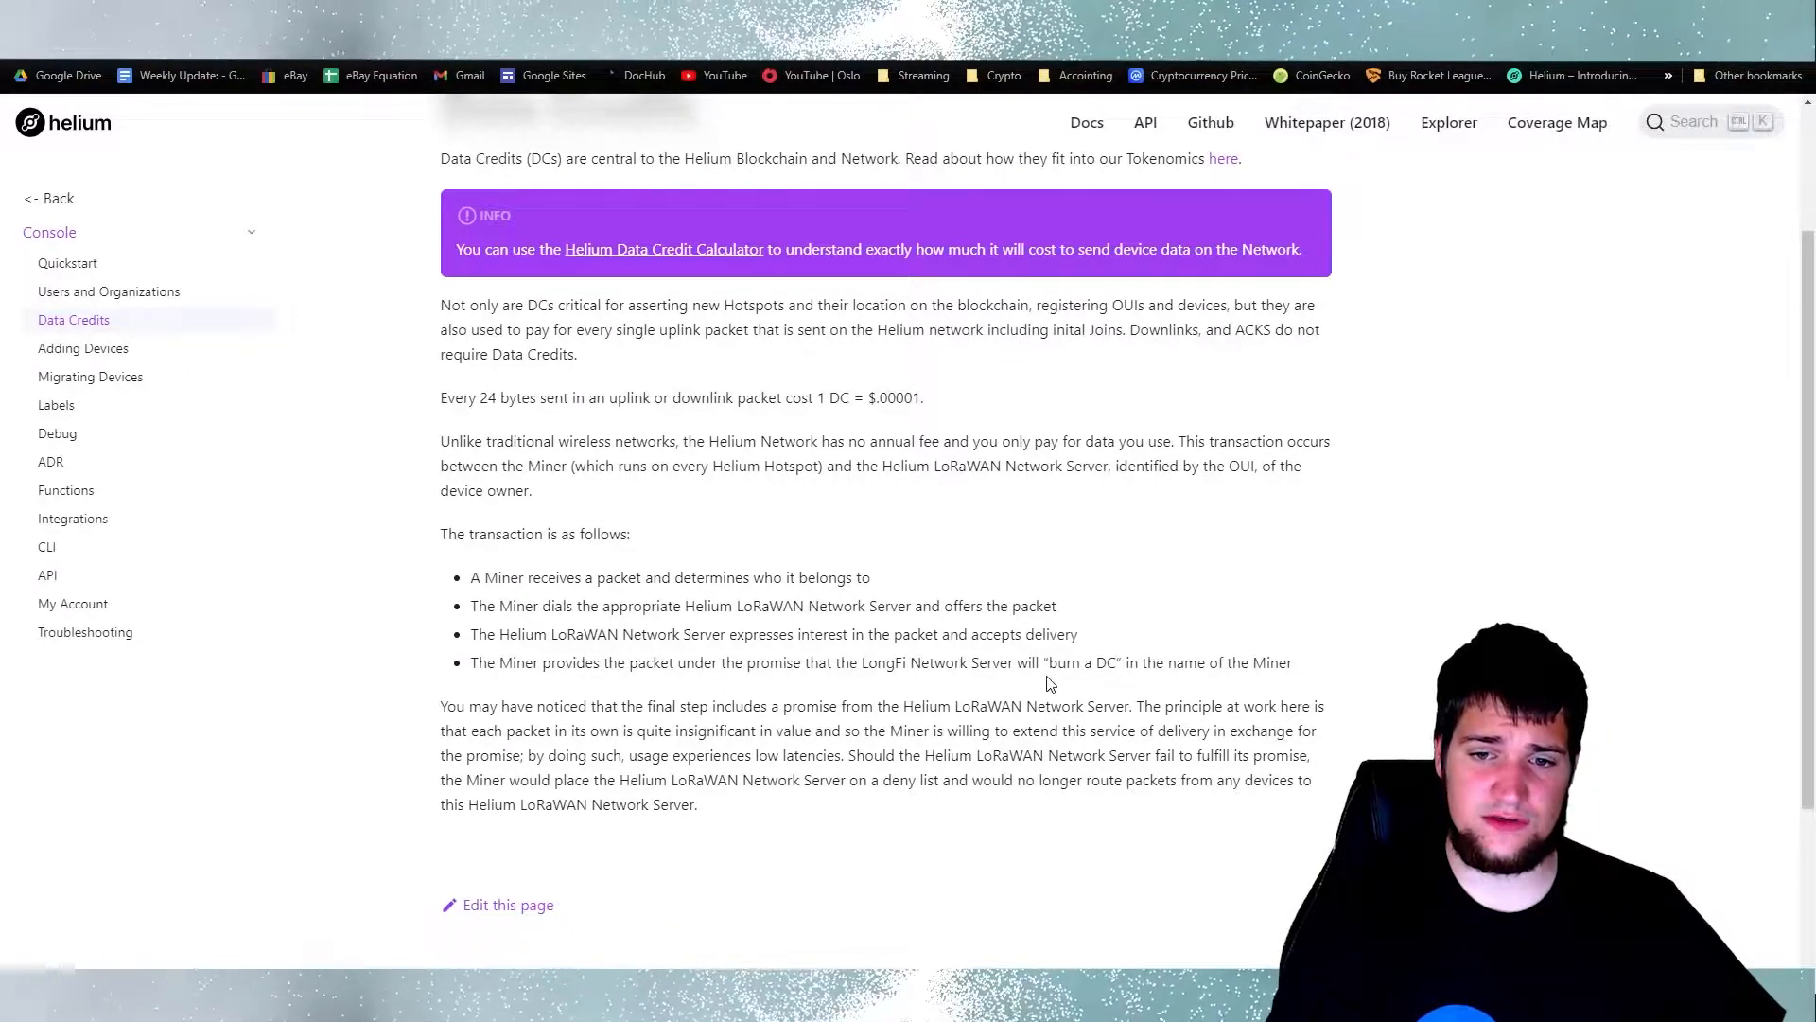
pyautogui.moveTo(1201, 689)
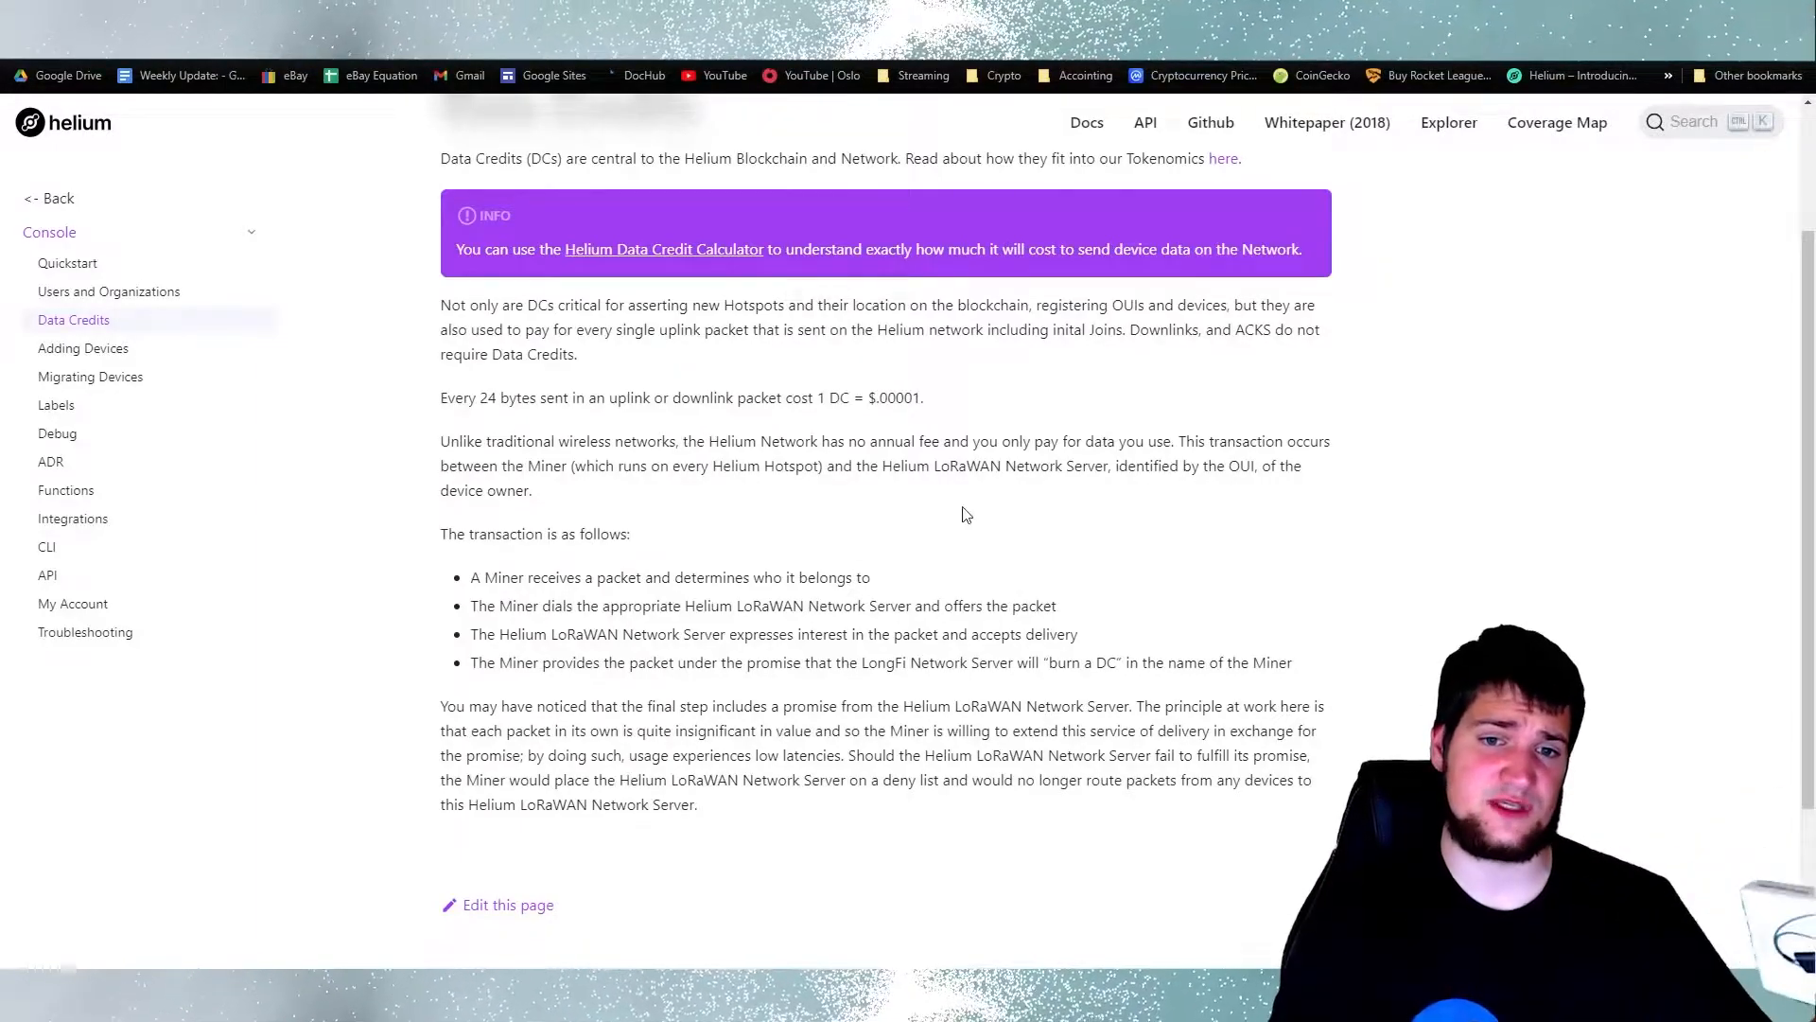
pyautogui.moveTo(856, 442); pyautogui.dragTo(1061, 442)
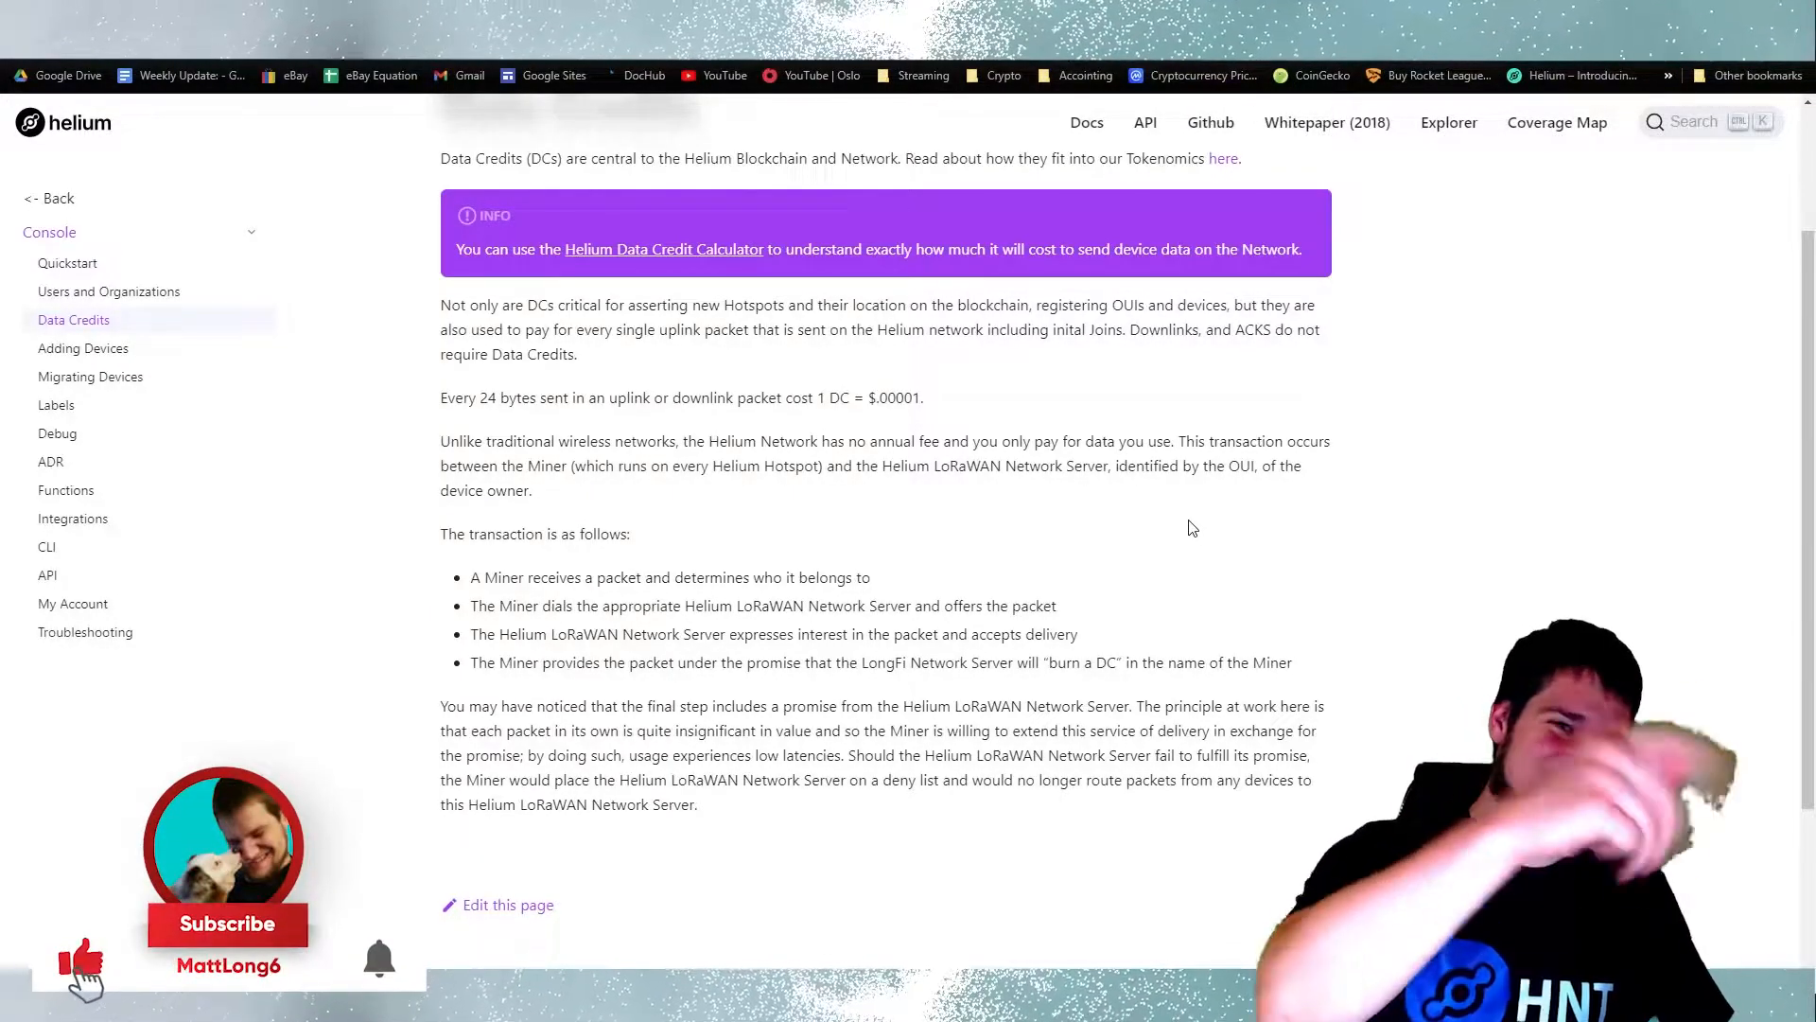
pyautogui.click(228, 924)
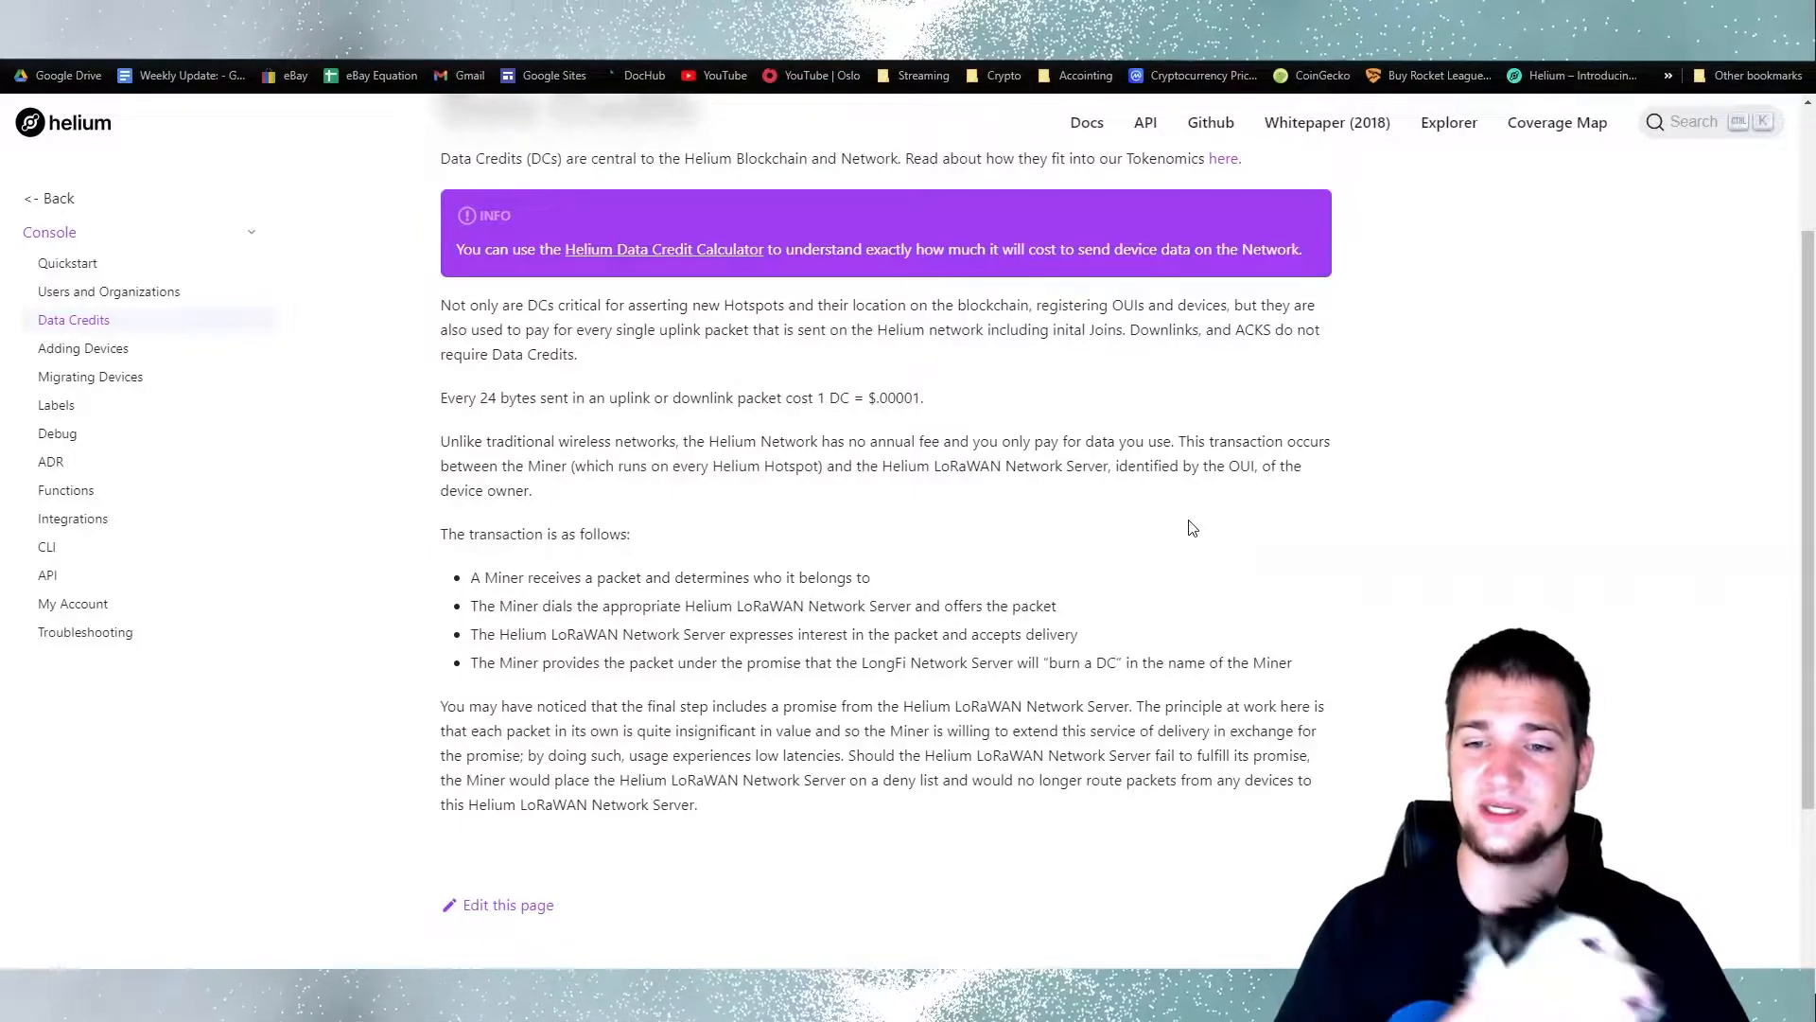
pyautogui.moveTo(1229, 653)
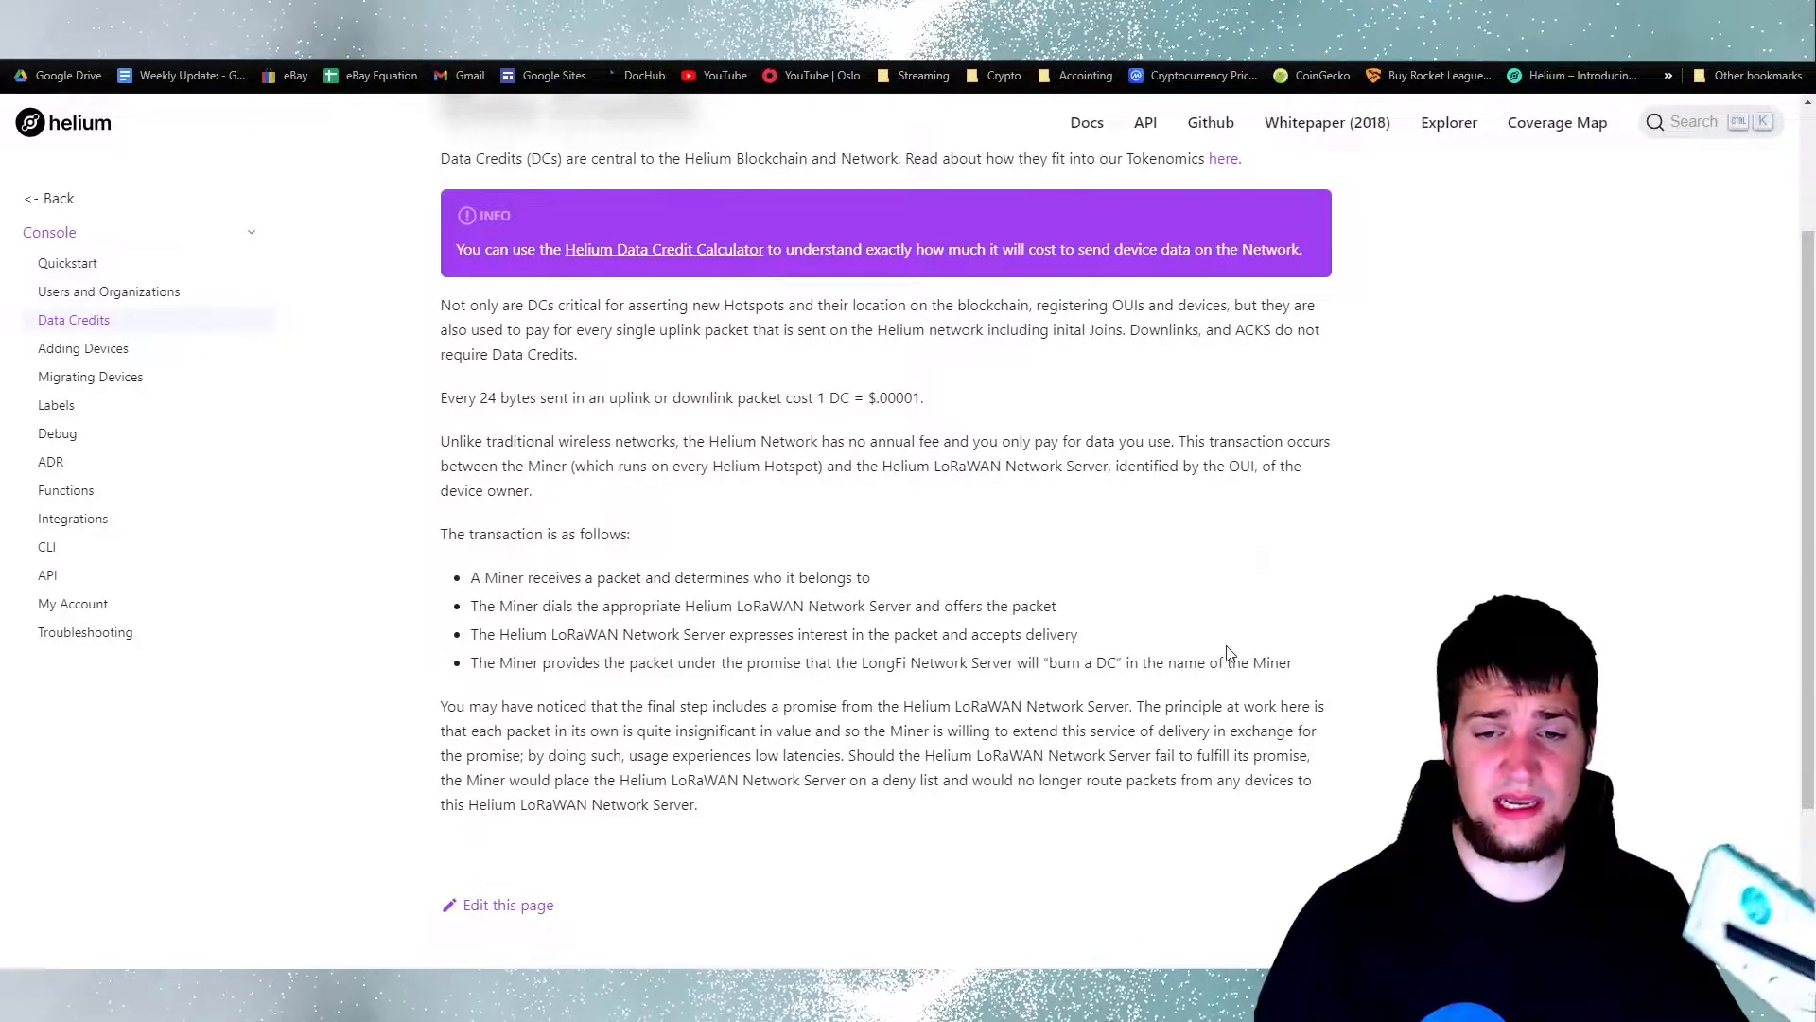
pyautogui.moveTo(930, 661); pyautogui.dragTo(1113, 662)
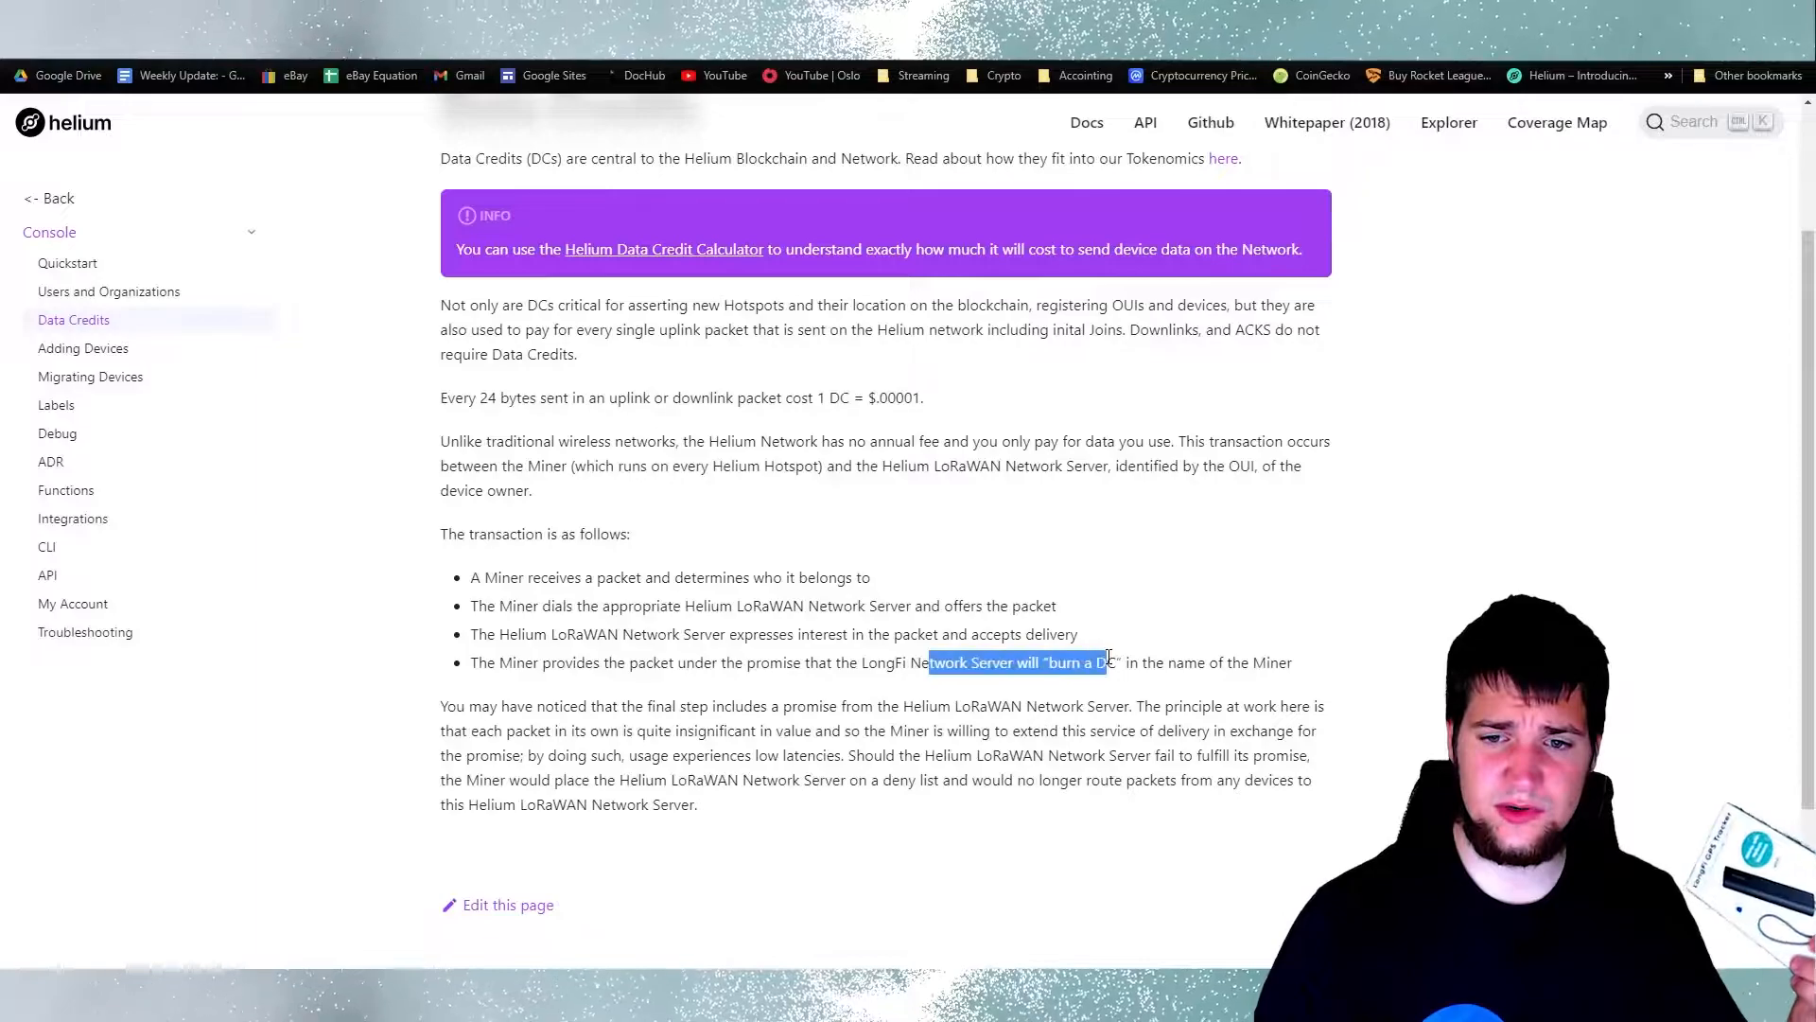
pyautogui.click(1335, 660)
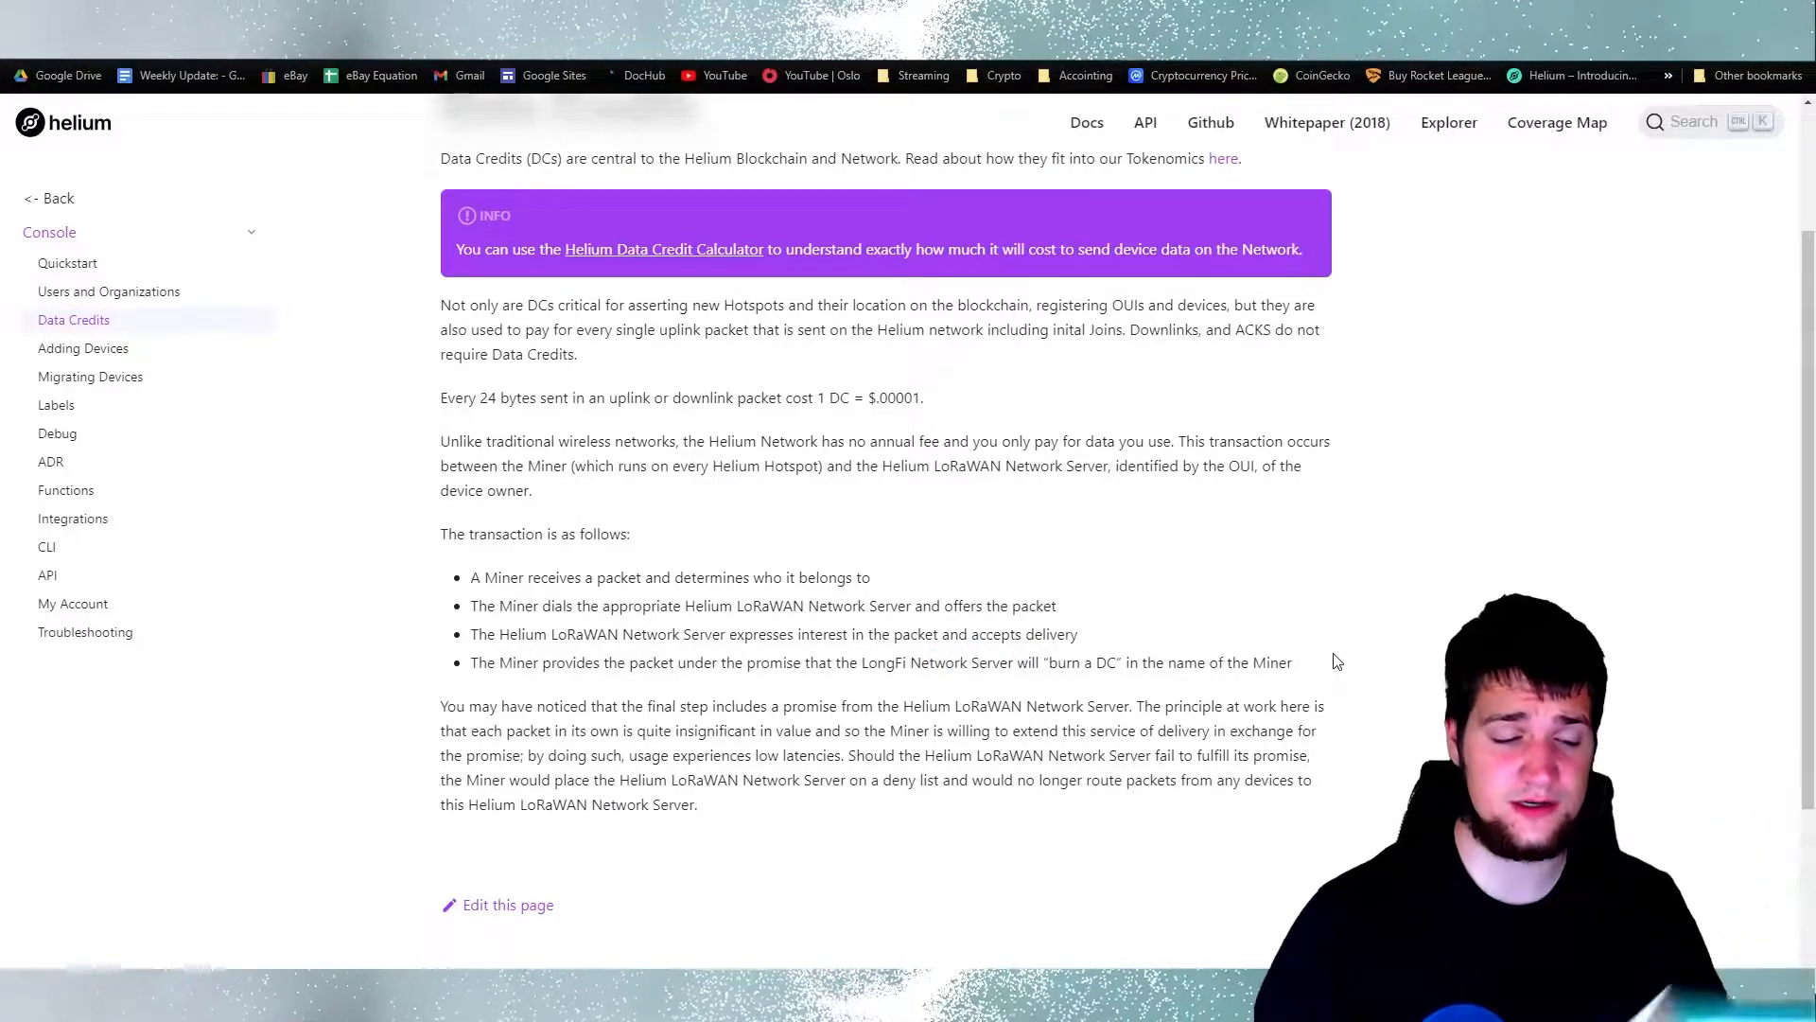